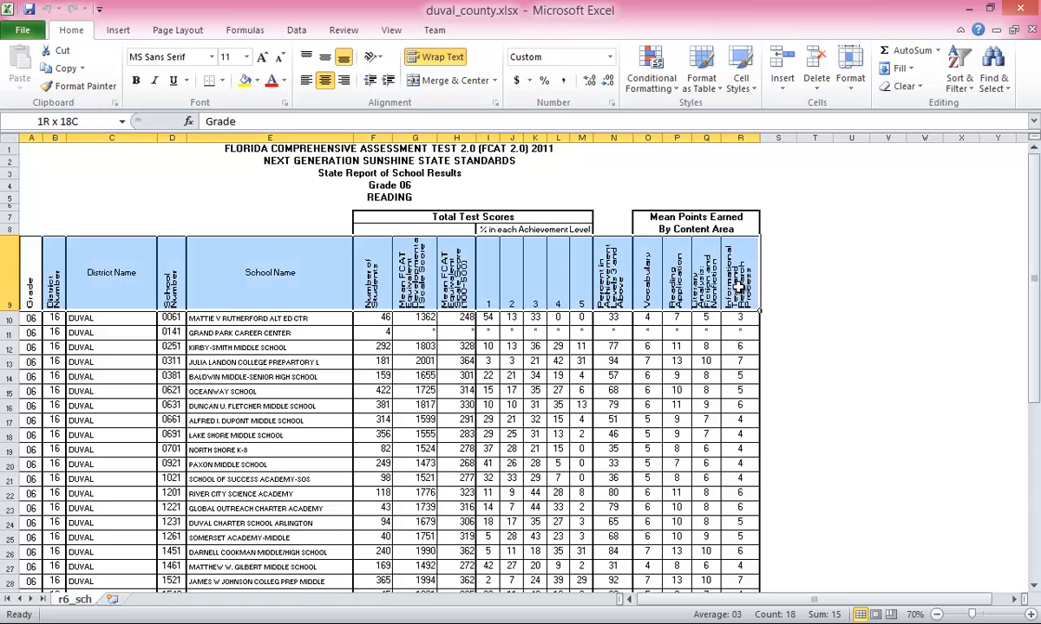
# Select the row of column headings in duval_county.xlsx before closing Excel.
pyautogui.moveTo(31, 317); pyautogui.dragTo(31, 377)
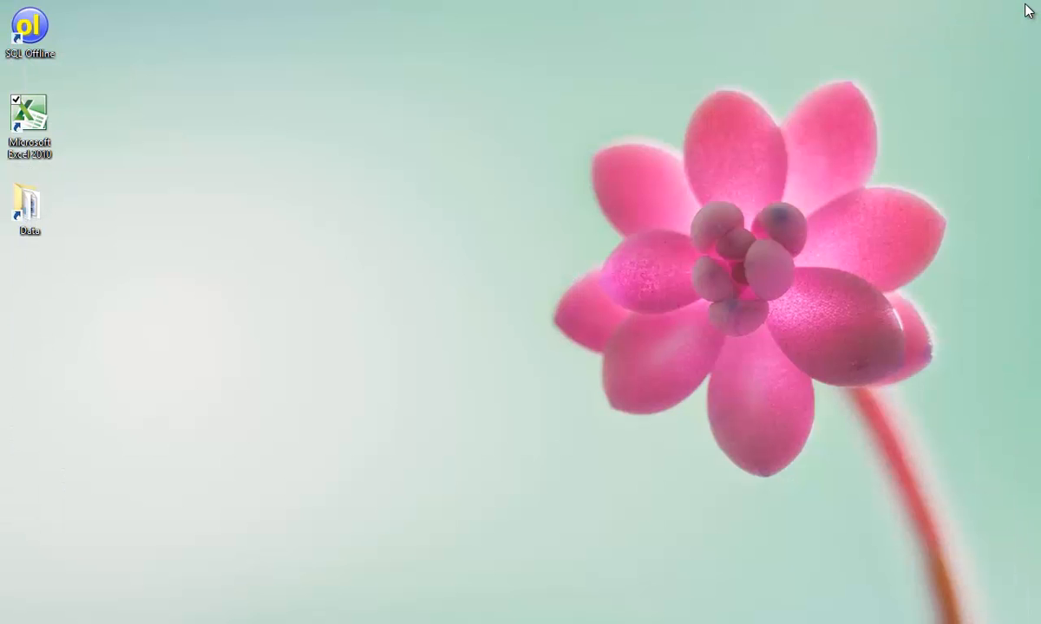
# Create a new Excel source workbook named florida in C:\data from SQL Offline.
pyautogui.click(28, 31)
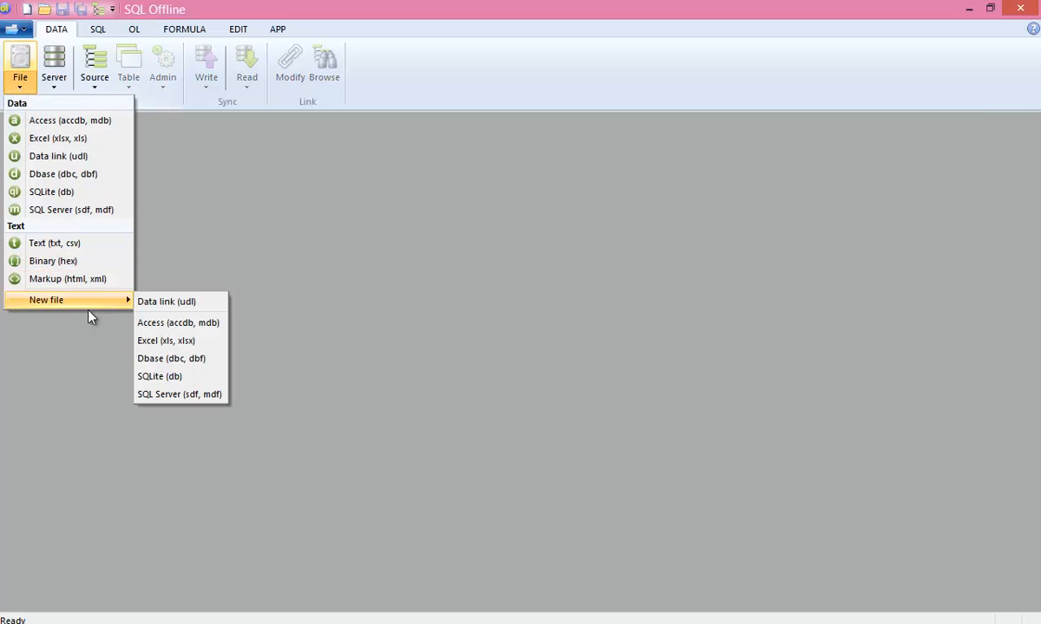
pyautogui.click(166, 340)
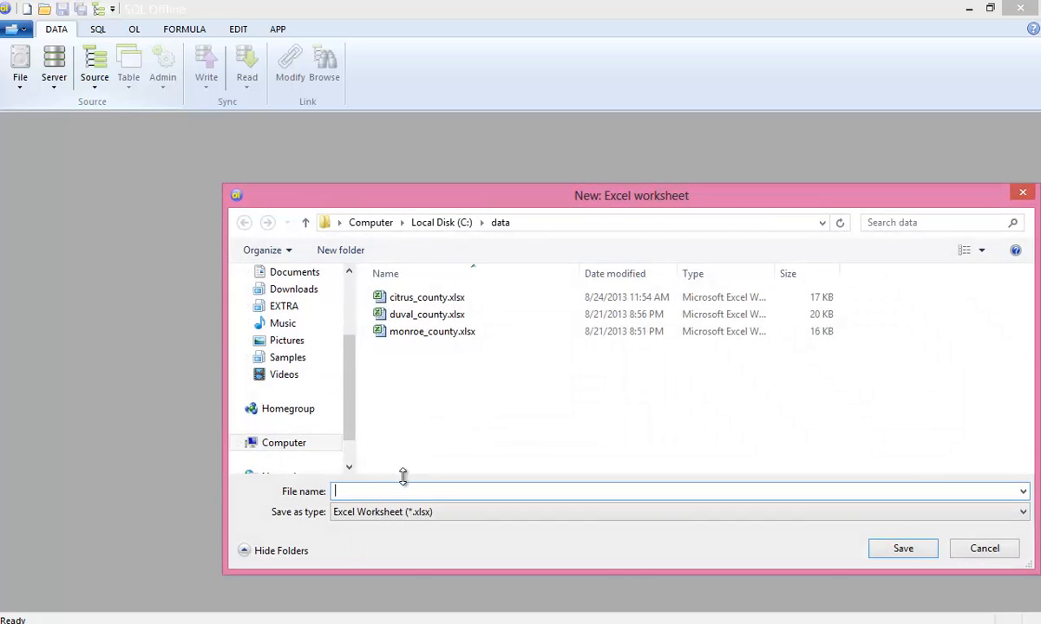
pyautogui.write('florida')
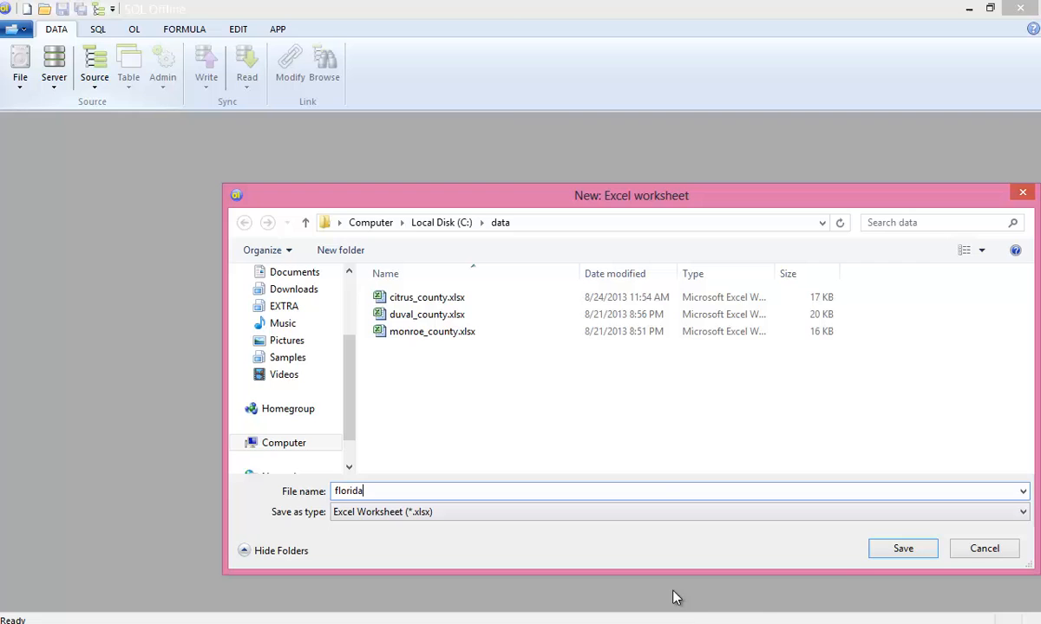
pyautogui.click(901, 548)
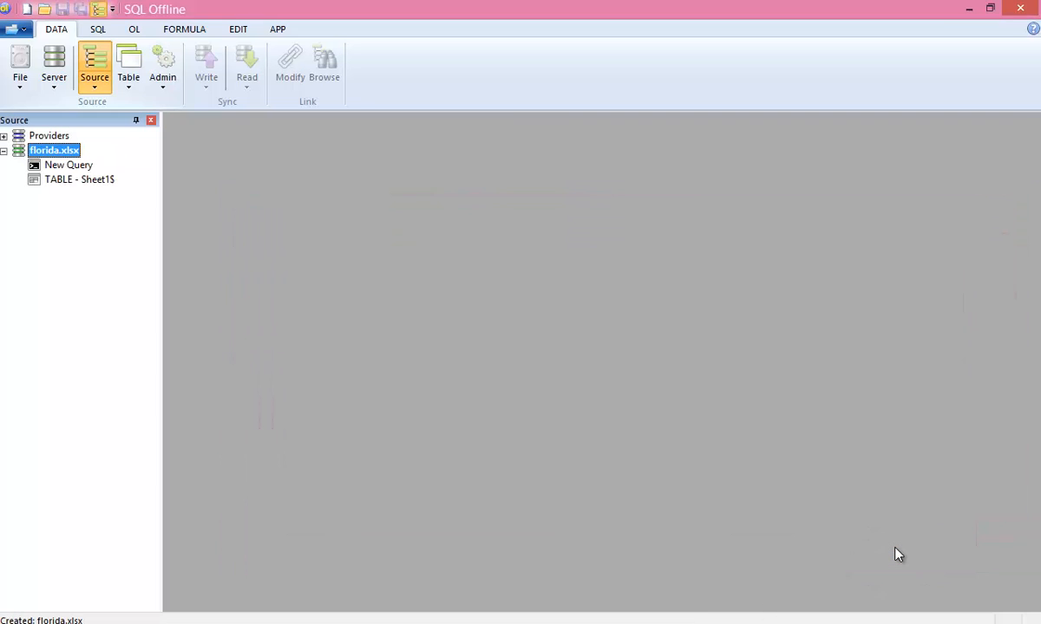
pyautogui.moveTo(875, 548)
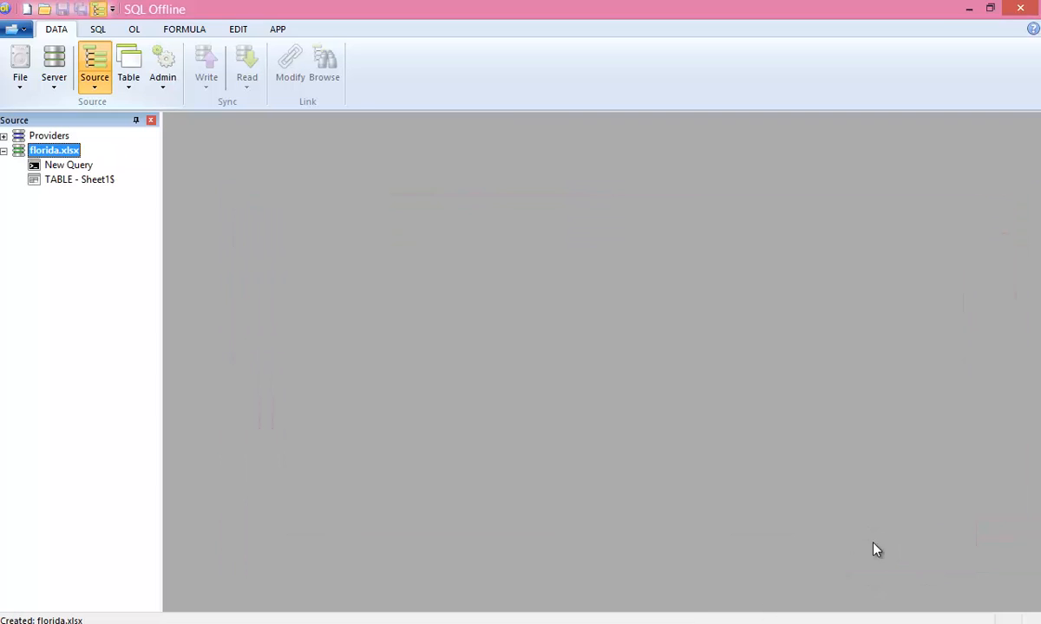
# View the connection string of the florida.xlsx source, then dismiss it.
pyautogui.rightClick(54, 150)
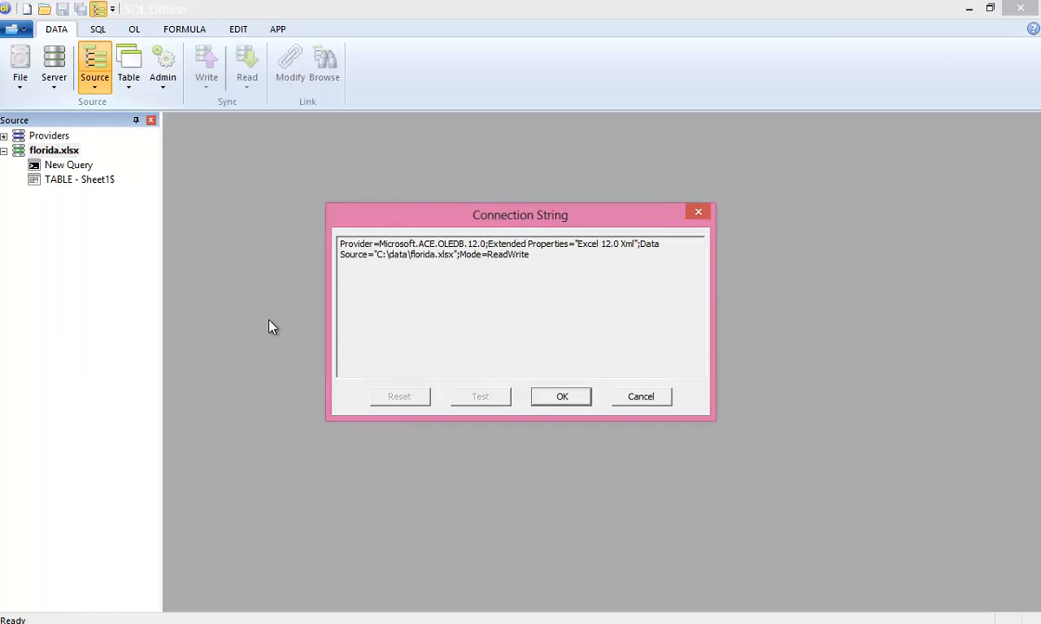
pyautogui.rightClick(420, 260)
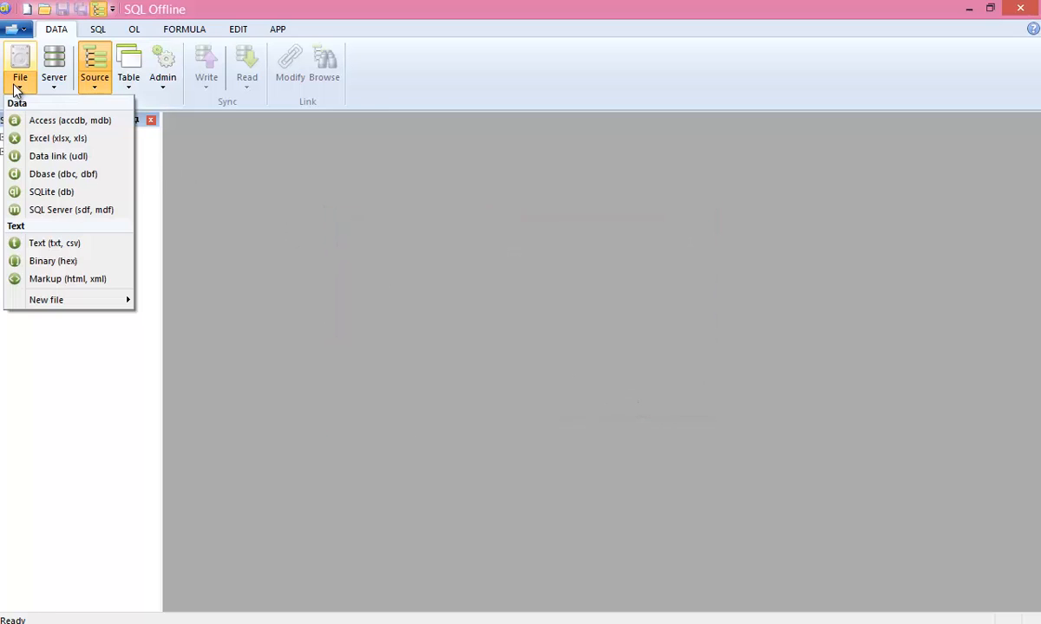
# Add duval_county.xlsx as a source, reading the sheet with column headers.
pyautogui.click(58, 139)
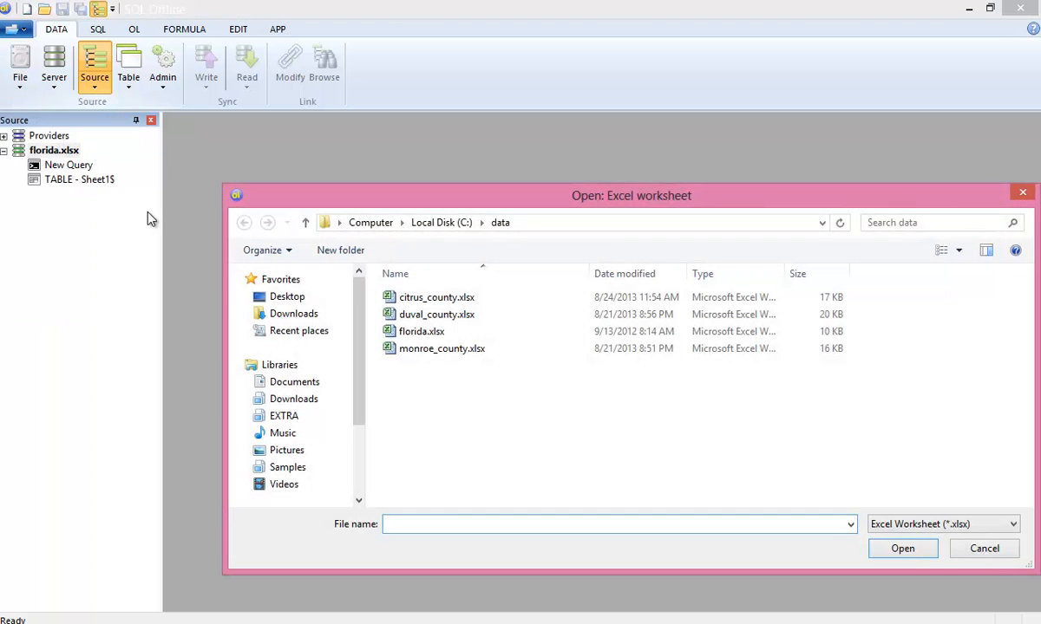
pyautogui.click(437, 314)
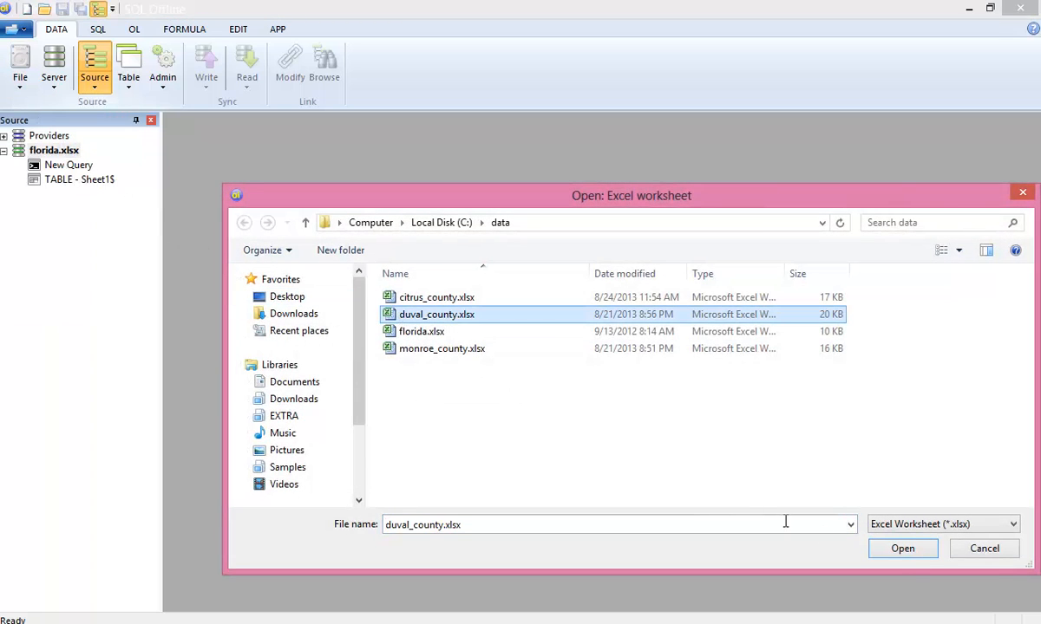
pyautogui.click(902, 548)
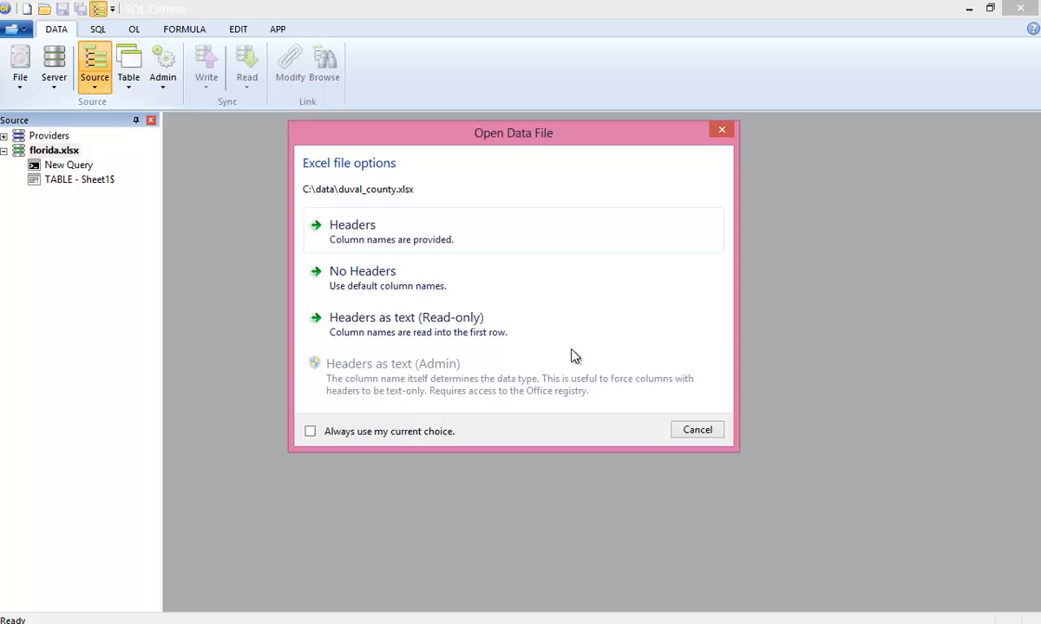
pyautogui.click(352, 225)
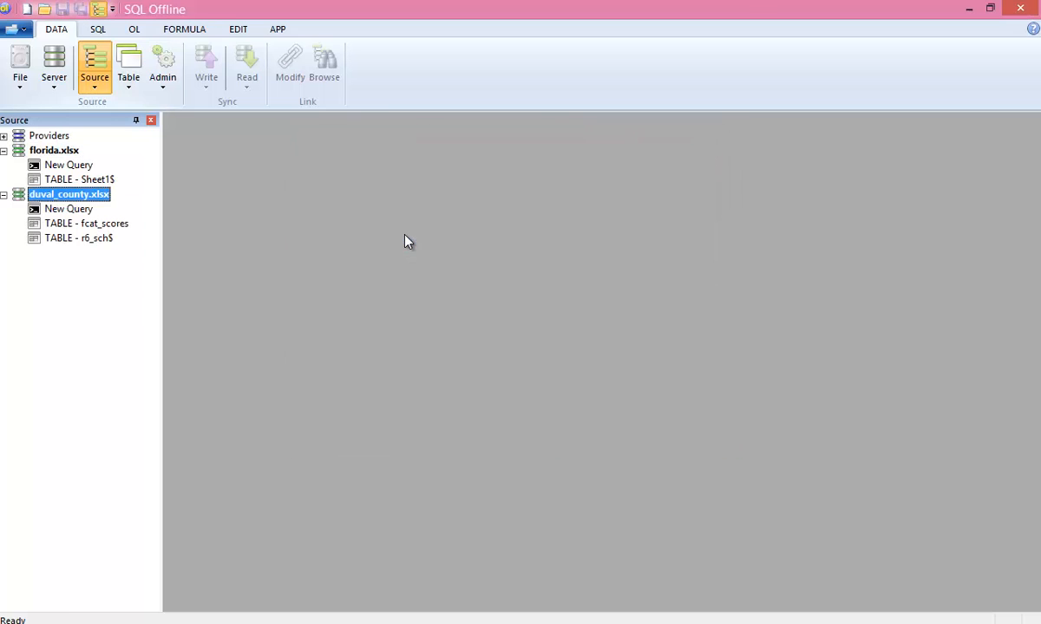
# Display the Duval fcat_scores table data in a grid.
pyautogui.click(86, 222)
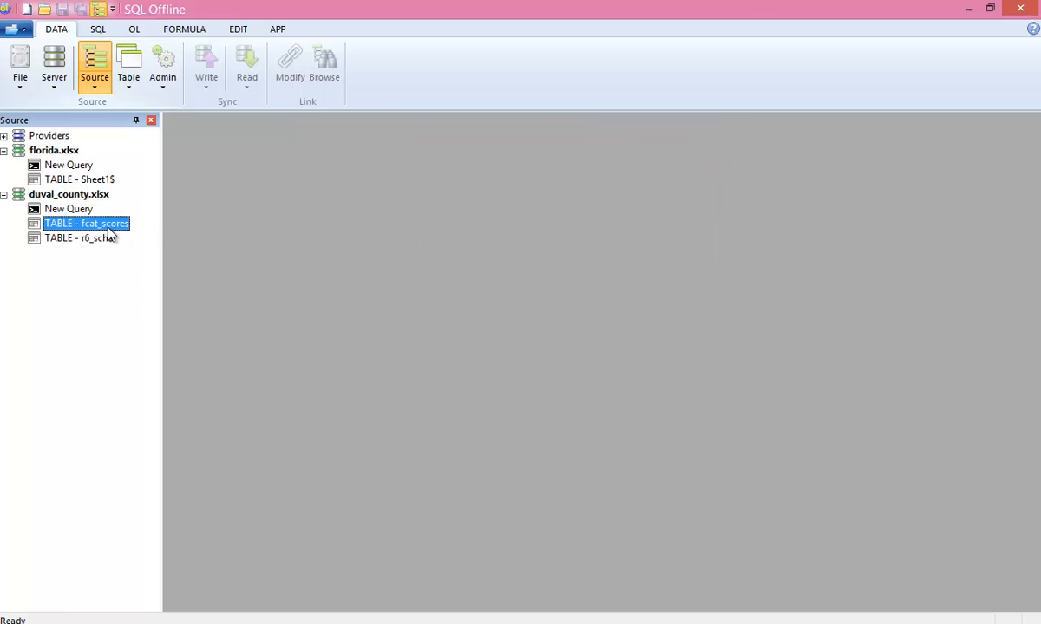
pyautogui.doubleClick(87, 222)
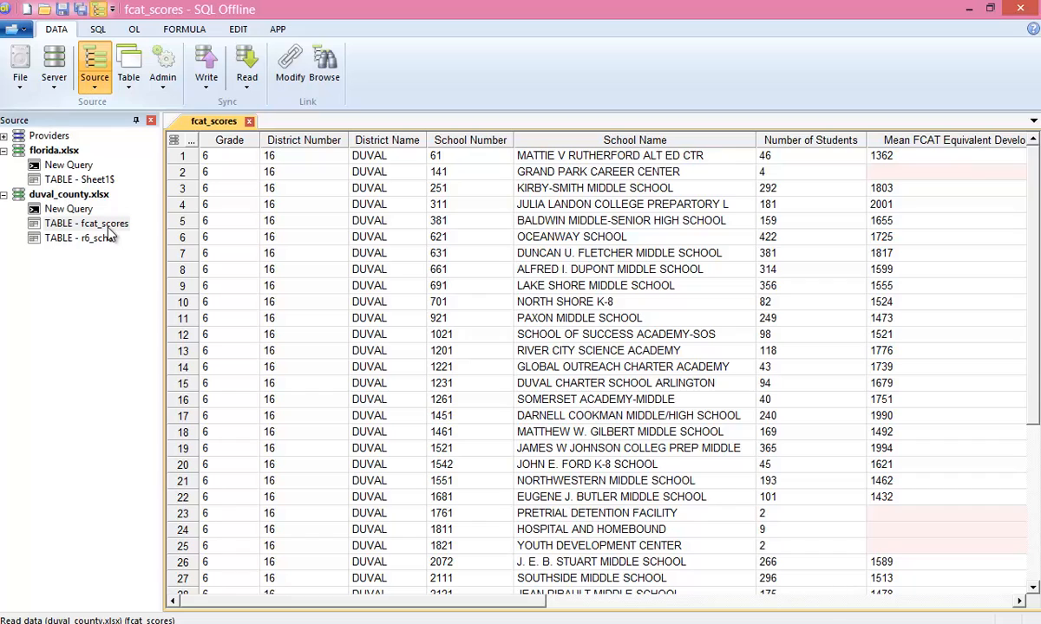
# Link the fcat_scores table to florida.xlsx via its connection string and save the data link.
pyautogui.click(290, 65)
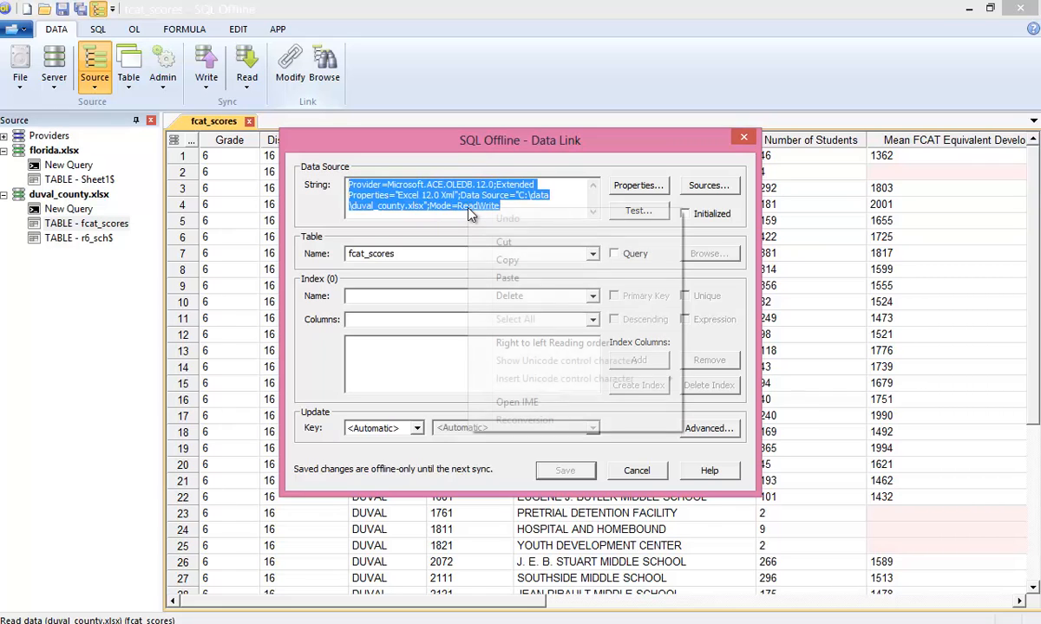
pyautogui.click(507, 277)
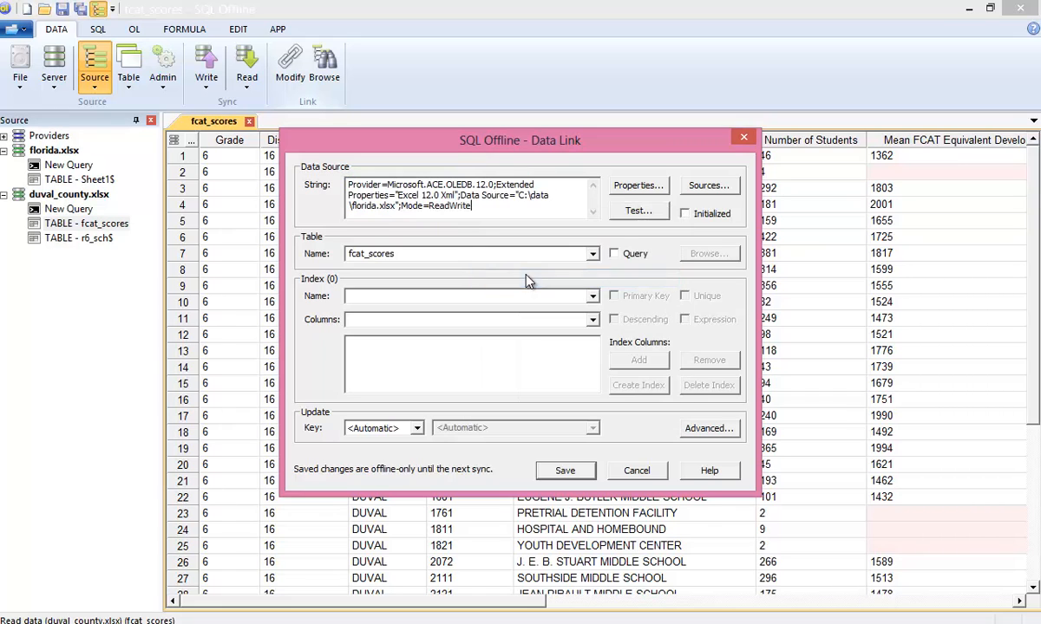
pyautogui.doubleClick(375, 207)
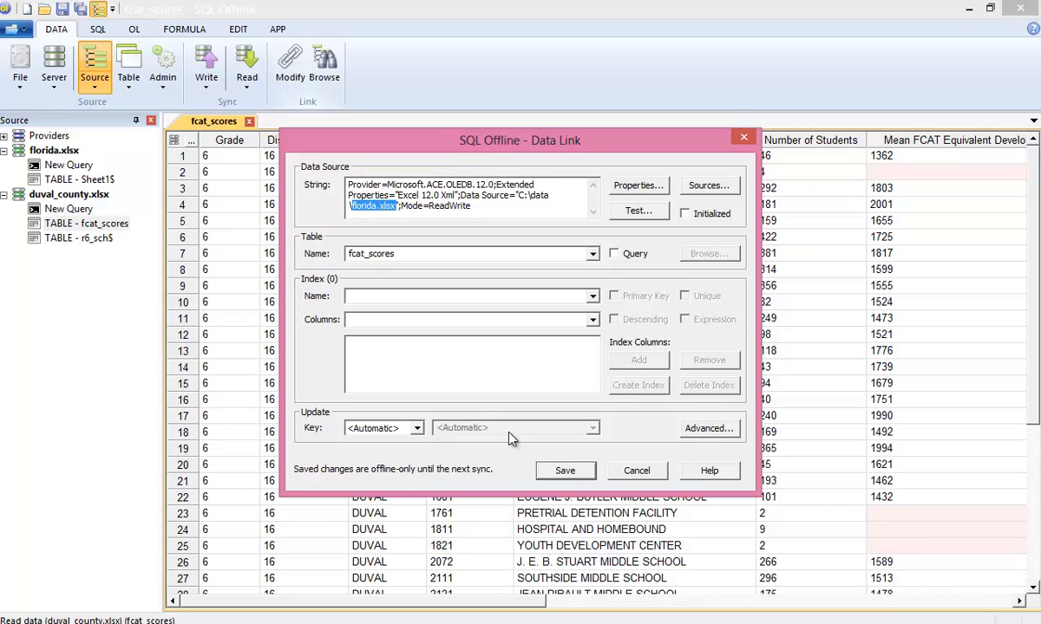
pyautogui.click(565, 470)
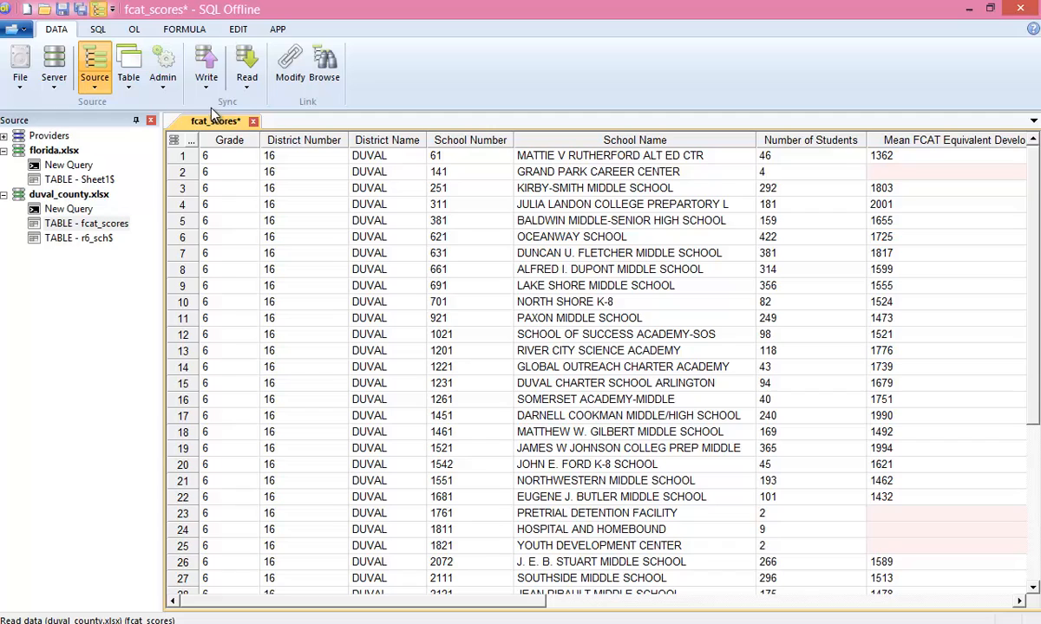
# Write the fcat_scores data into florida.xlsx, confirming the write.
pyautogui.click(207, 66)
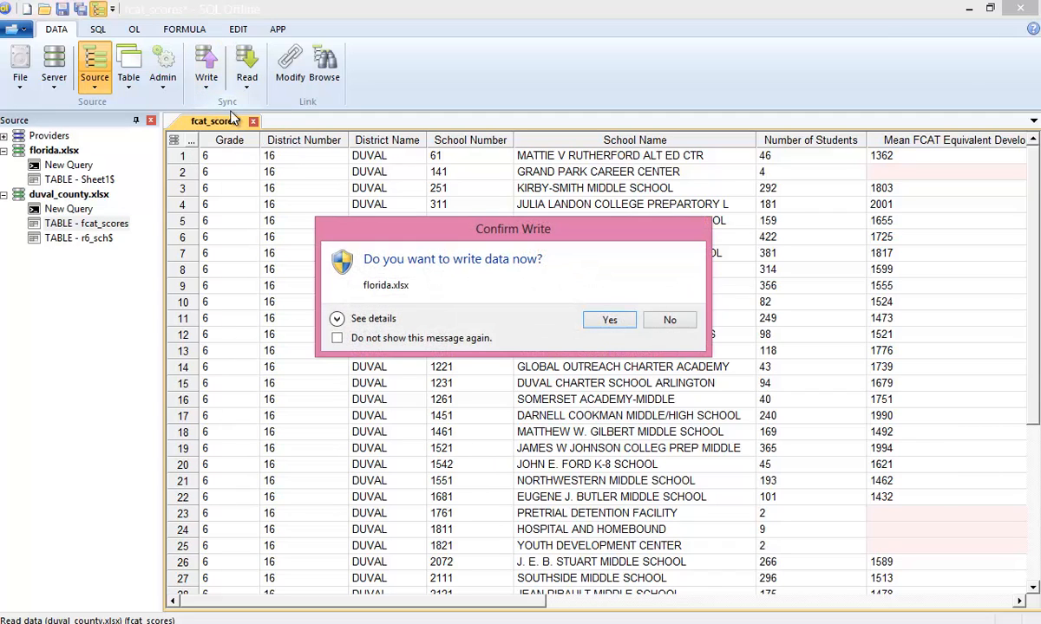
pyautogui.click(609, 319)
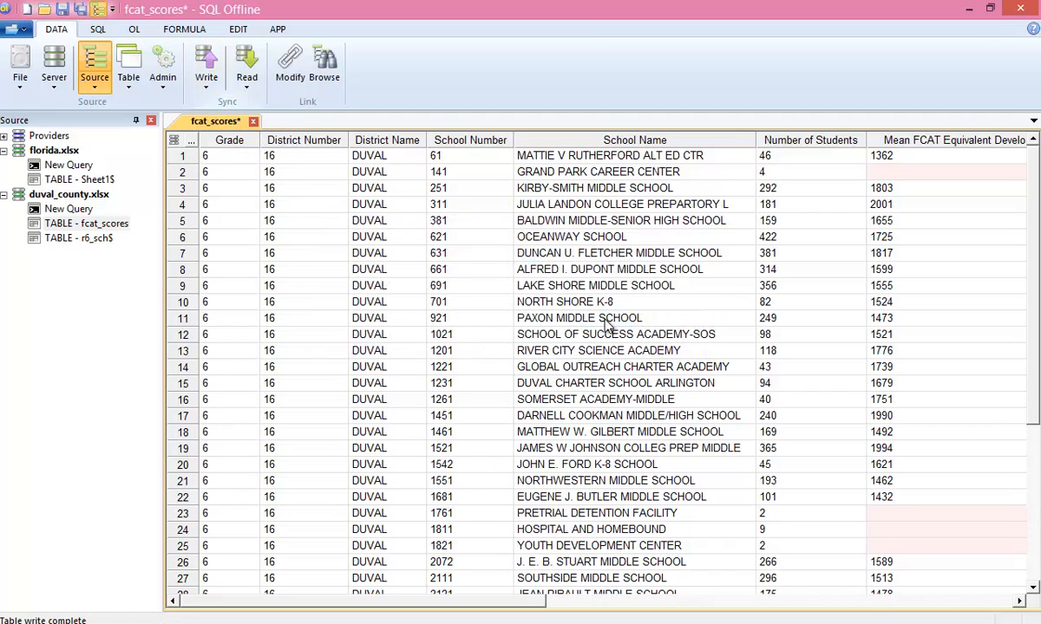
# Refresh the florida.xlsx source and view its new fcat_scores table in a grid.
pyautogui.rightClick(53, 149)
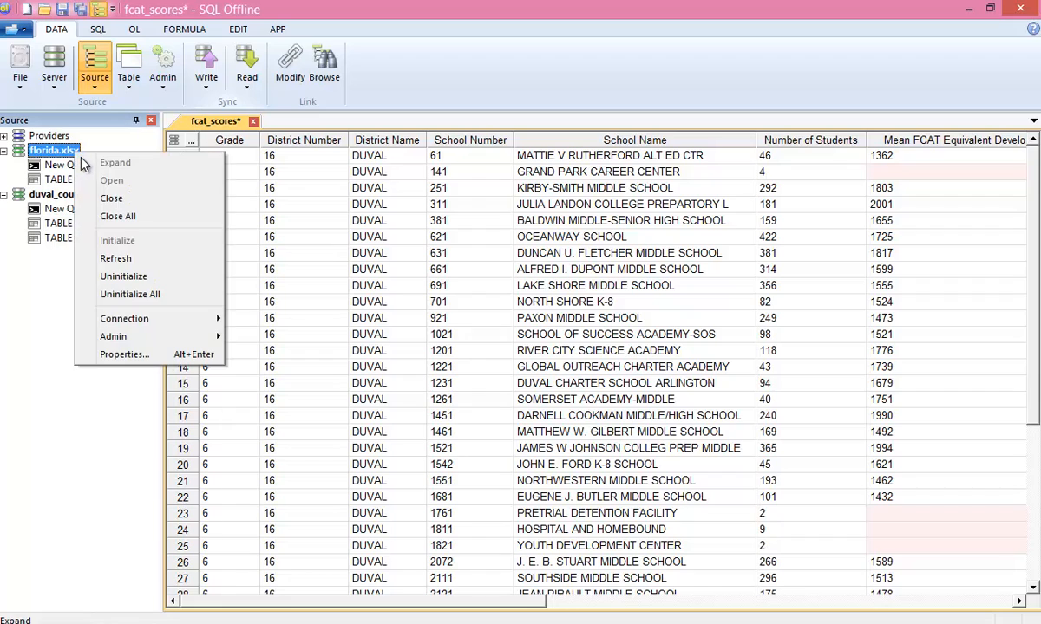
pyautogui.click(115, 164)
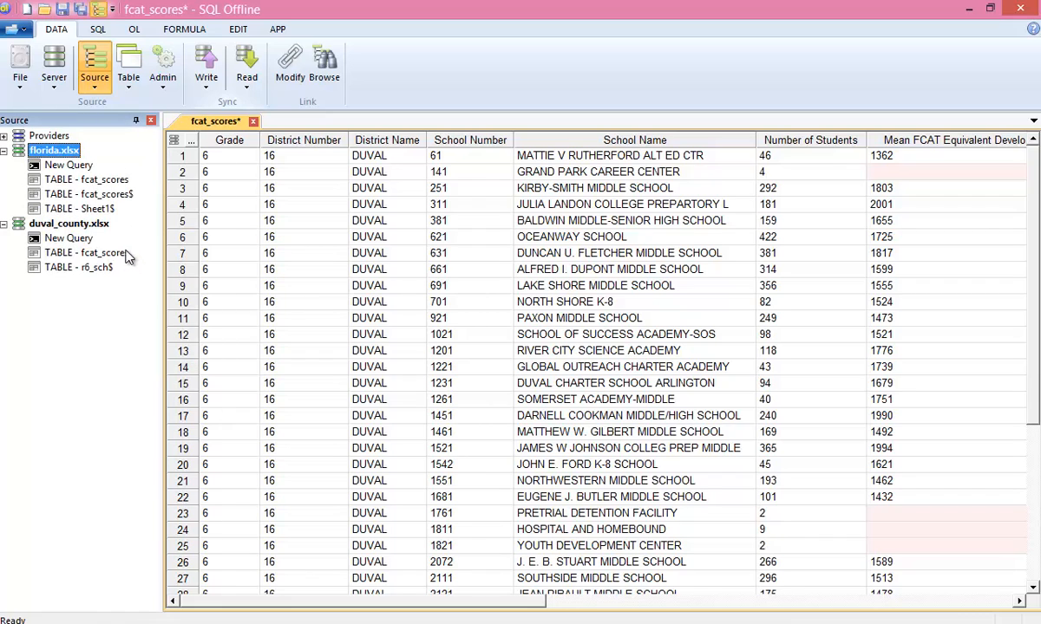
pyautogui.doubleClick(86, 179)
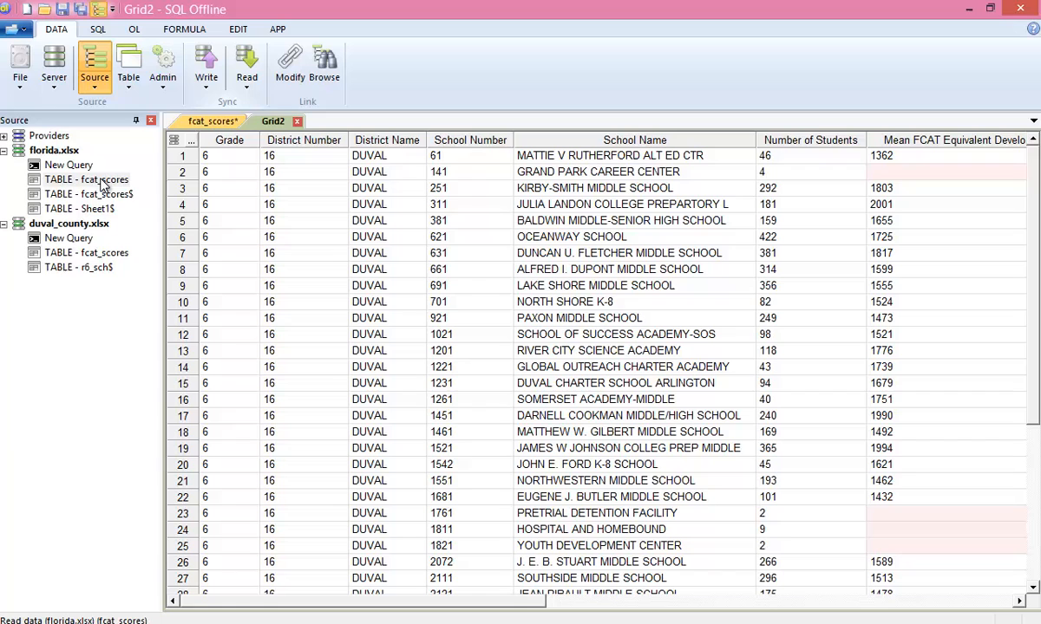
pyautogui.moveTo(1002, 24)
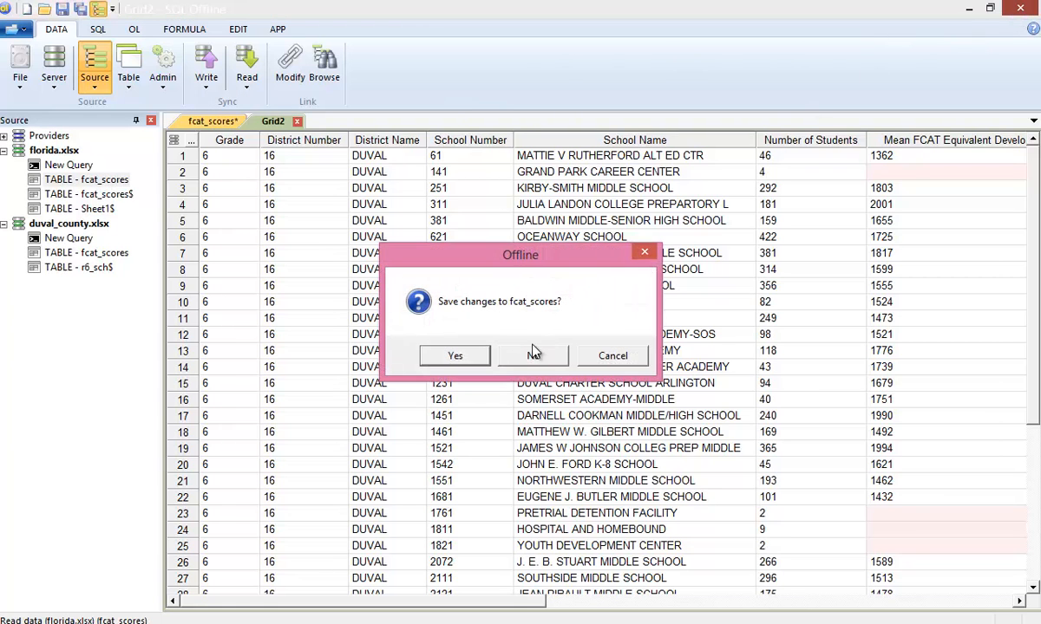
# Close the table without saving and view florida.xlsx from the data folder in Excel.
pyautogui.click(532, 355)
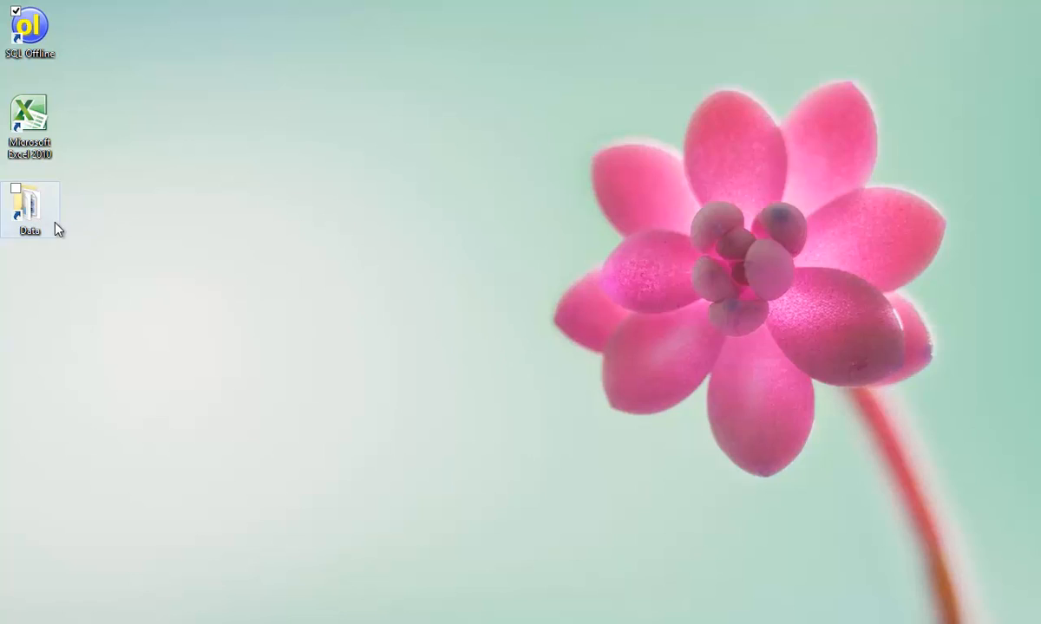
pyautogui.doubleClick(27, 208)
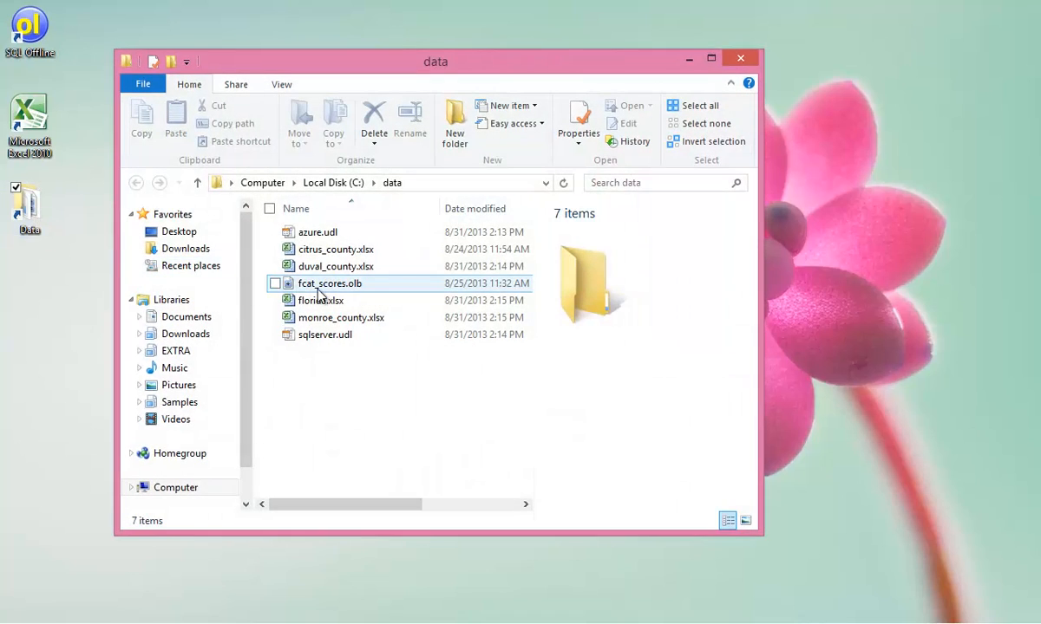
pyautogui.doubleClick(321, 300)
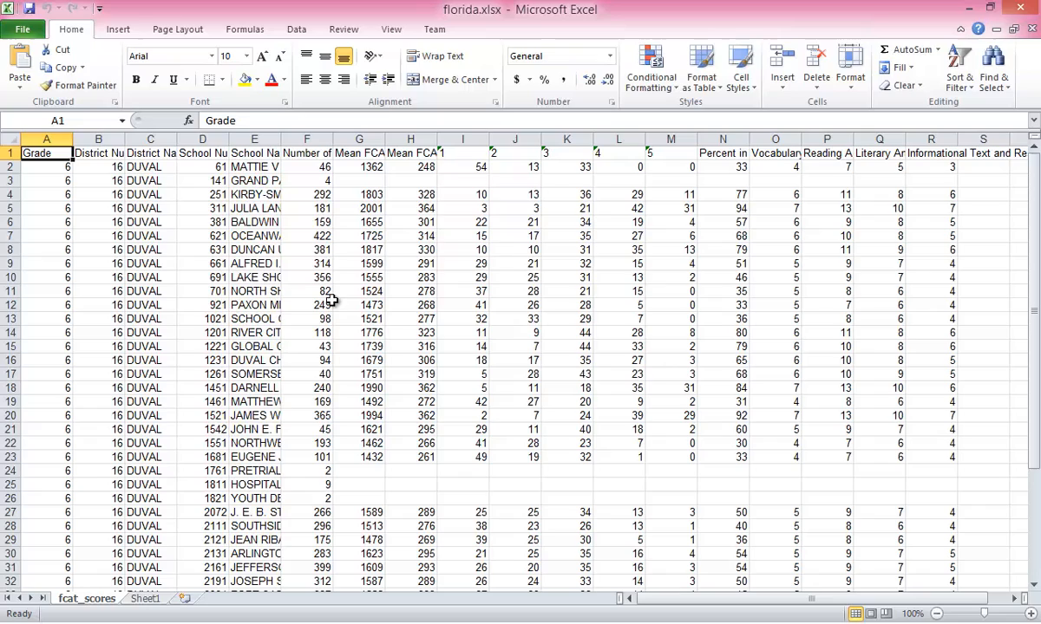
pyautogui.moveTo(1035, 458)
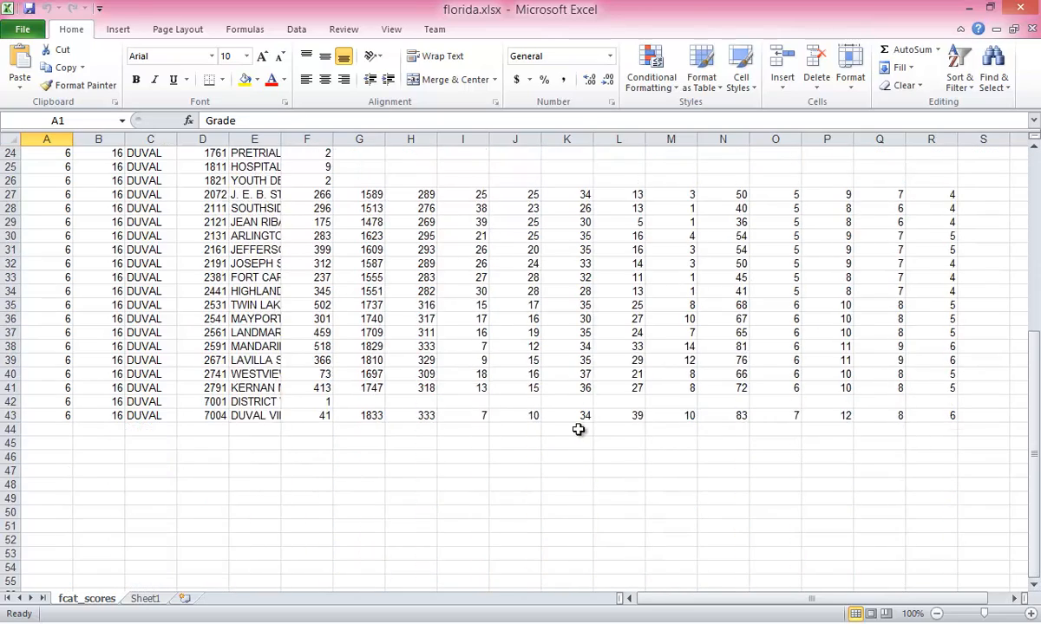
# Select monroe_county.xlsx in C:\data to open it with SQL Offline.
pyautogui.scroll(-3)
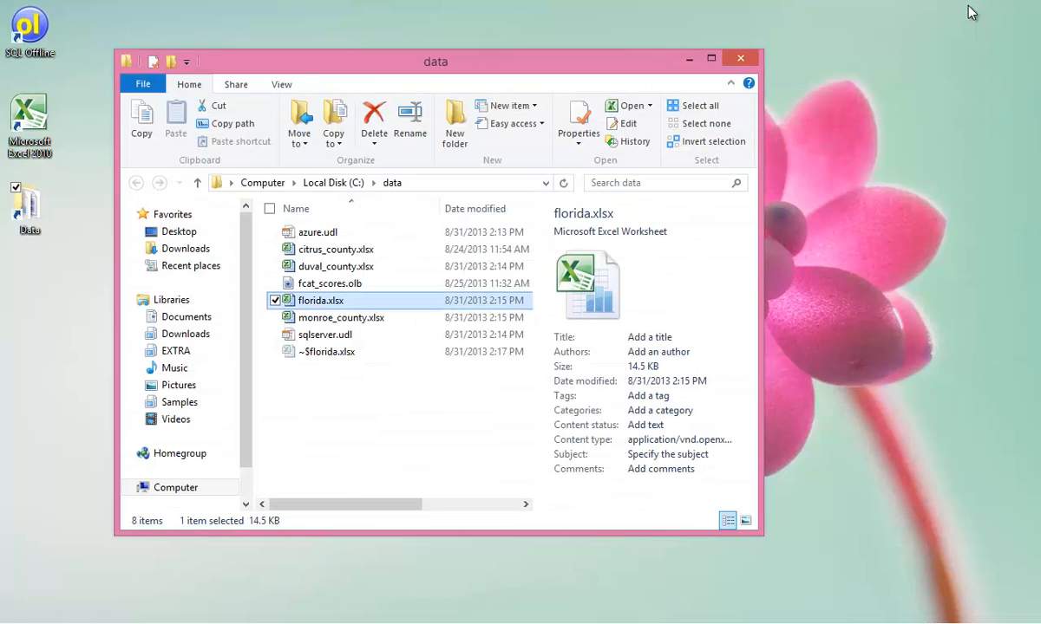
pyautogui.click(341, 316)
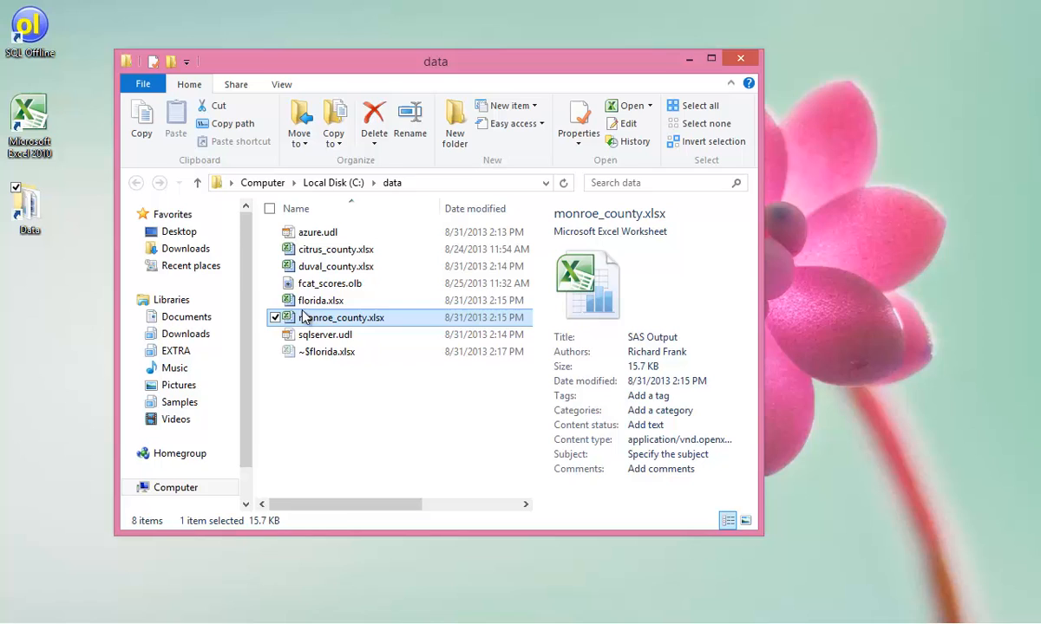
pyautogui.moveTo(35, 41)
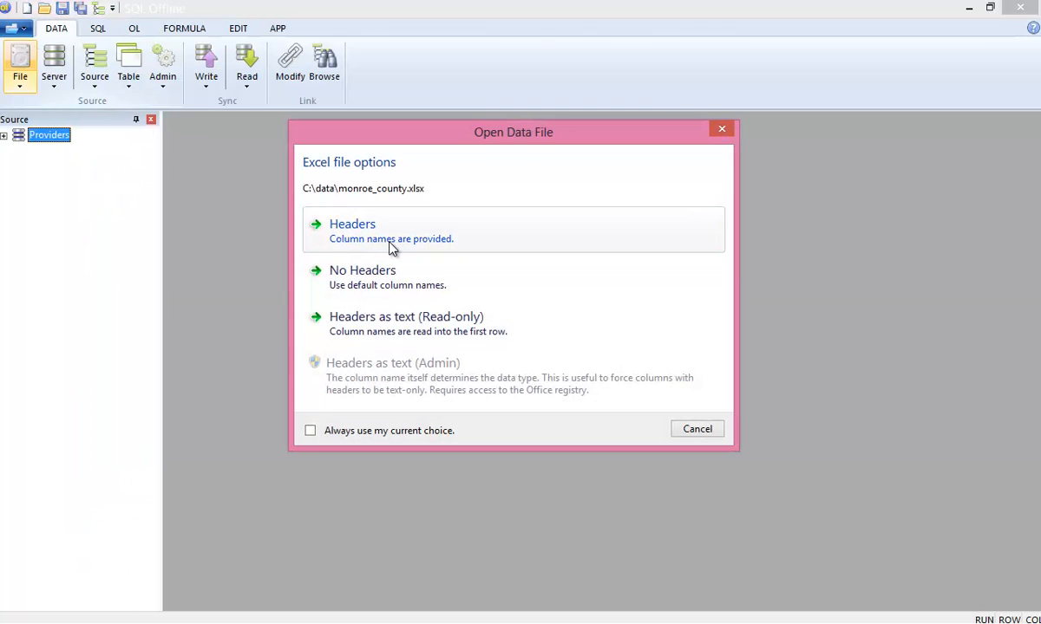
# Read monroe_county.xlsx with headers, then enable macro Record and the Command pane on FORMULA.
pyautogui.click(352, 224)
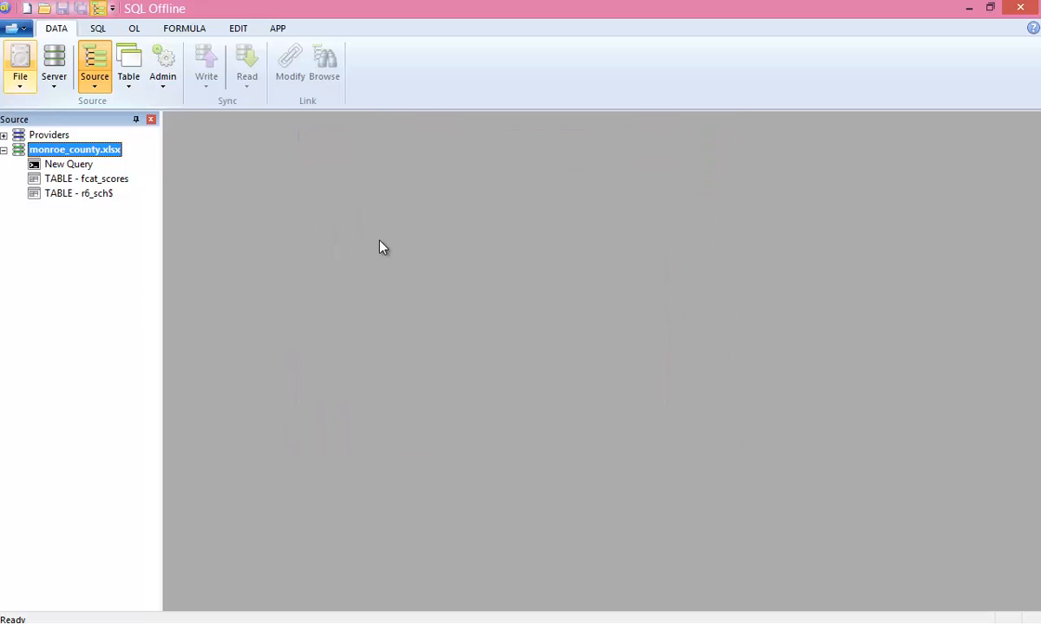
pyautogui.click(184, 28)
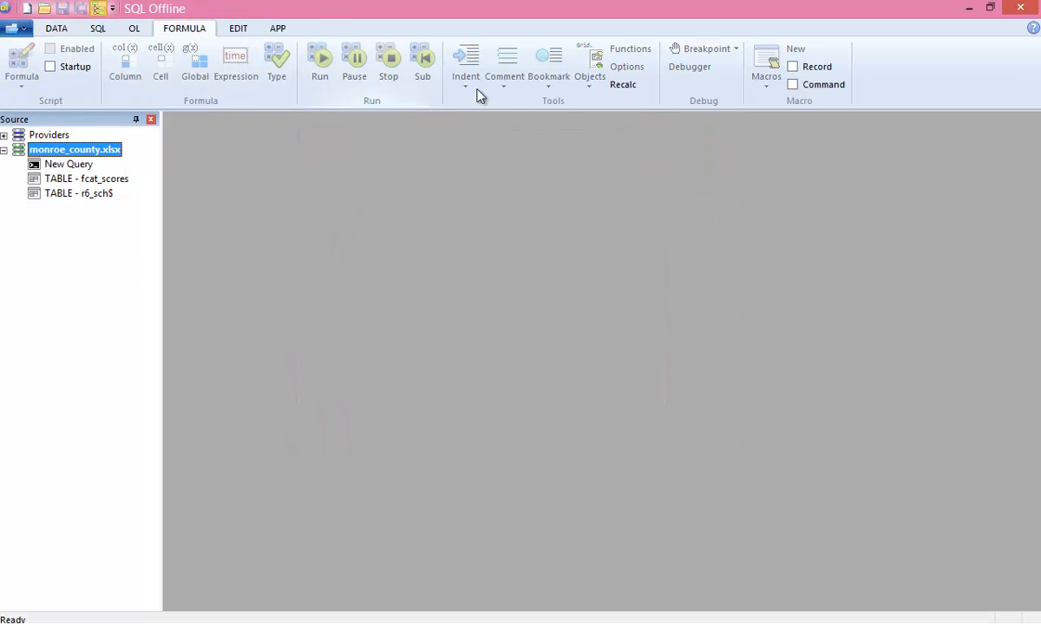
pyautogui.click(791, 66)
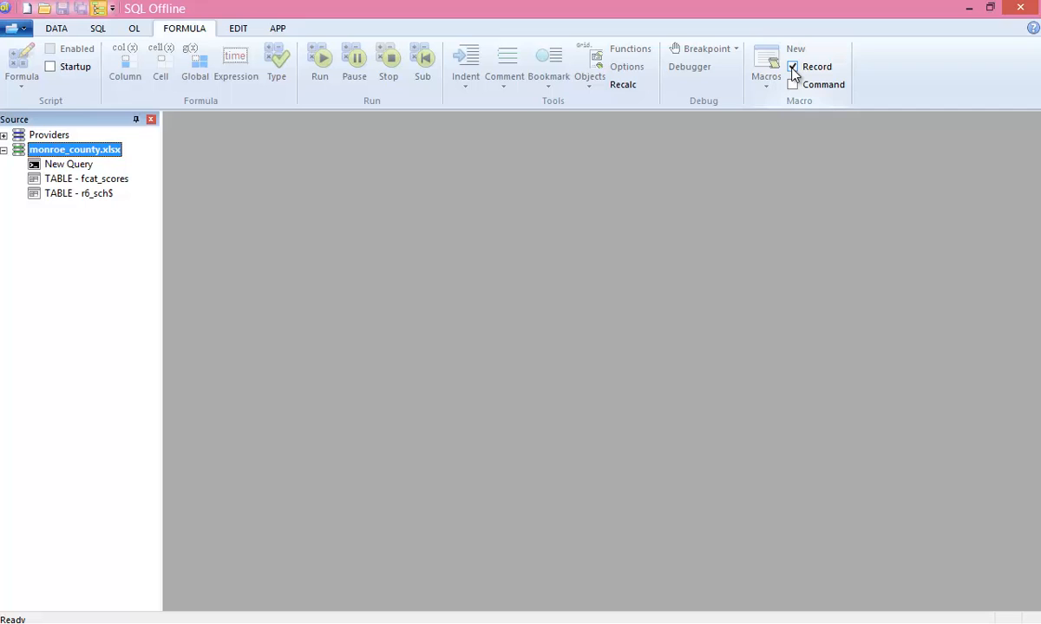
pyautogui.click(791, 83)
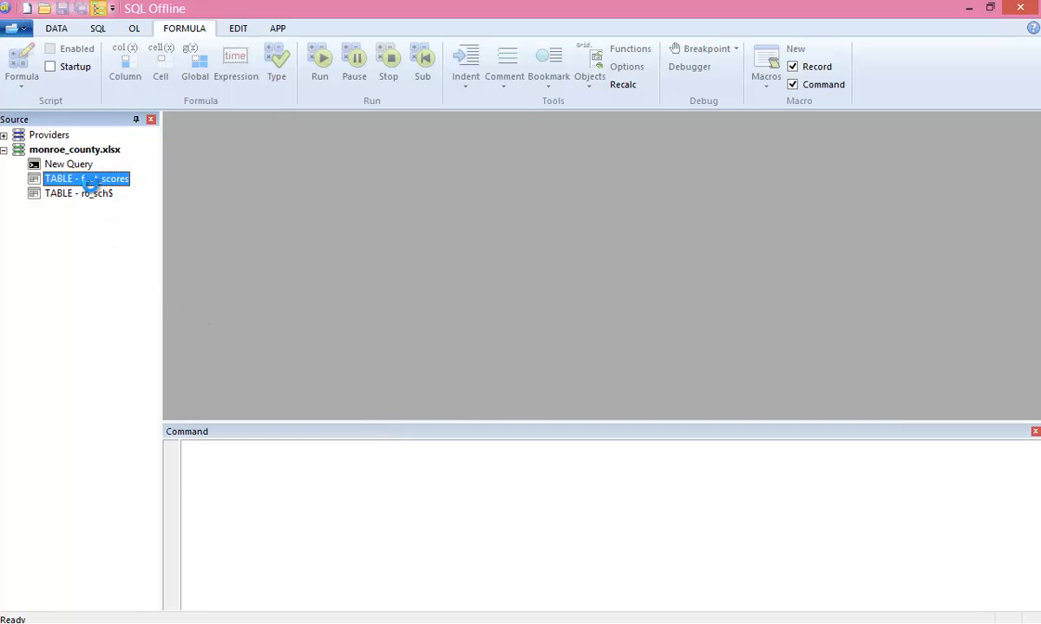
# Link Monroe's fcat_scores table to florida.xlsx in its data link settings.
pyautogui.doubleClick(87, 179)
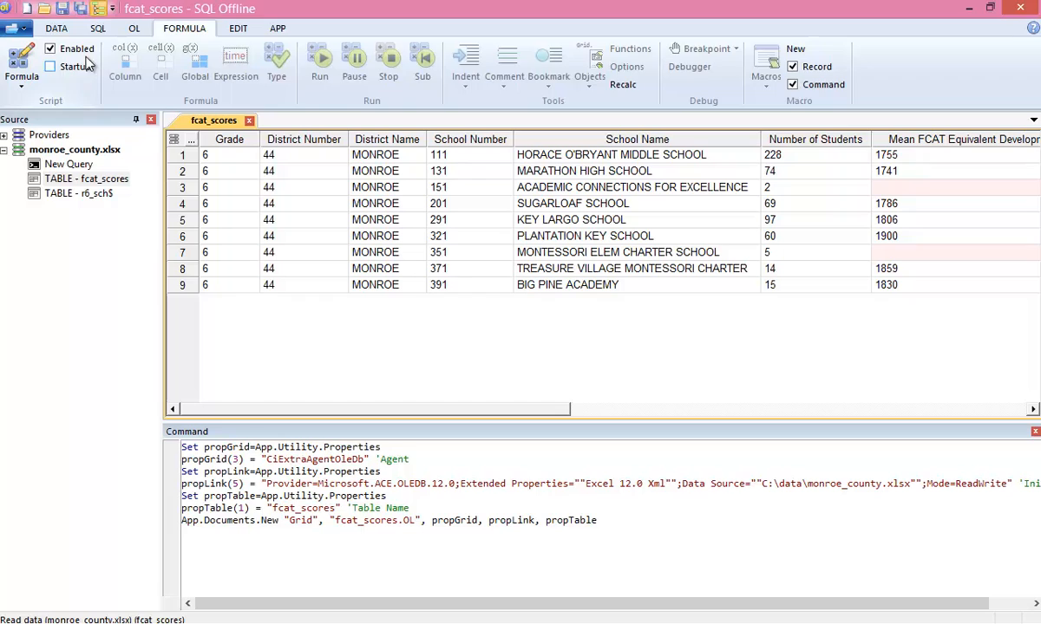
pyautogui.click(55, 28)
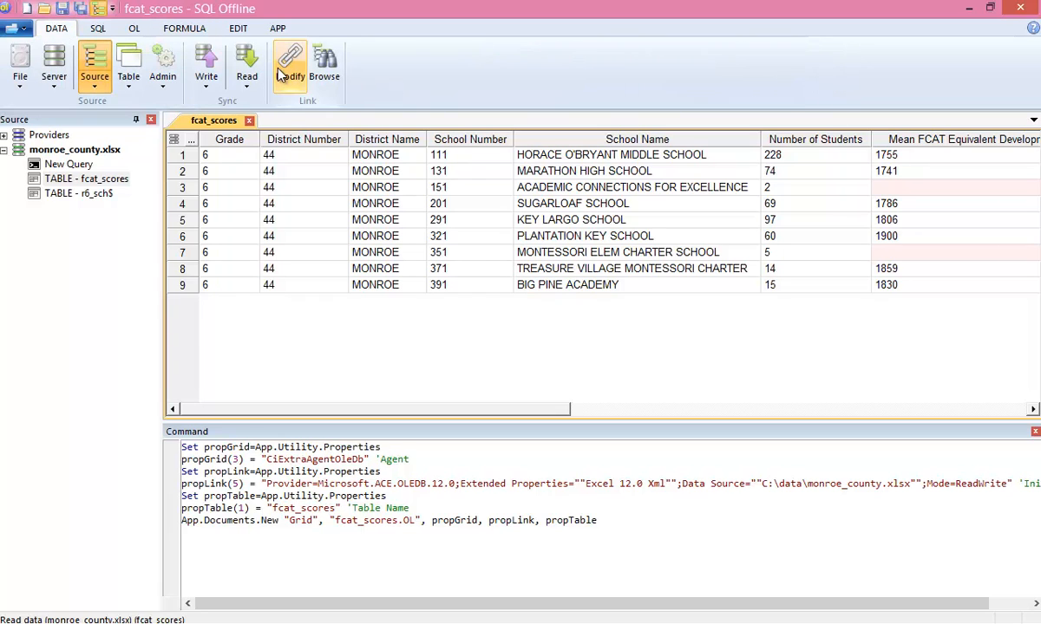
pyautogui.click(289, 68)
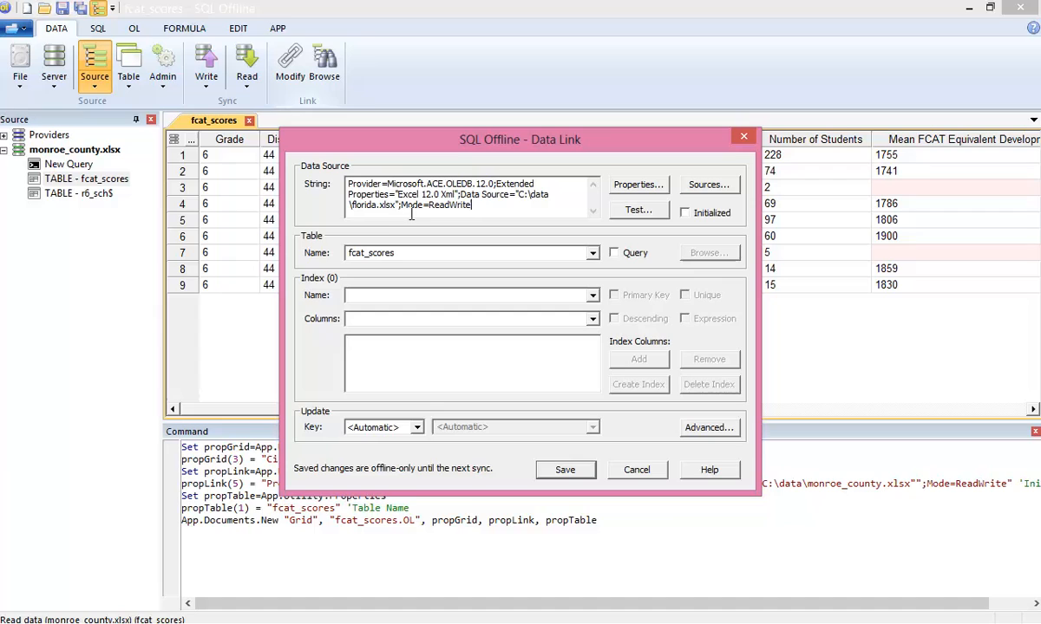
pyautogui.doubleClick(371, 205)
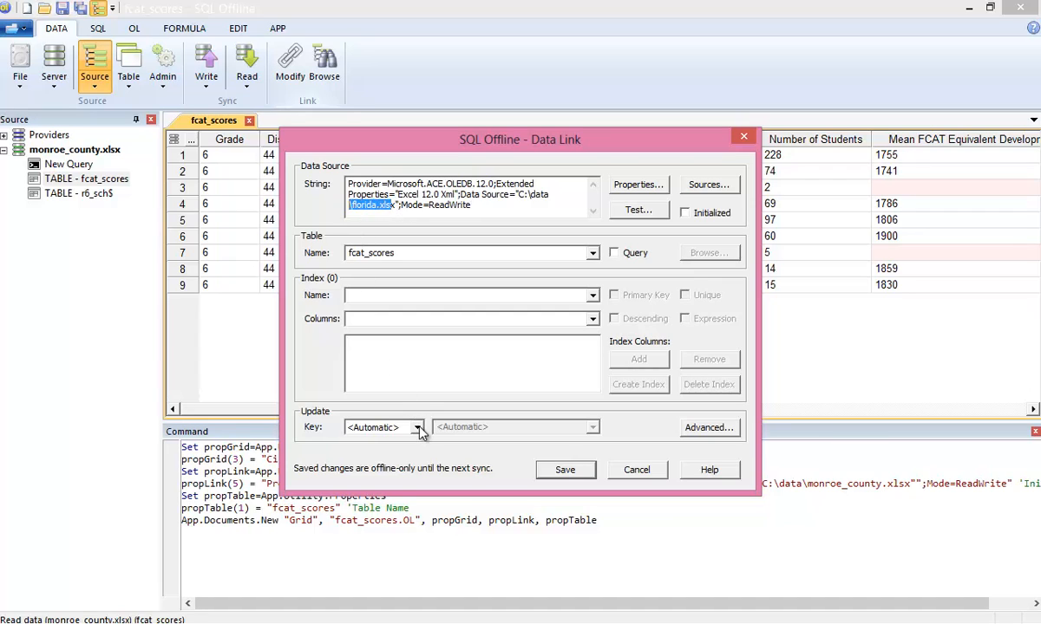
# Set the key to Unique Column with Append Everything in the advanced update options.
pyautogui.click(417, 426)
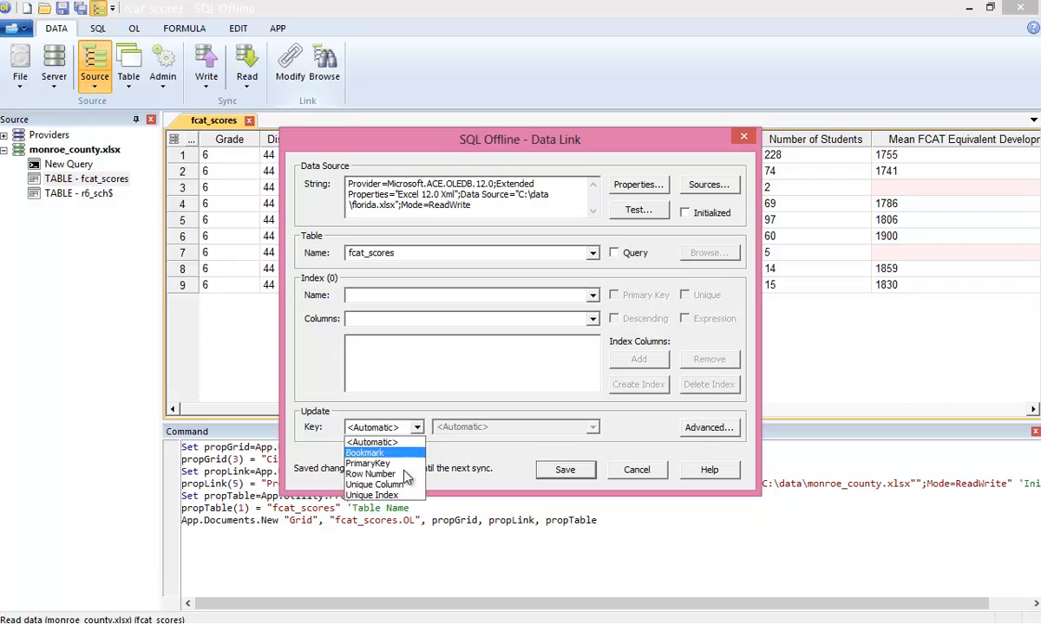
pyautogui.click(372, 484)
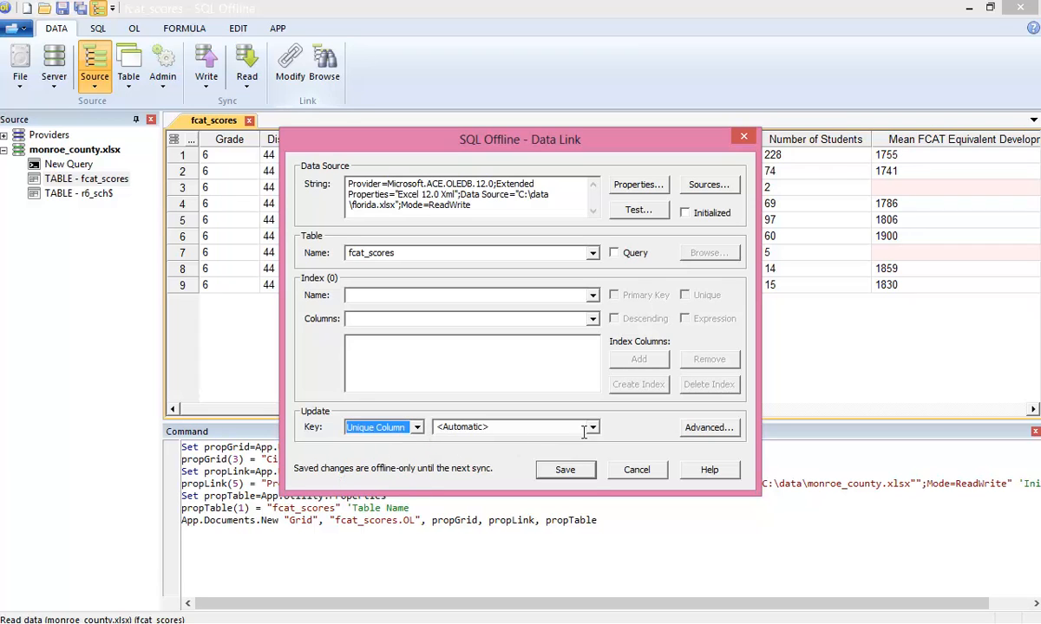
pyautogui.click(589, 427)
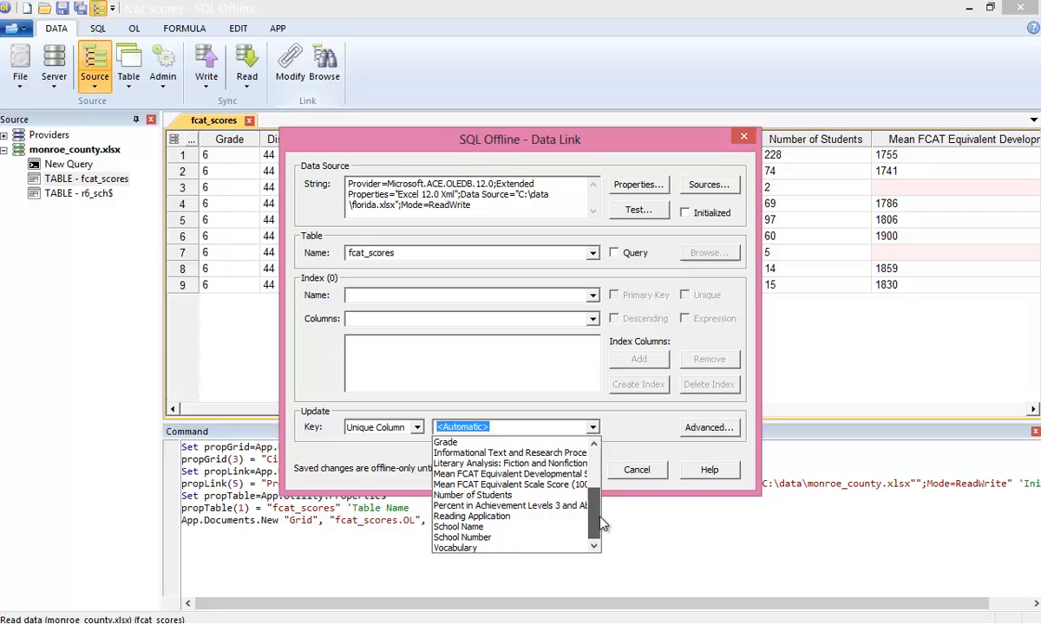
pyautogui.click(462, 527)
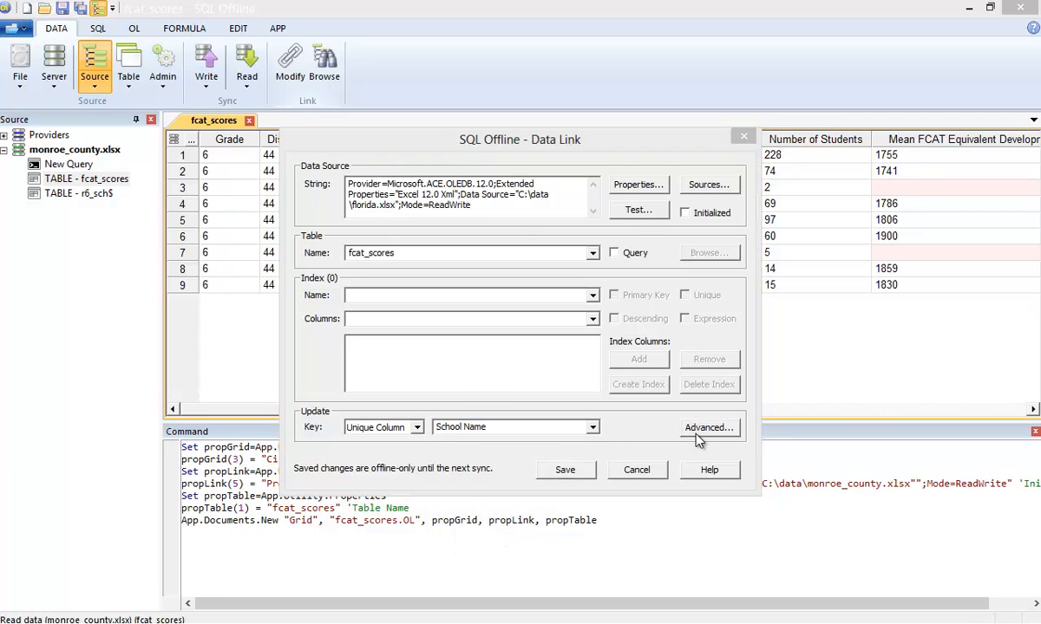
pyautogui.click(708, 427)
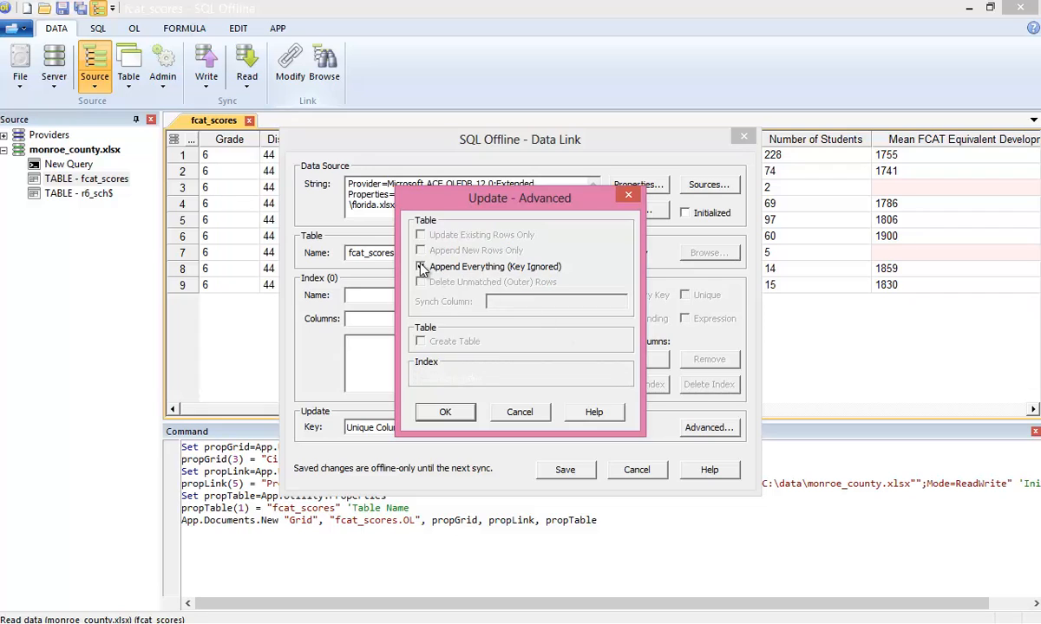
pyautogui.click(420, 267)
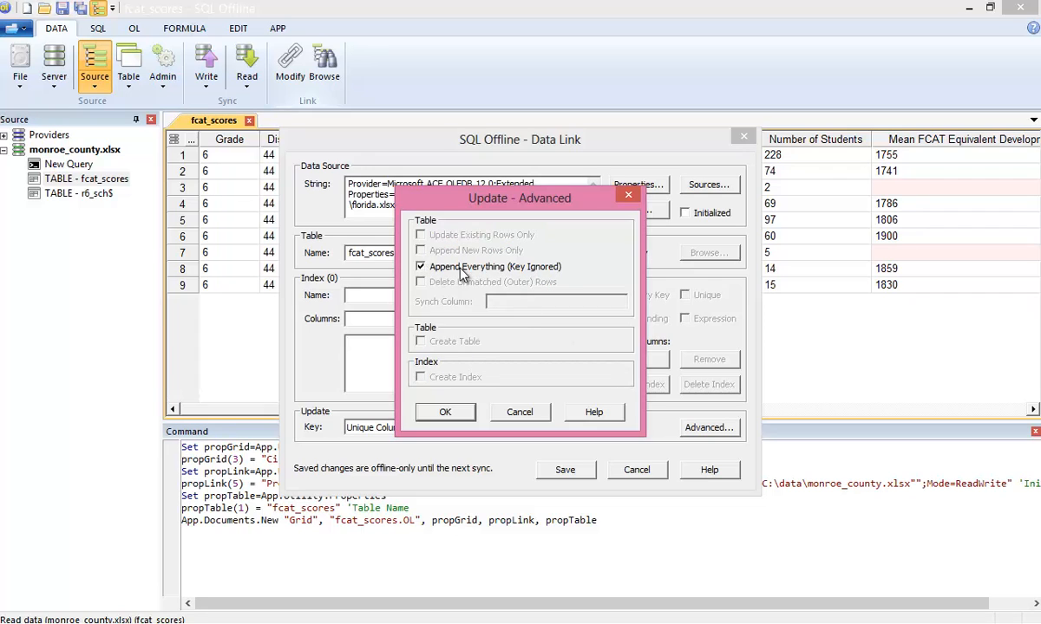
pyautogui.click(444, 413)
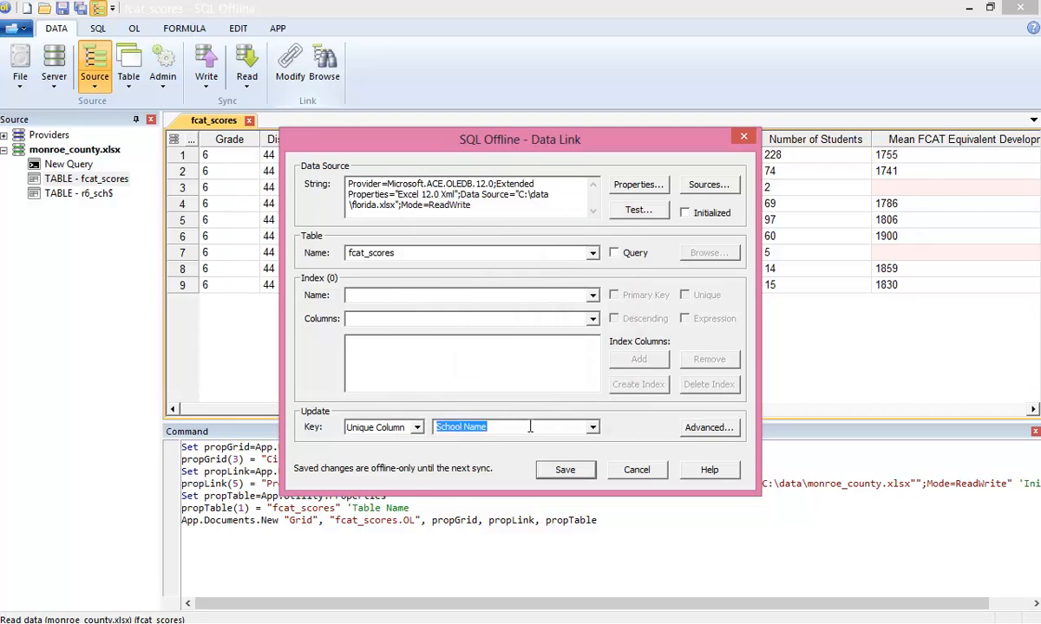
# Make School Number the key column and save the link settings.
pyautogui.click(593, 426)
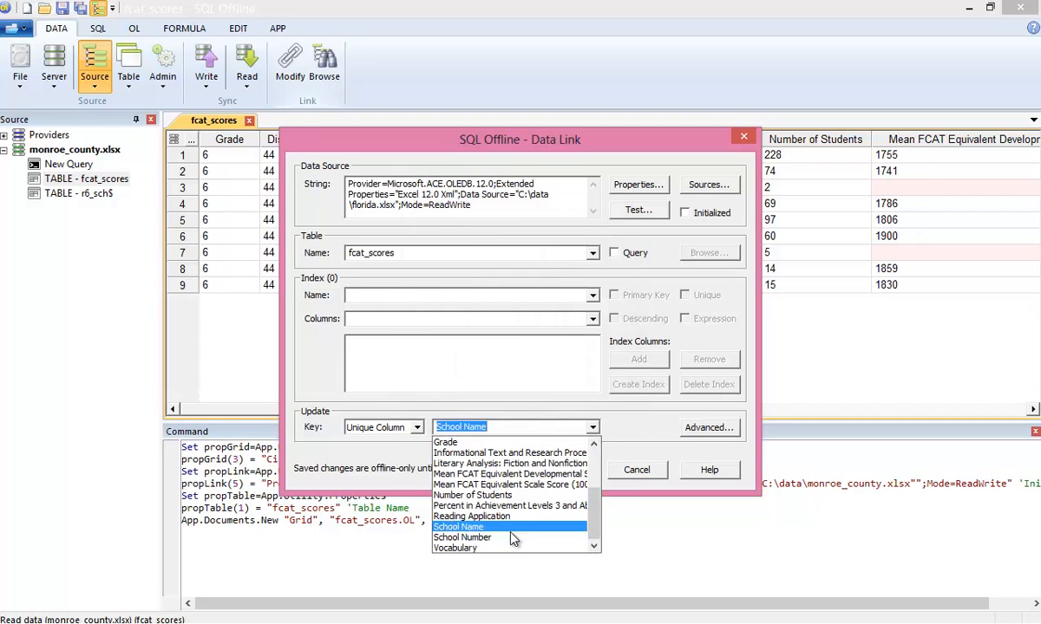
pyautogui.click(461, 538)
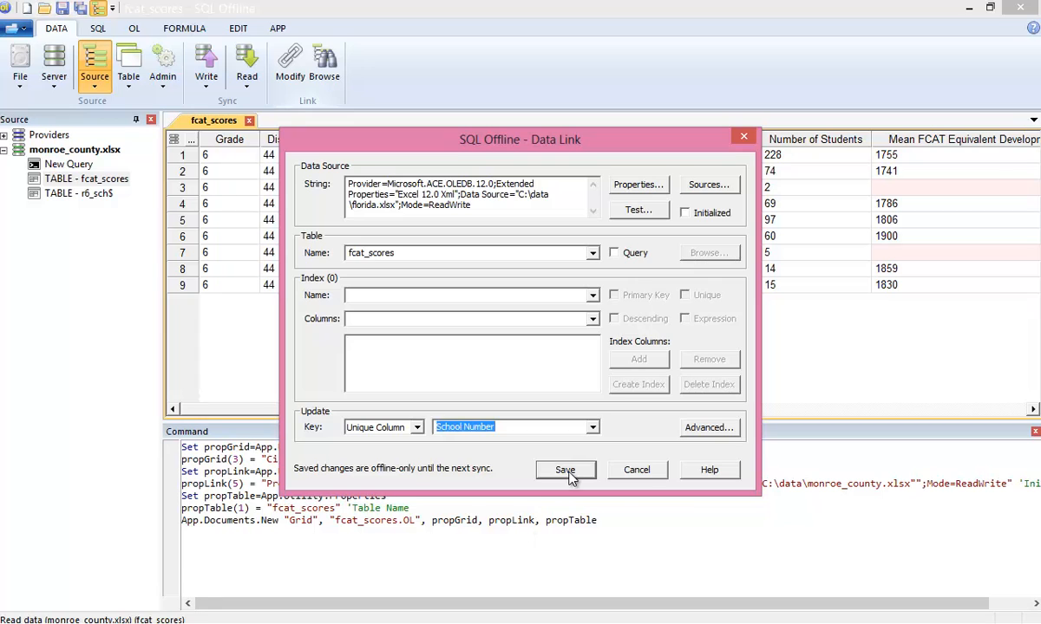
pyautogui.click(566, 469)
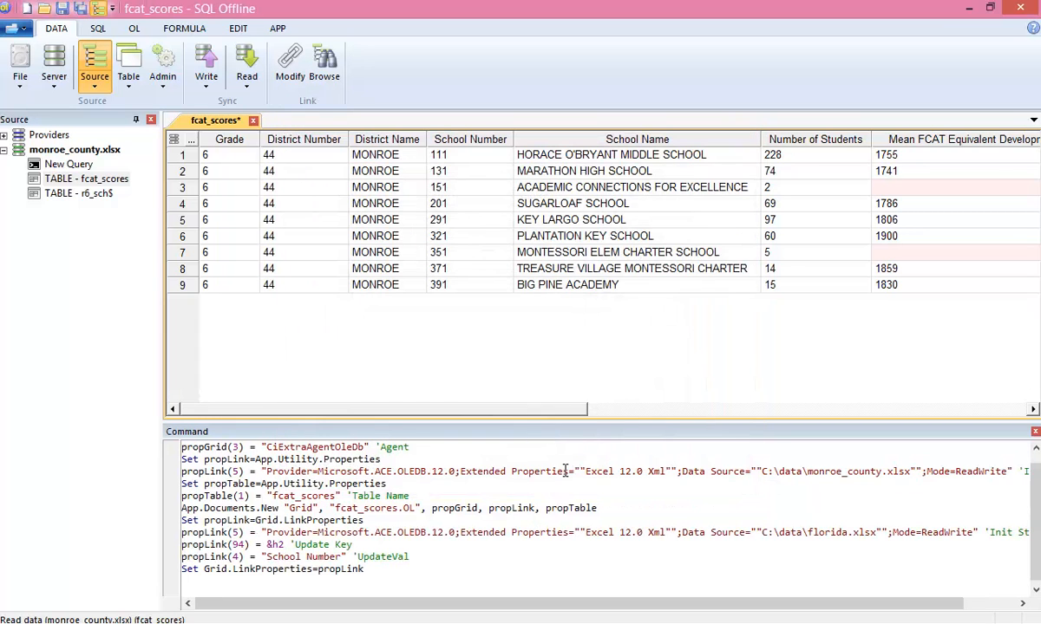
pyautogui.moveTo(992, 10)
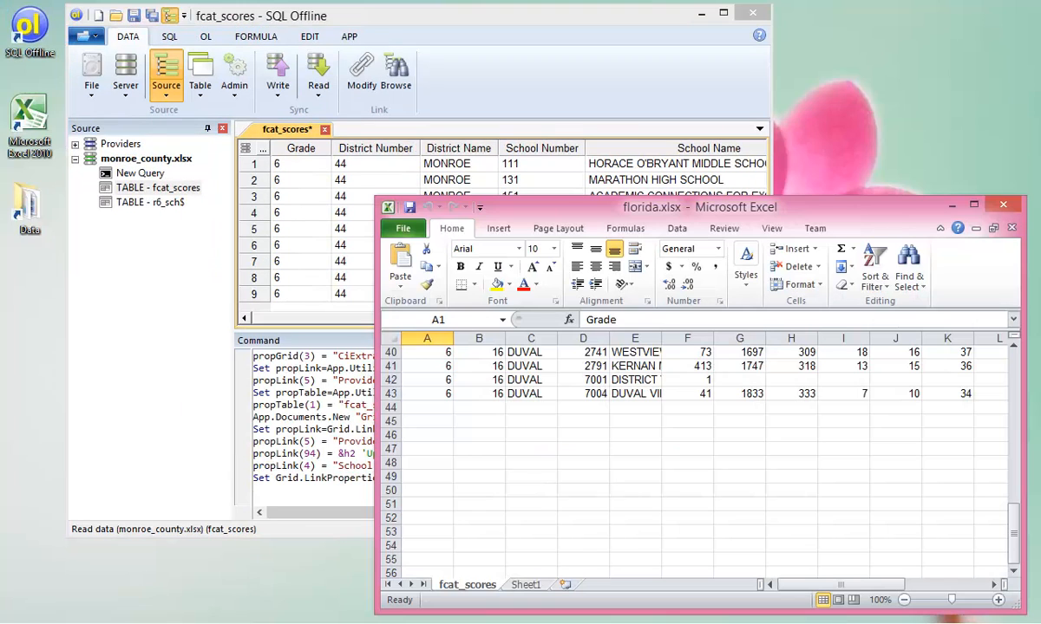
pyautogui.moveTo(251, 111)
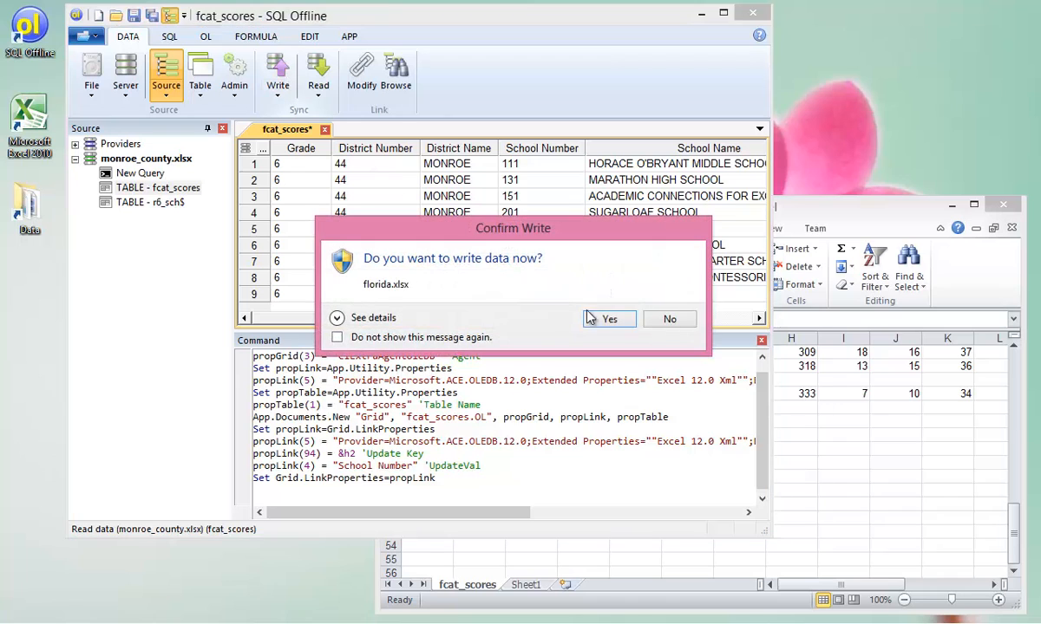
# Confirm writing Monroe rows into florida.xlsx, close Excel without saving, maximize SQL Offline.
pyautogui.click(607, 319)
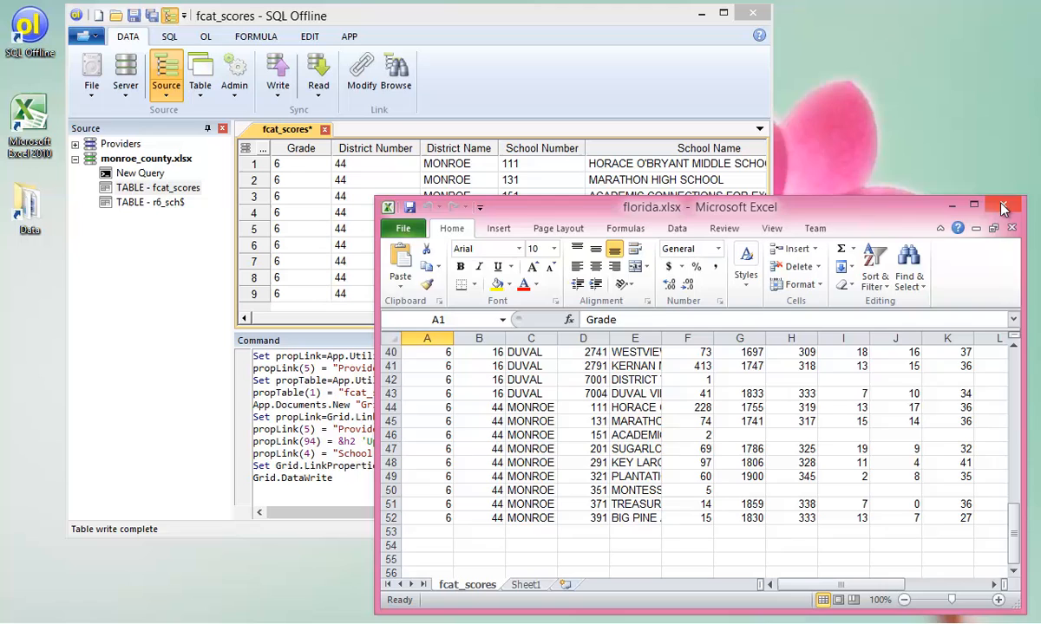
pyautogui.click(1003, 205)
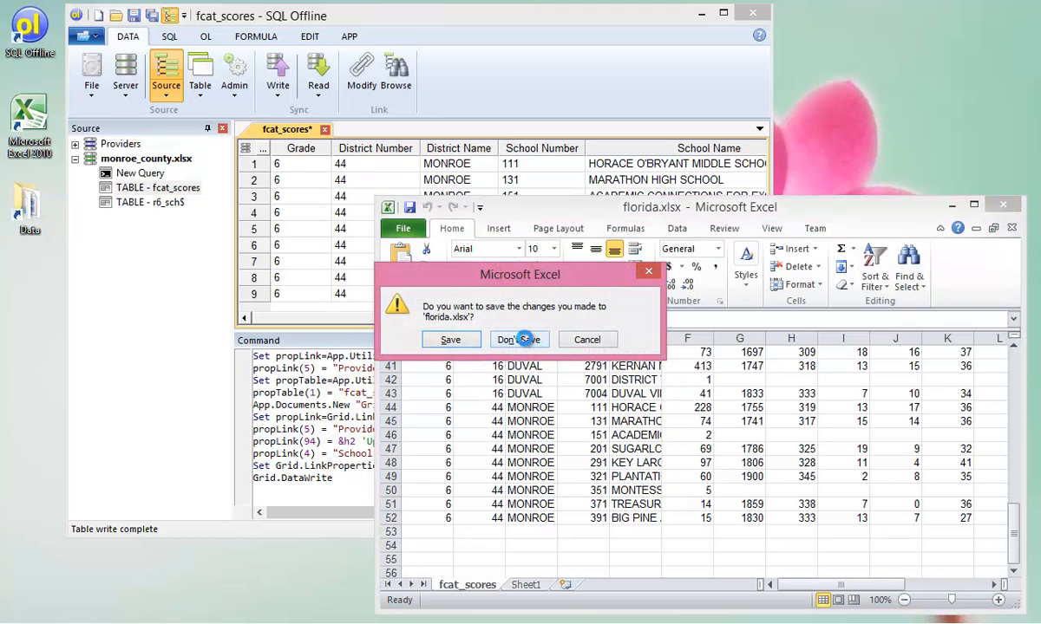
pyautogui.click(517, 338)
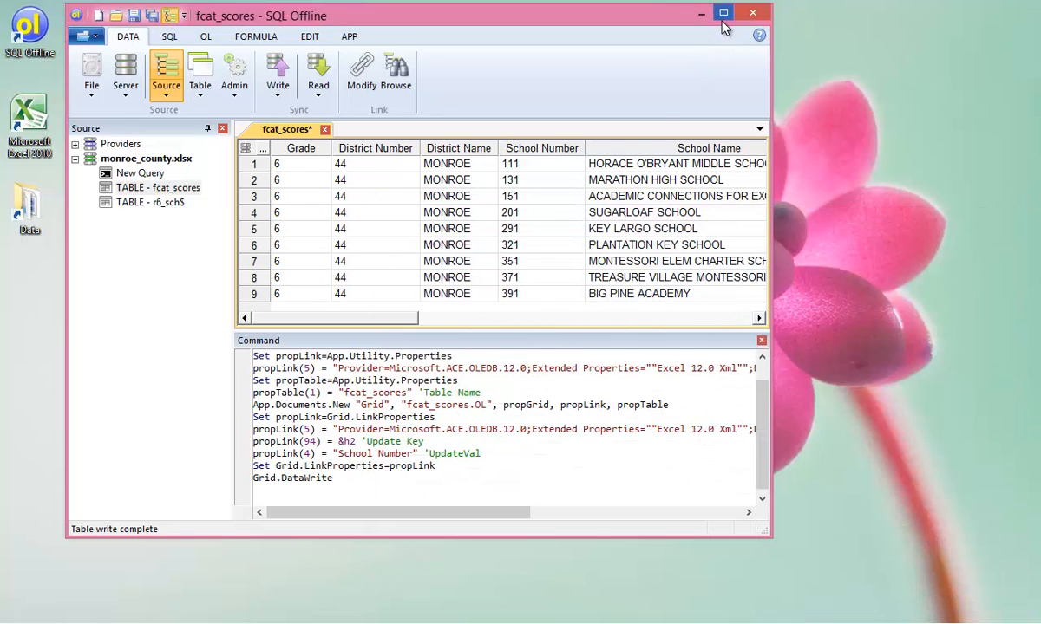
pyautogui.click(721, 10)
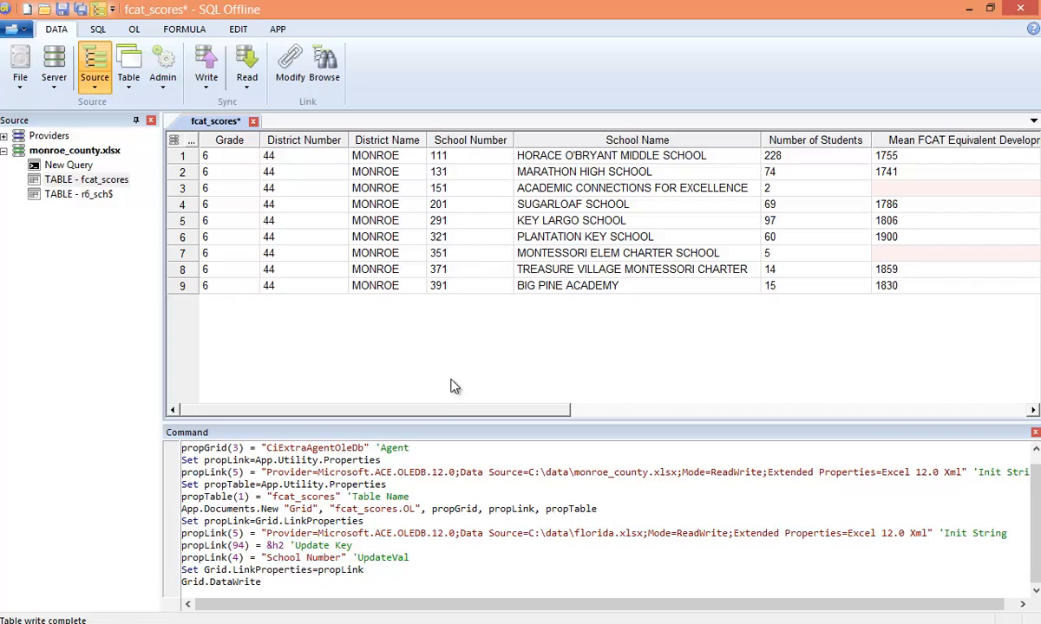
# Select and copy all the recorded macro commands from the command pane.
pyautogui.press('ctrl+a')
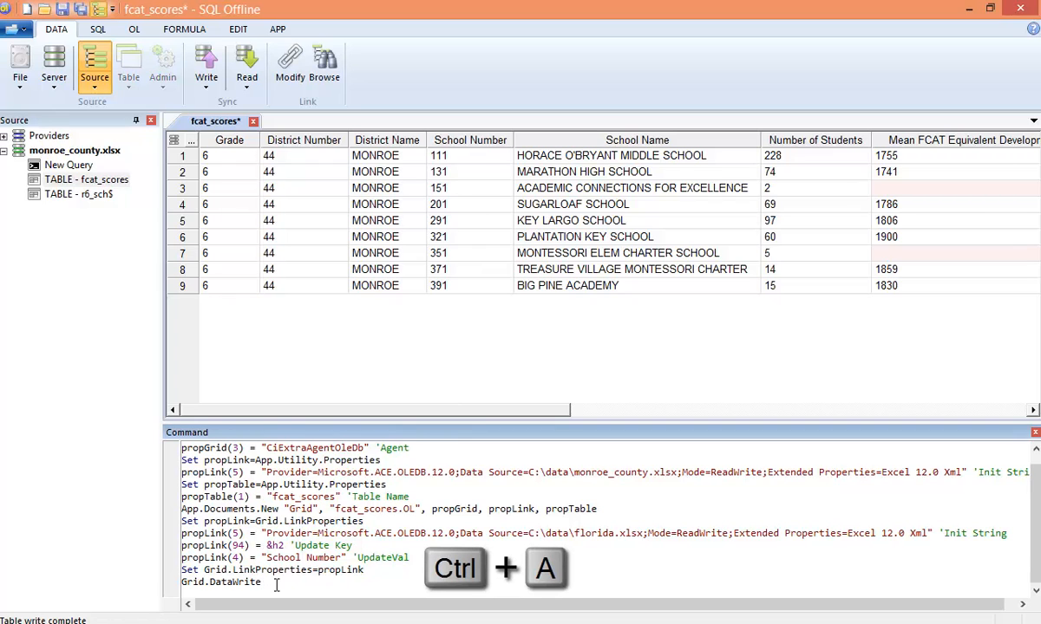
pyautogui.rightClick(276, 569)
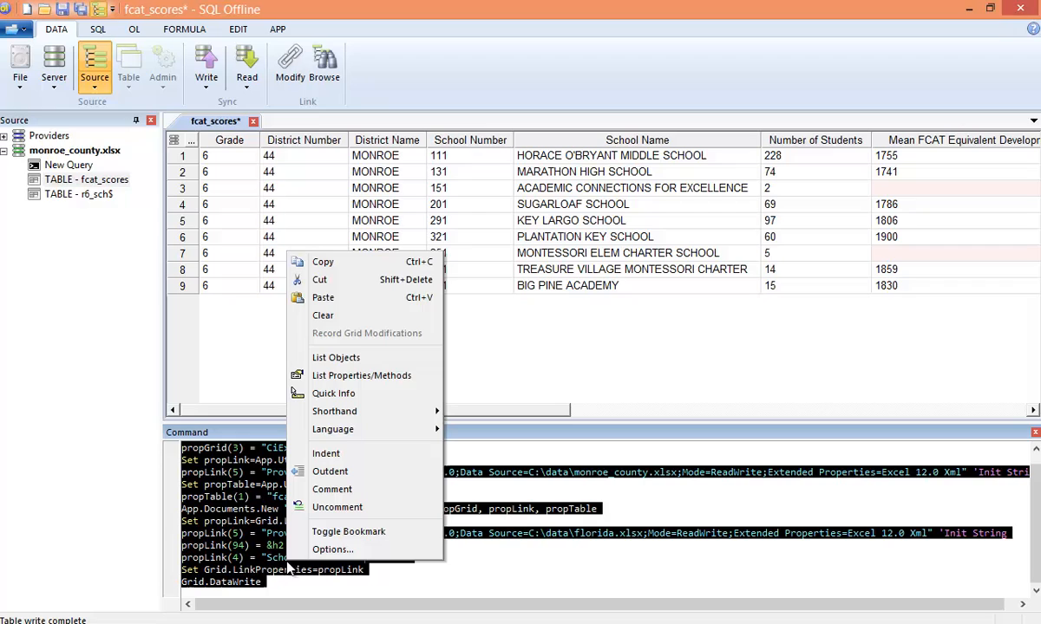
pyautogui.moveTo(346, 262)
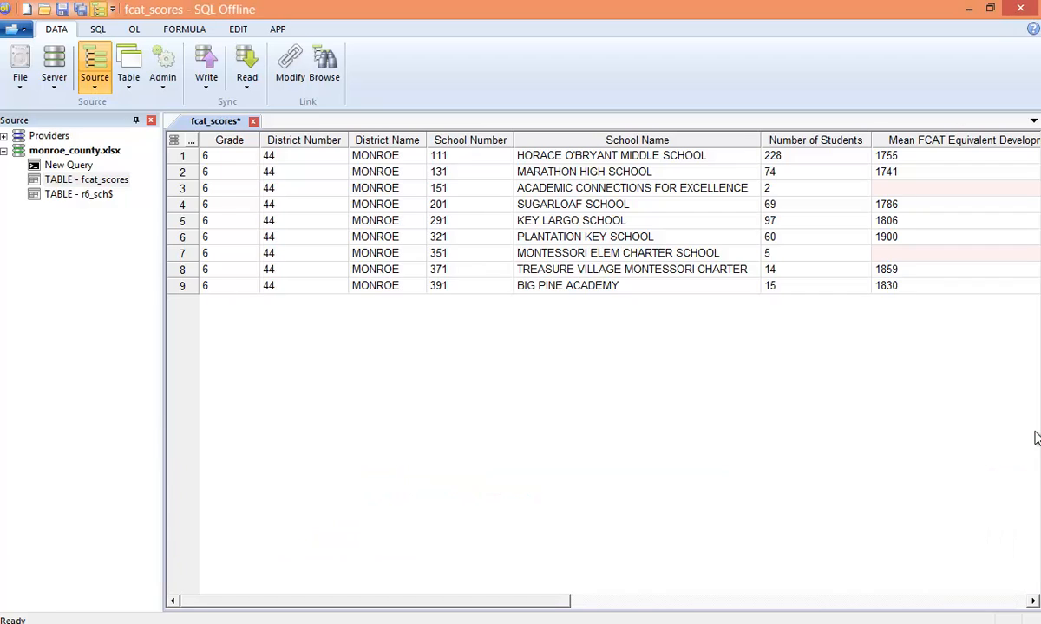
pyautogui.moveTo(163, 66)
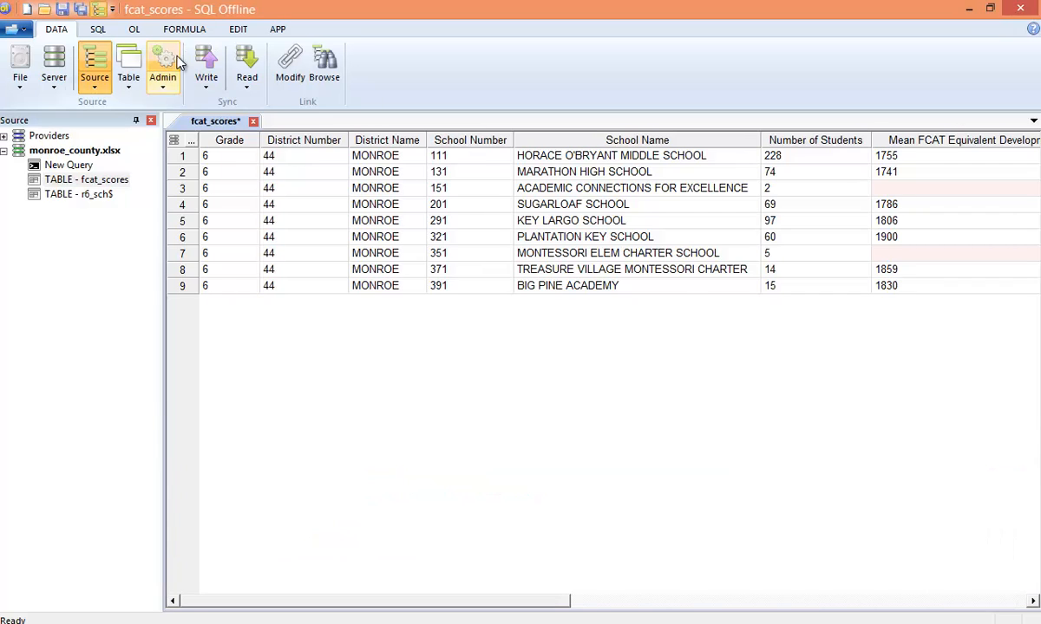
# Create a new macro named CitrusCounty from the FORMULA tab.
pyautogui.click(184, 28)
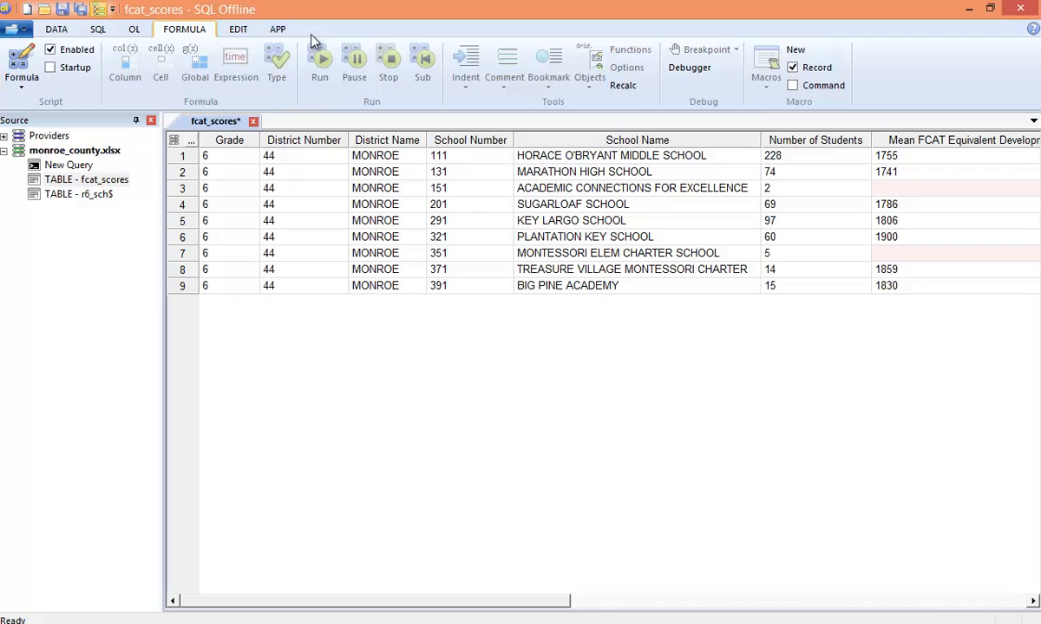
pyautogui.click(794, 48)
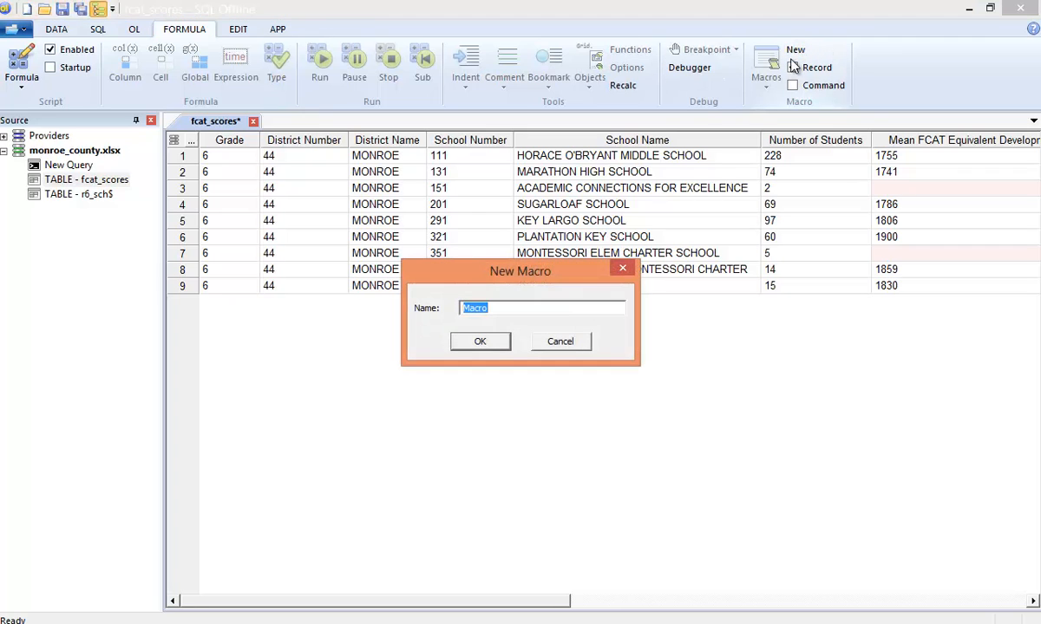
pyautogui.write('Citi')
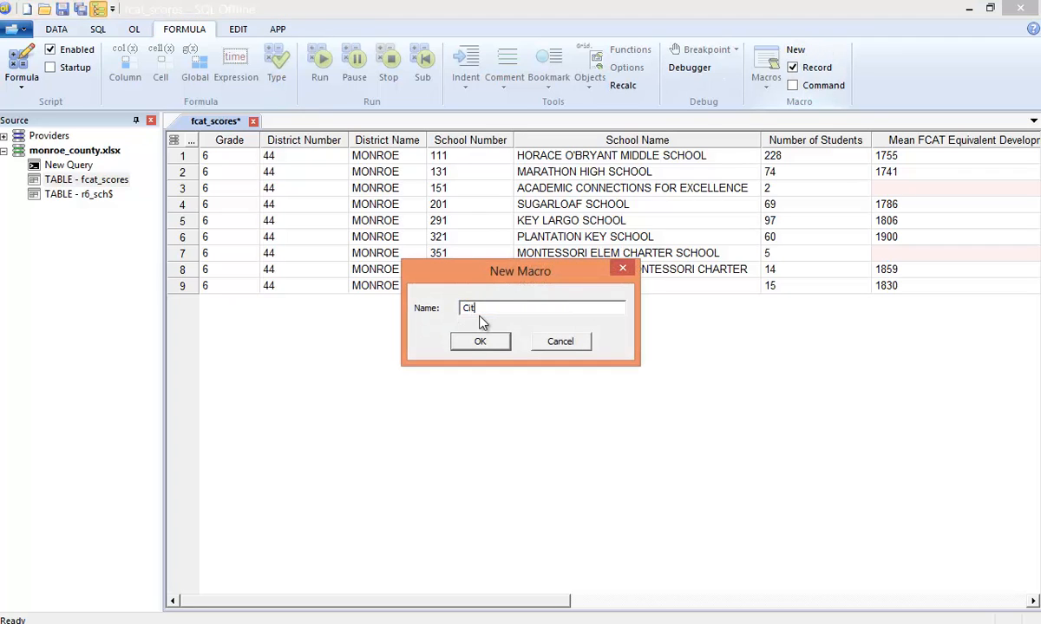
pyautogui.write('rusCounty')
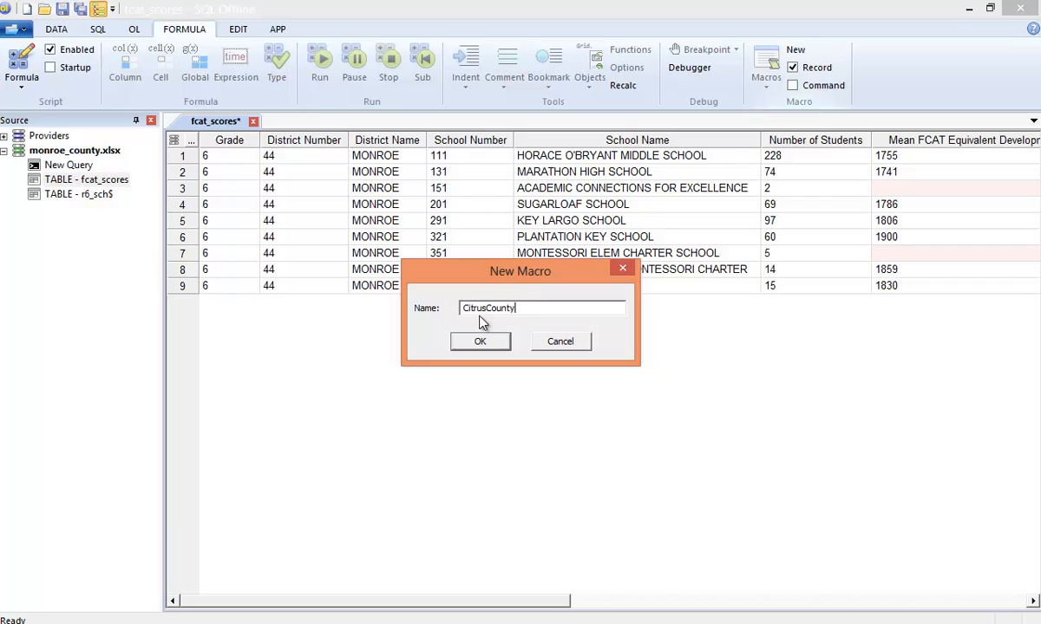
pyautogui.click(479, 340)
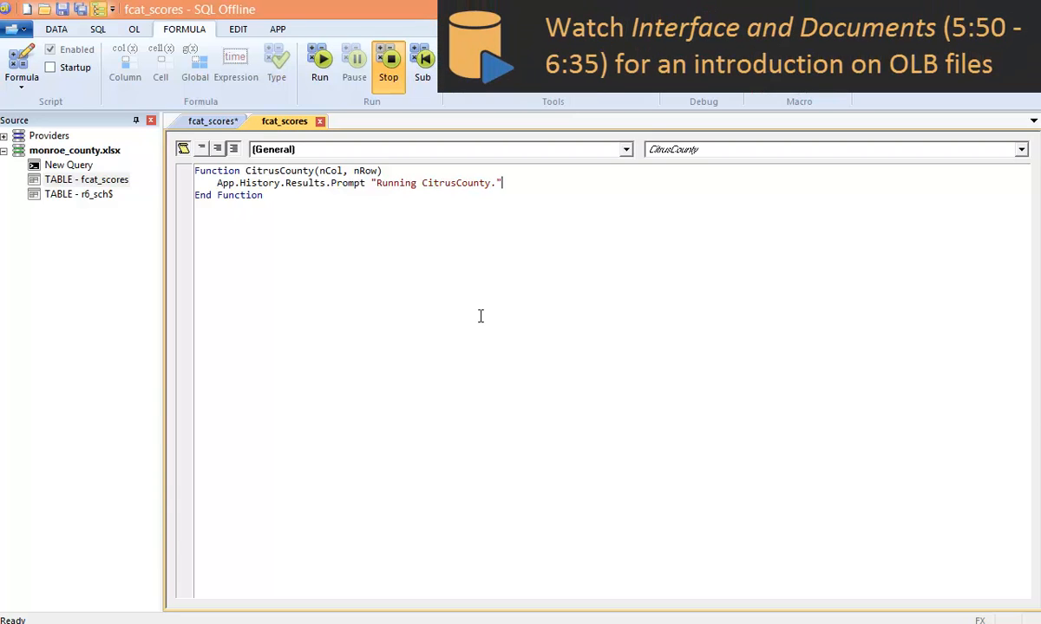
# Paste the linking code and add 'Data Link and 'Table comment lines above their blocks.
pyautogui.press('enter')
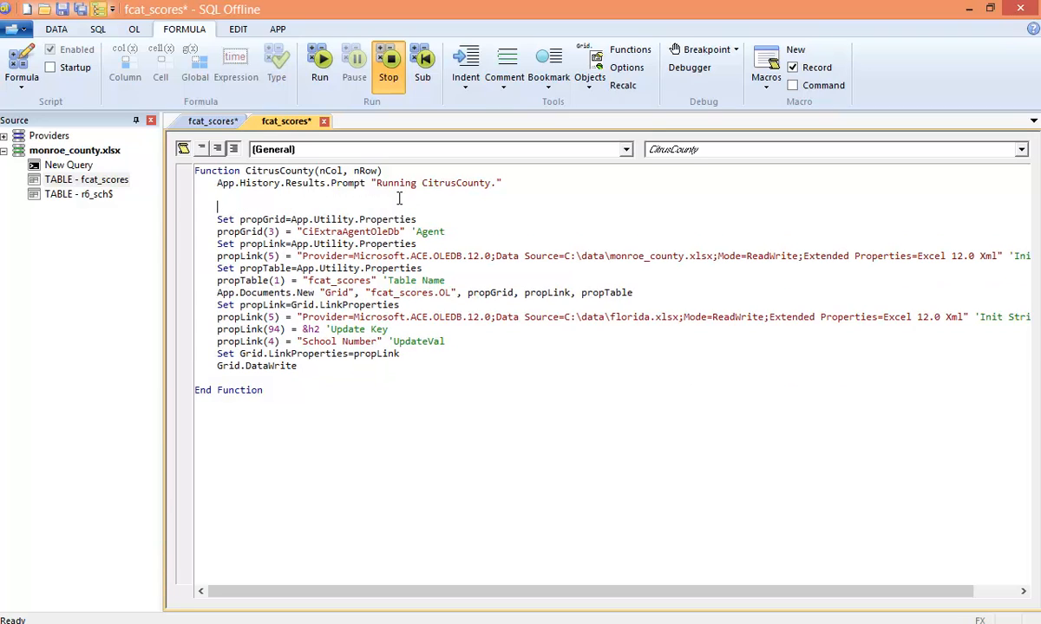
pyautogui.write("'D")
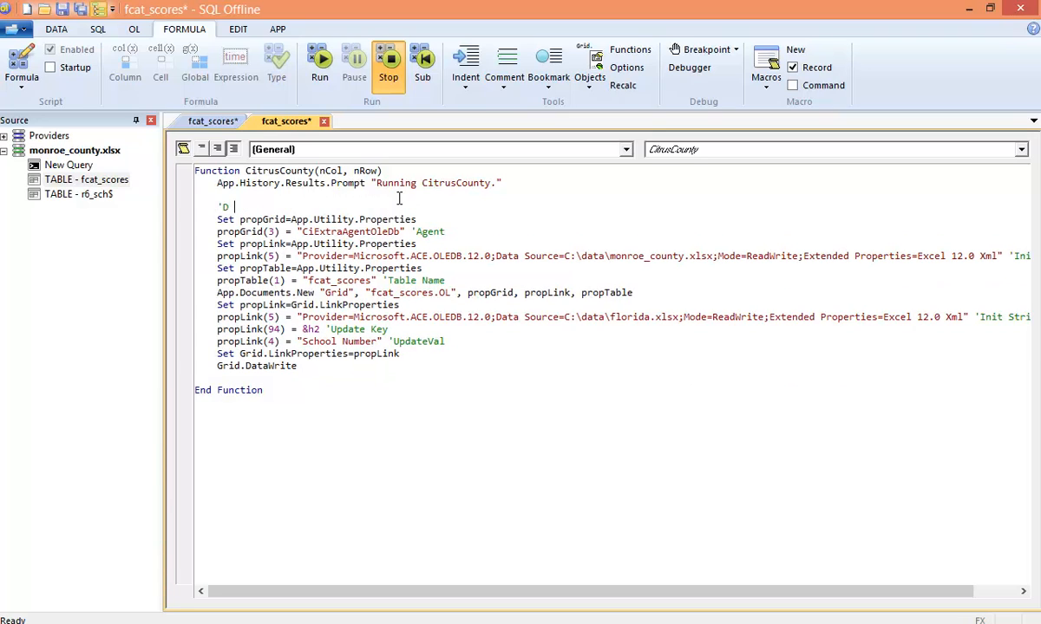
pyautogui.write('ata Link')
pyautogui.write("'")
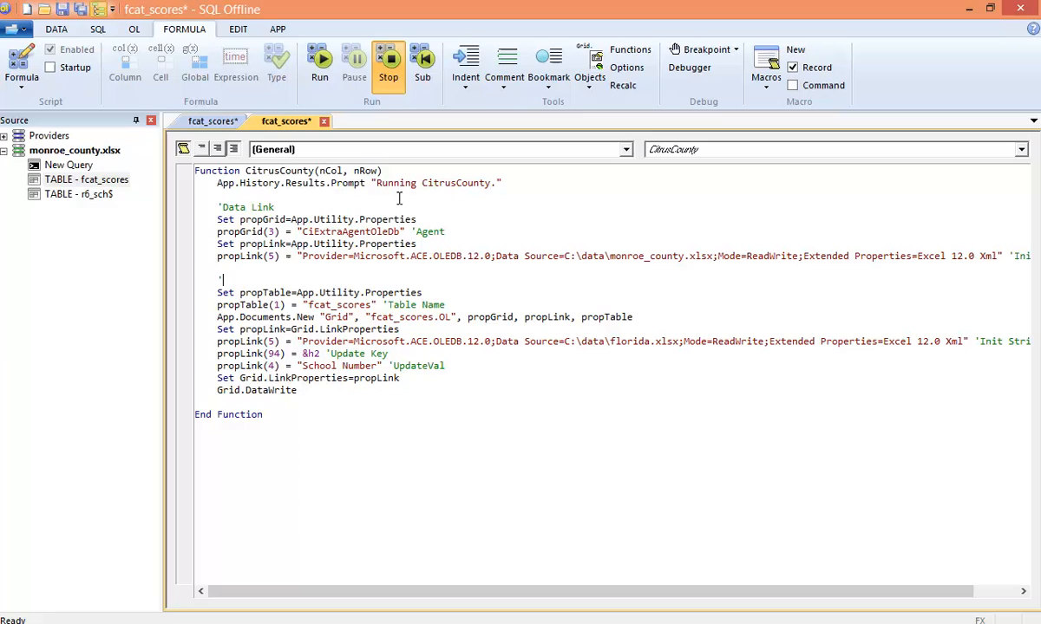
pyautogui.write('Table')
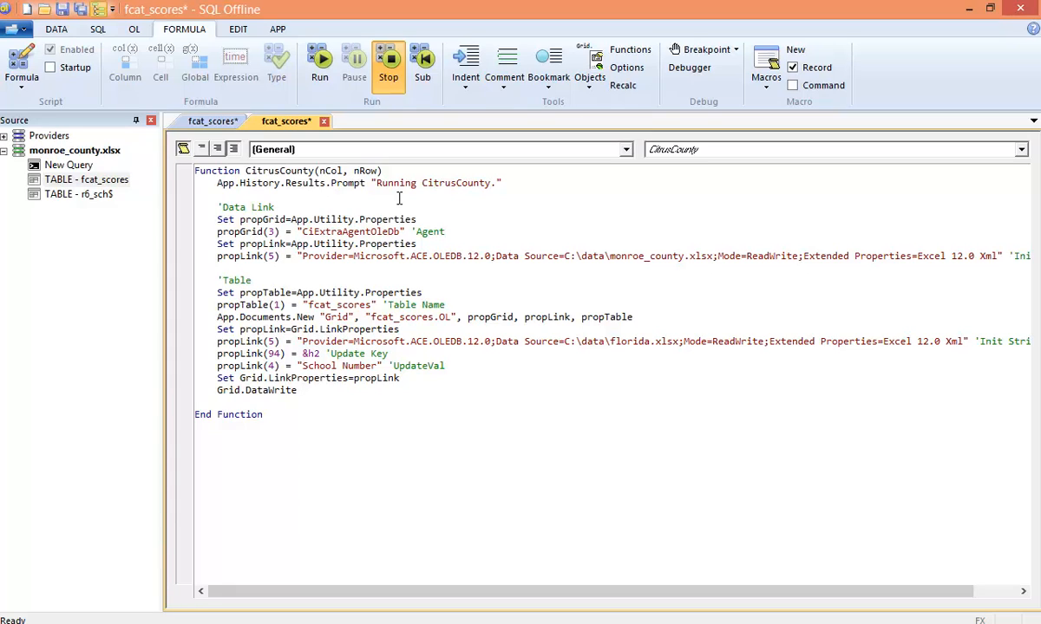
# Add 'New OL Document and 'Write comment lines above the remaining blocks.
pyautogui.click(249, 305)
pyautogui.write("'N")
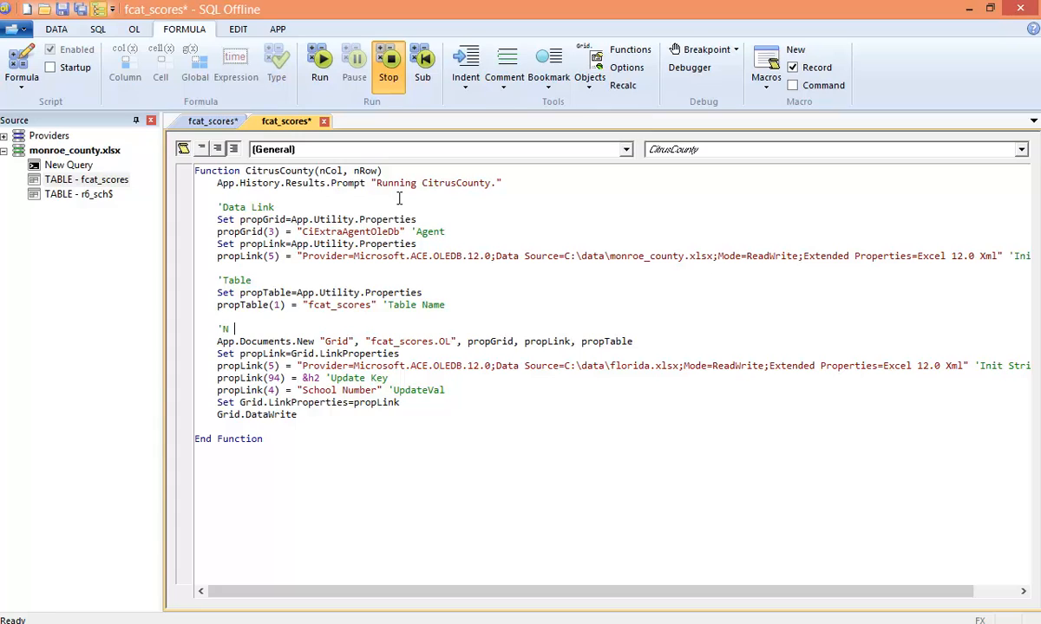
pyautogui.write('ew OL Docu')
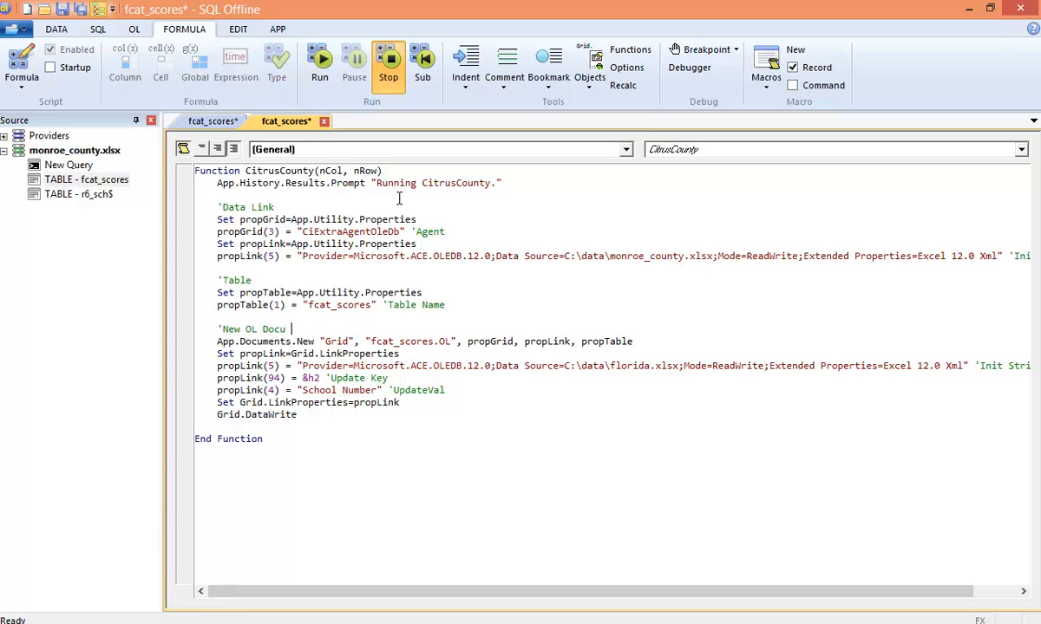
pyautogui.write('ment')
pyautogui.write("'")
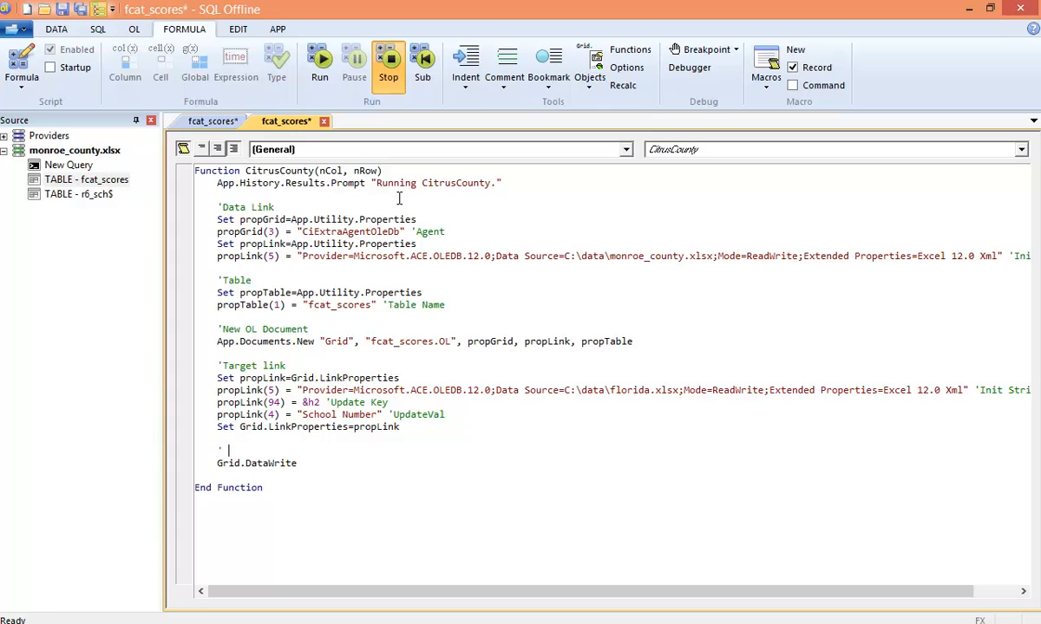
pyautogui.write('Write')
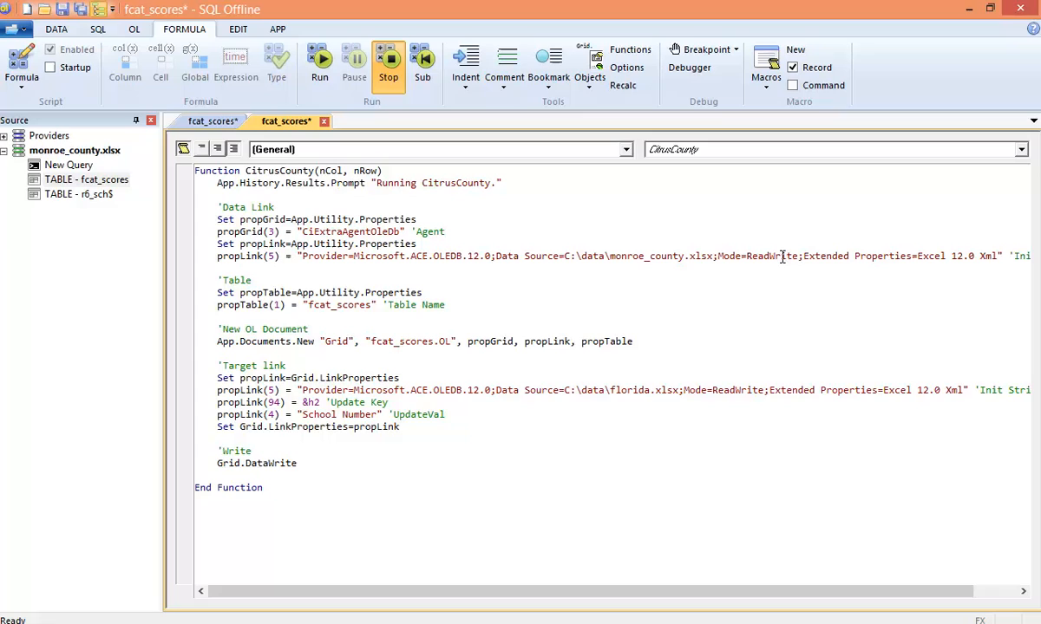
# Point the macro's Data Source path at citrus_county.xlsx instead of monroe_county.xlsx and start saving the macro.
pyautogui.doubleClick(623, 257)
pyautogui.write('citrus')
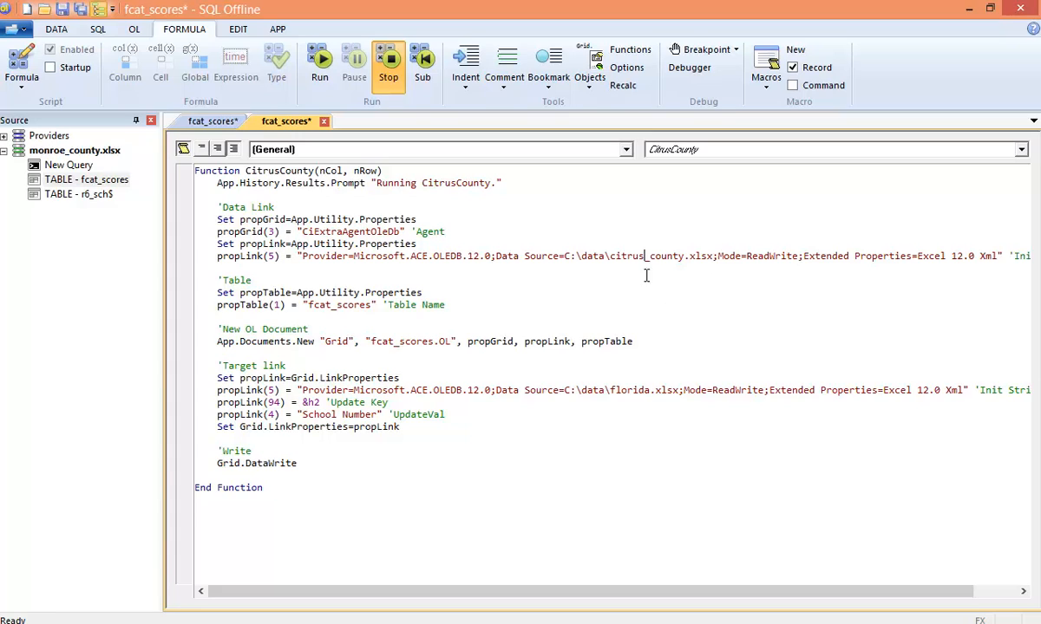
pyautogui.doubleClick(645, 256)
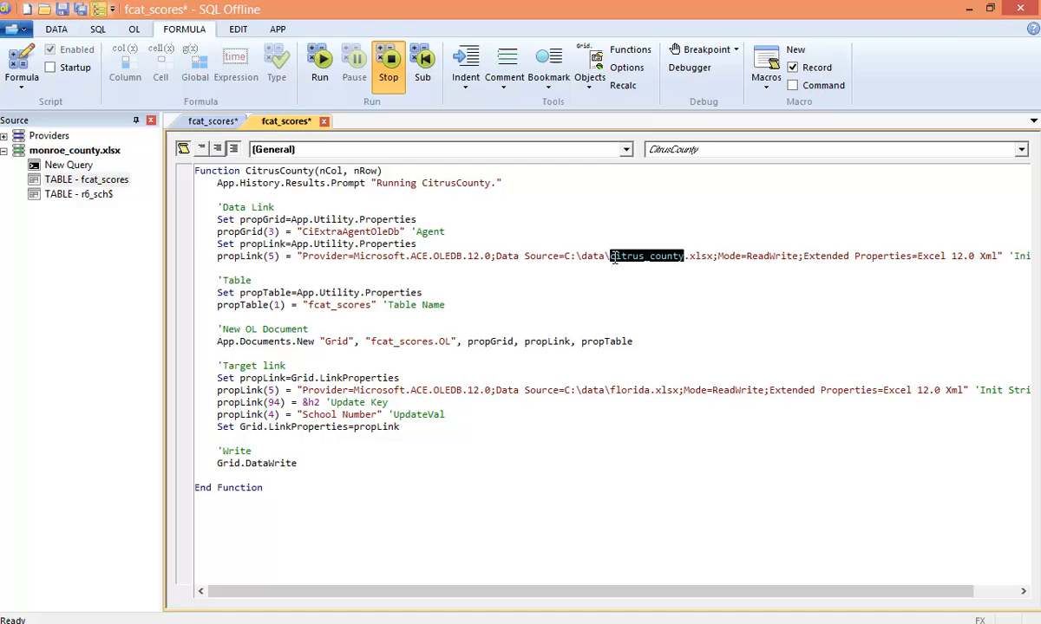
pyautogui.click(62, 9)
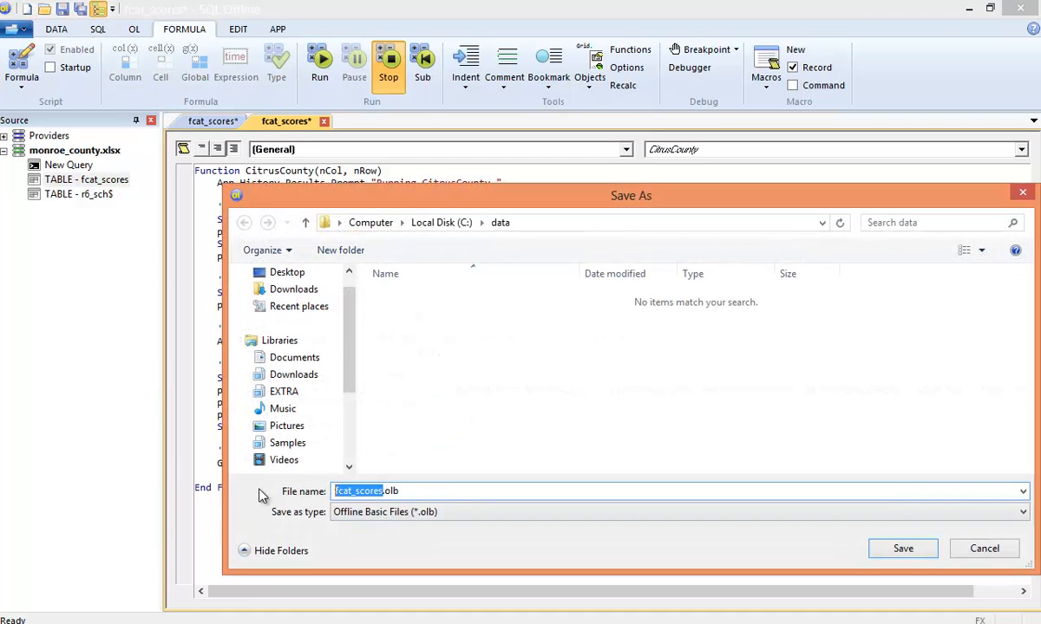
# Save the macro file as macros.olb in the data folder.
pyautogui.write('macros.olb')
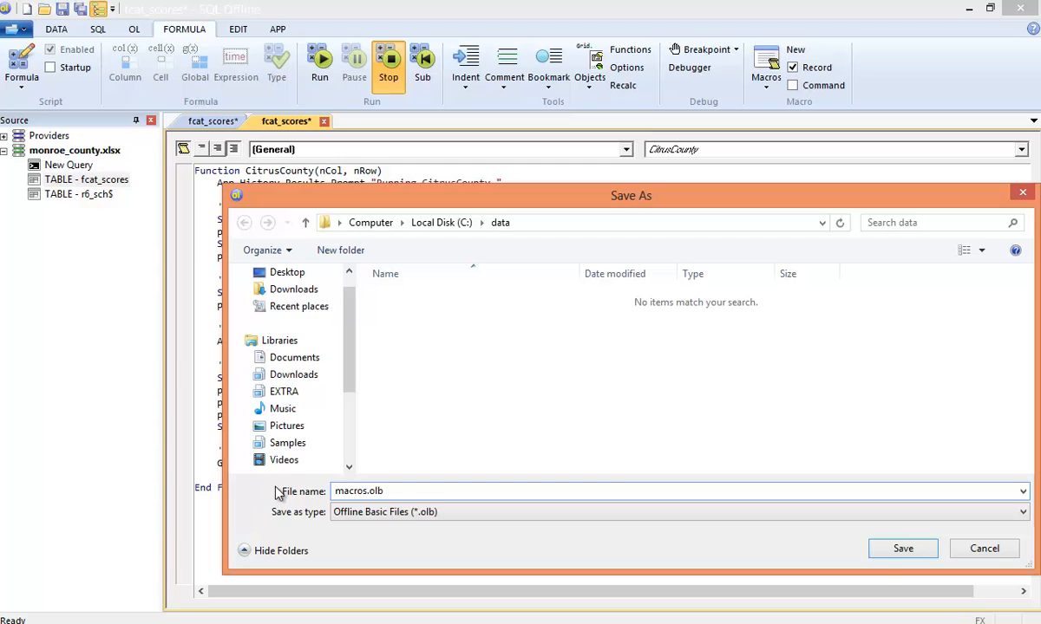
pyautogui.click(902, 548)
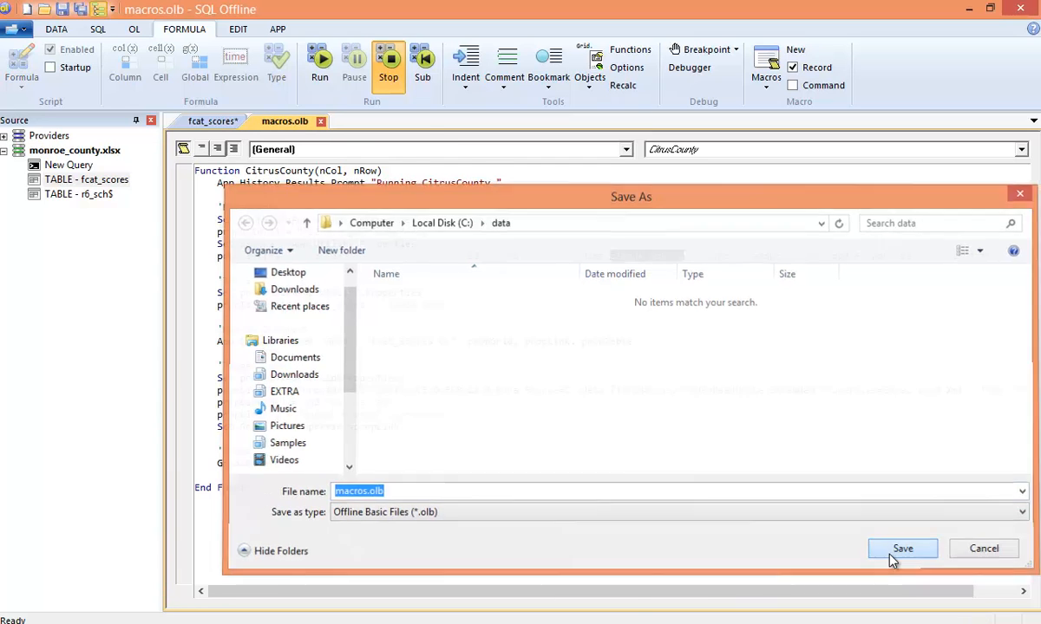
pyautogui.click(901, 549)
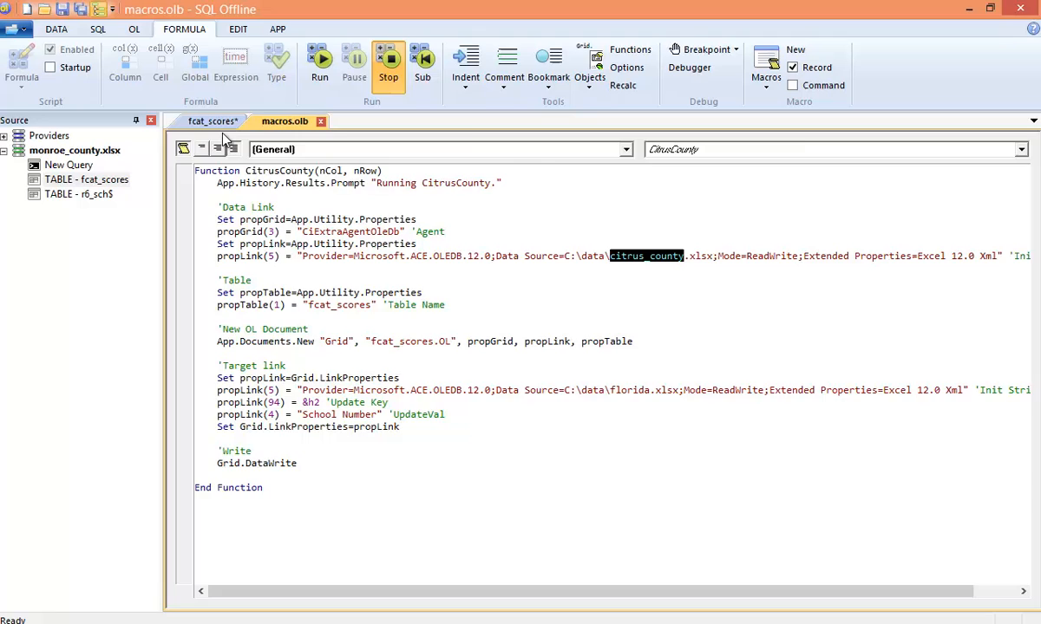
# Close the fcat_scores grid without saving its changes.
pyautogui.click(243, 121)
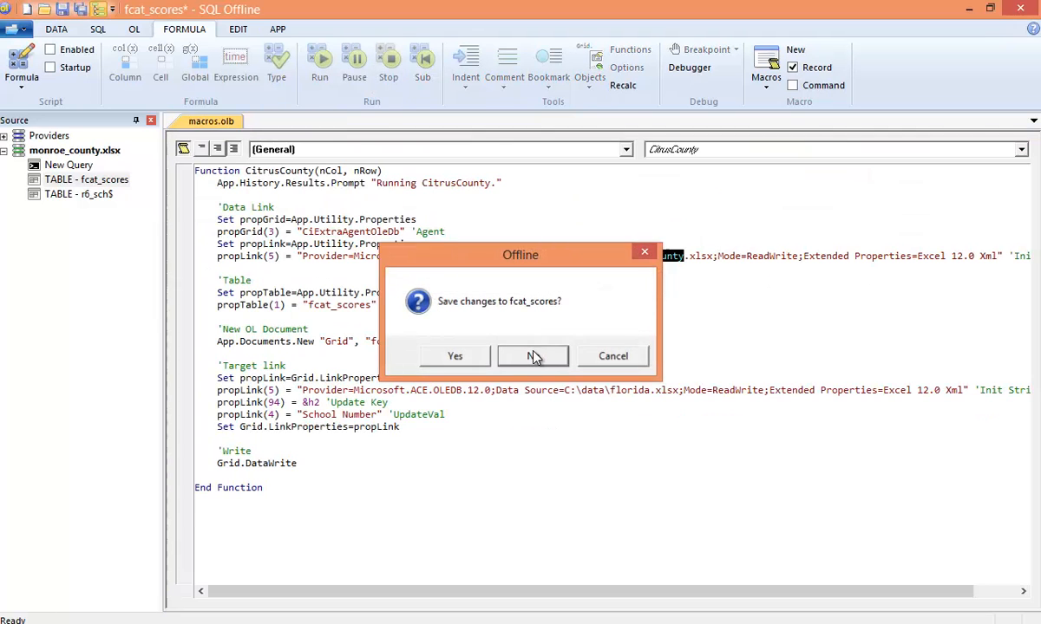
pyautogui.click(532, 357)
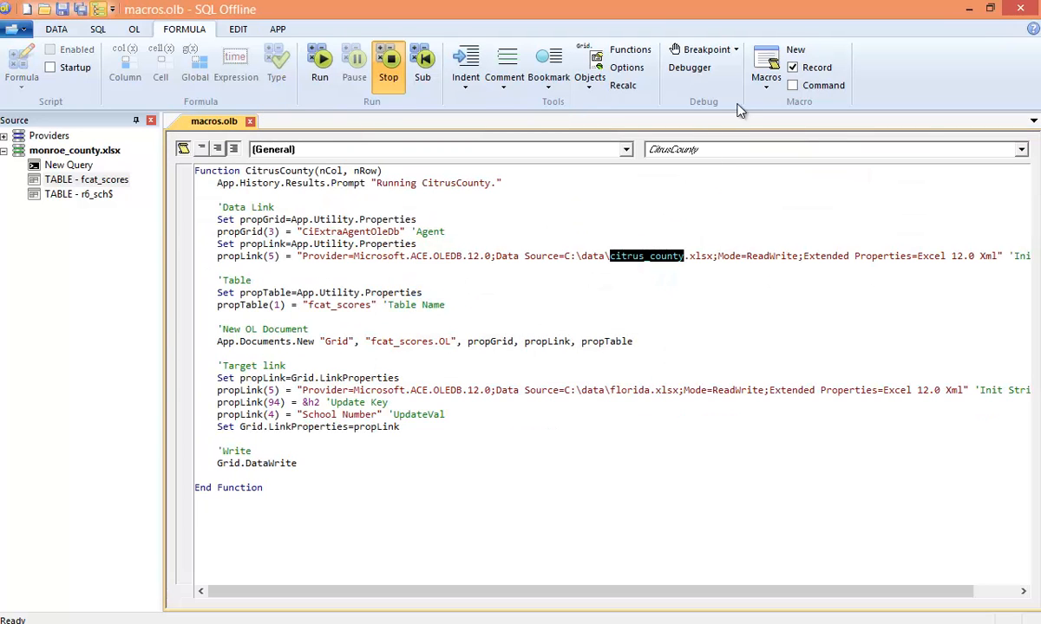
# Register CitrusCounty as a macro and run it to fill fcat_scores with Citrus schools.
pyautogui.click(764, 61)
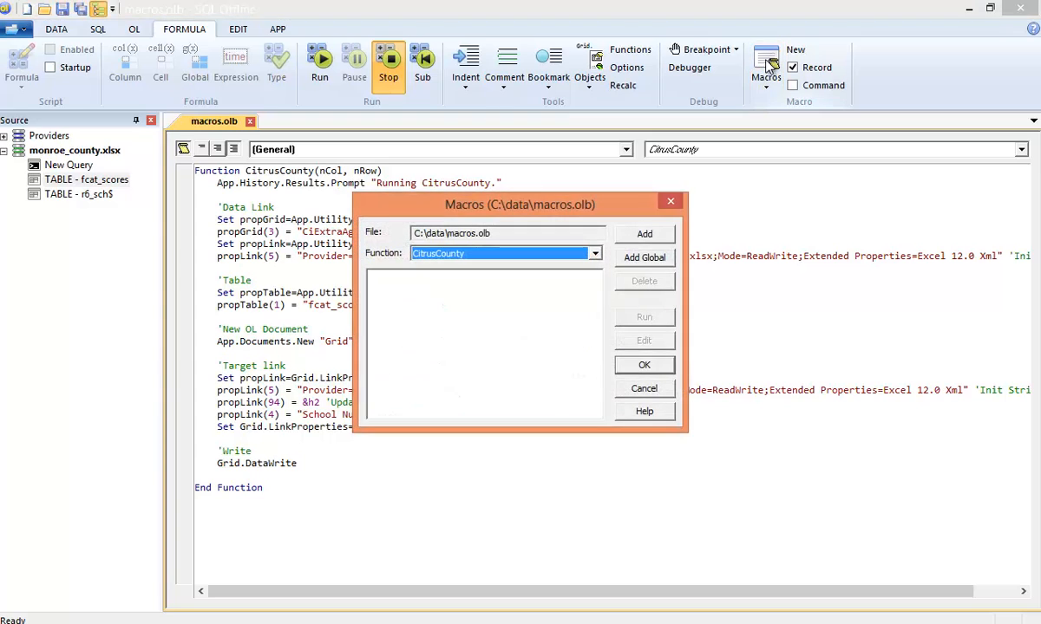
pyautogui.click(644, 257)
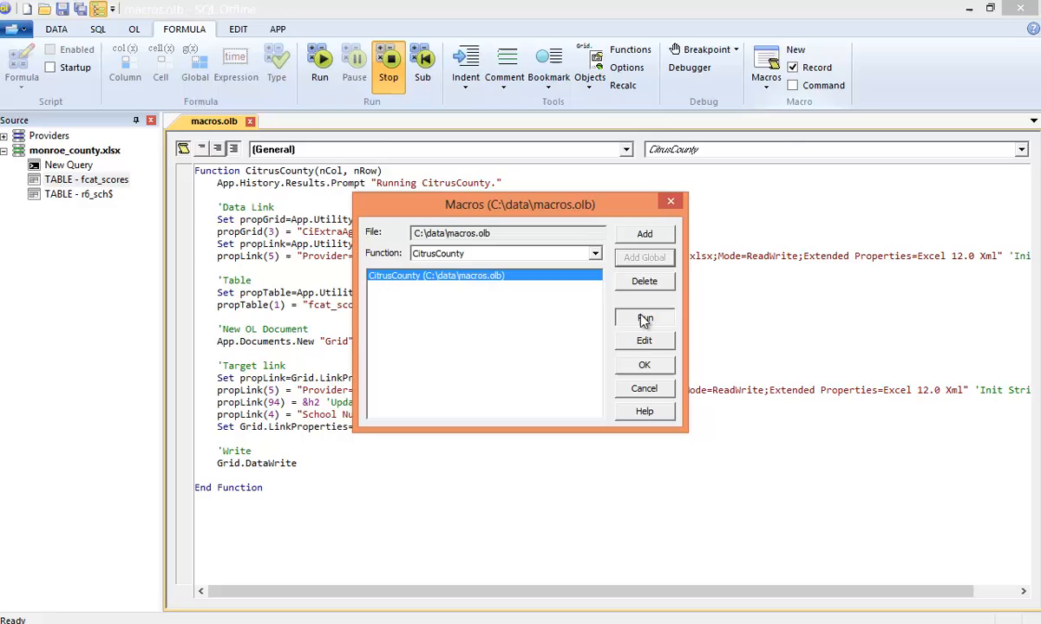
pyautogui.click(645, 319)
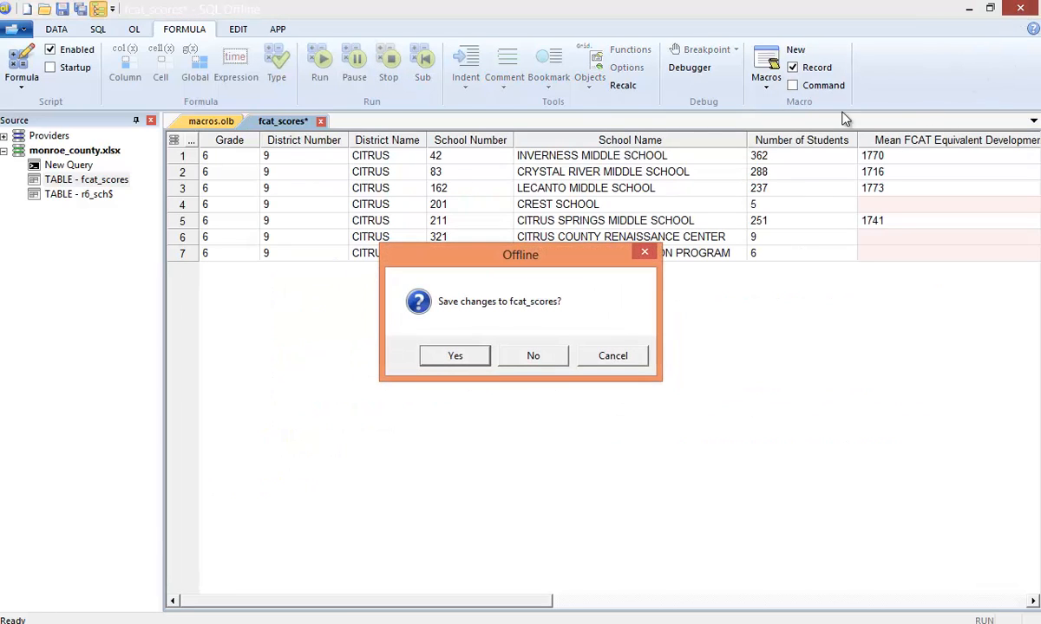
# Answer the save prompt, browse the desktop Data folder and open florida.xlsx.
pyautogui.click(533, 355)
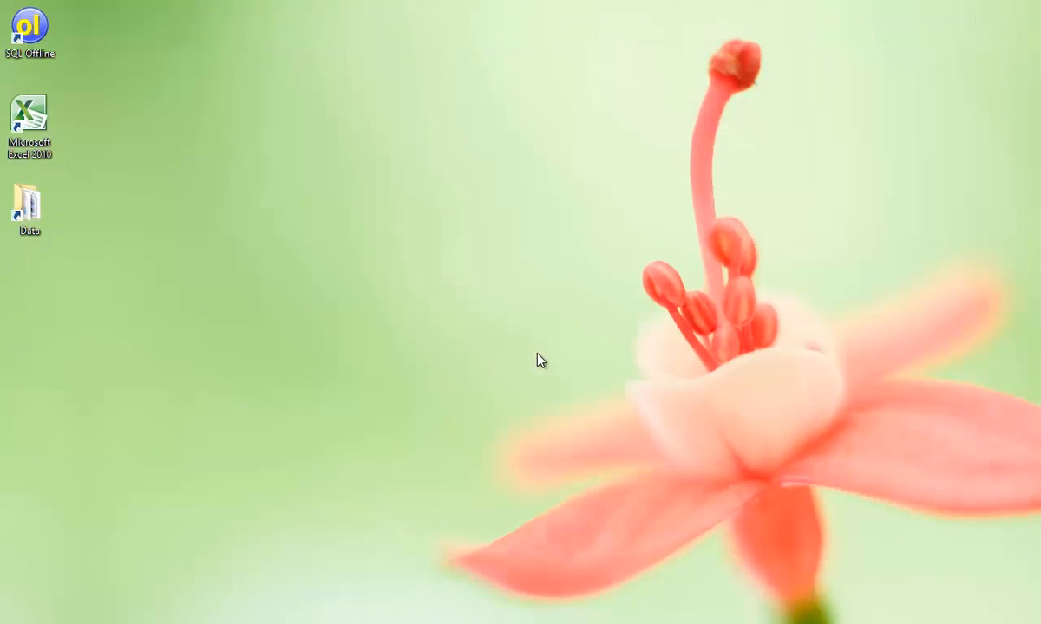
pyautogui.click(27, 208)
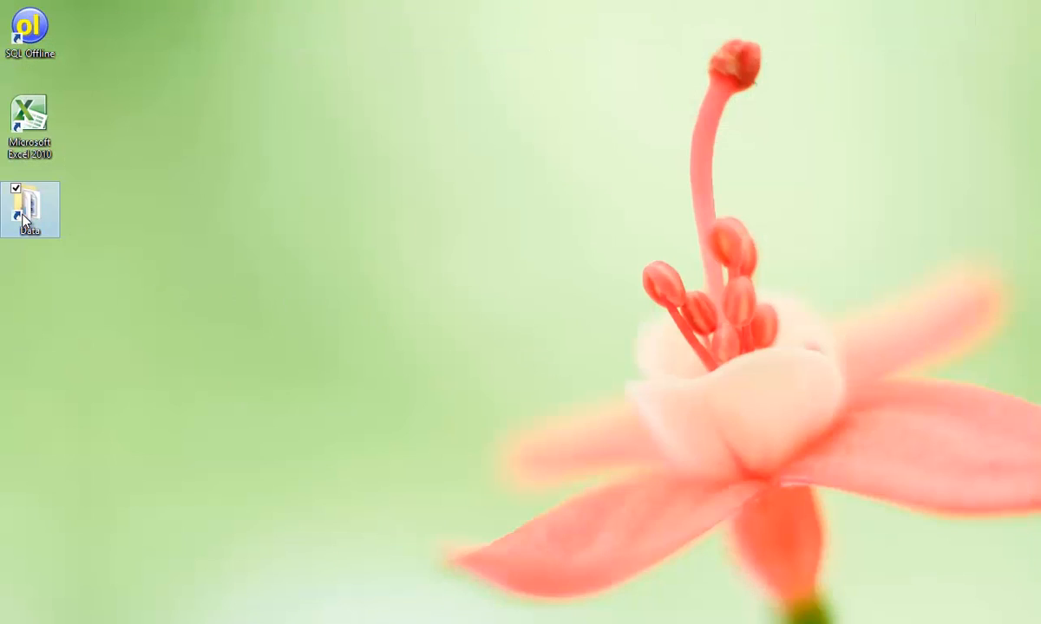
pyautogui.doubleClick(28, 208)
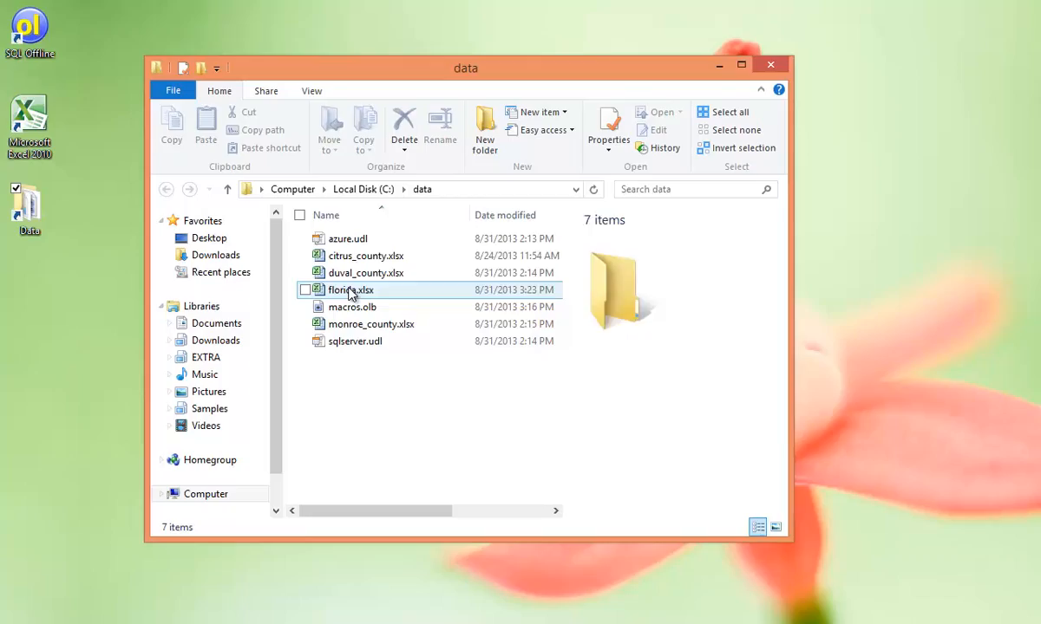
pyautogui.doubleClick(351, 290)
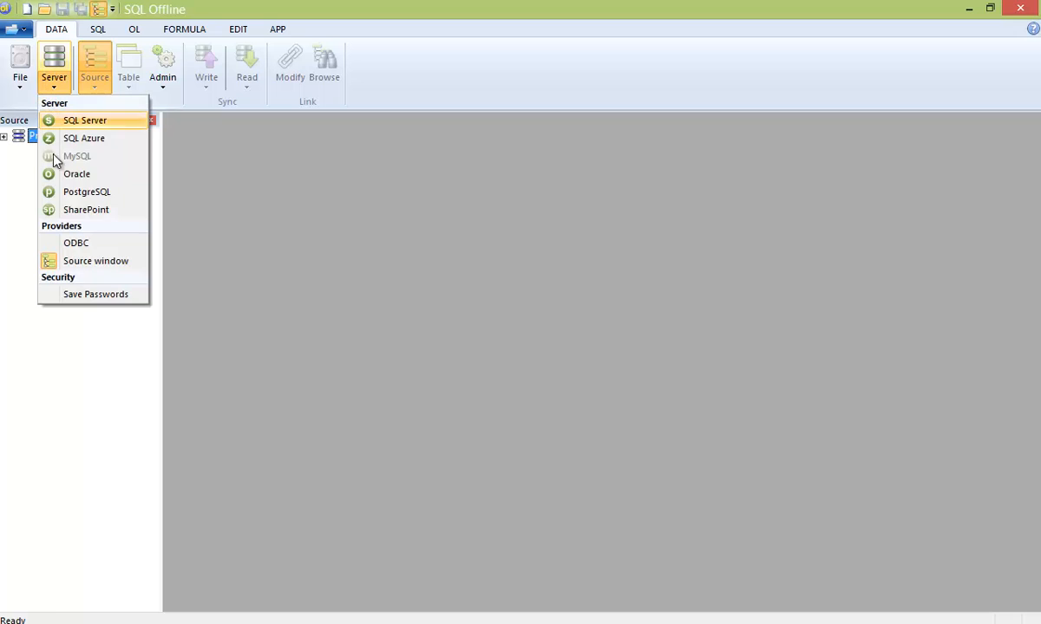
# Start a SQL Server connection to LT3 as user sa with passwords always saved, choosing Databasename.
pyautogui.click(96, 295)
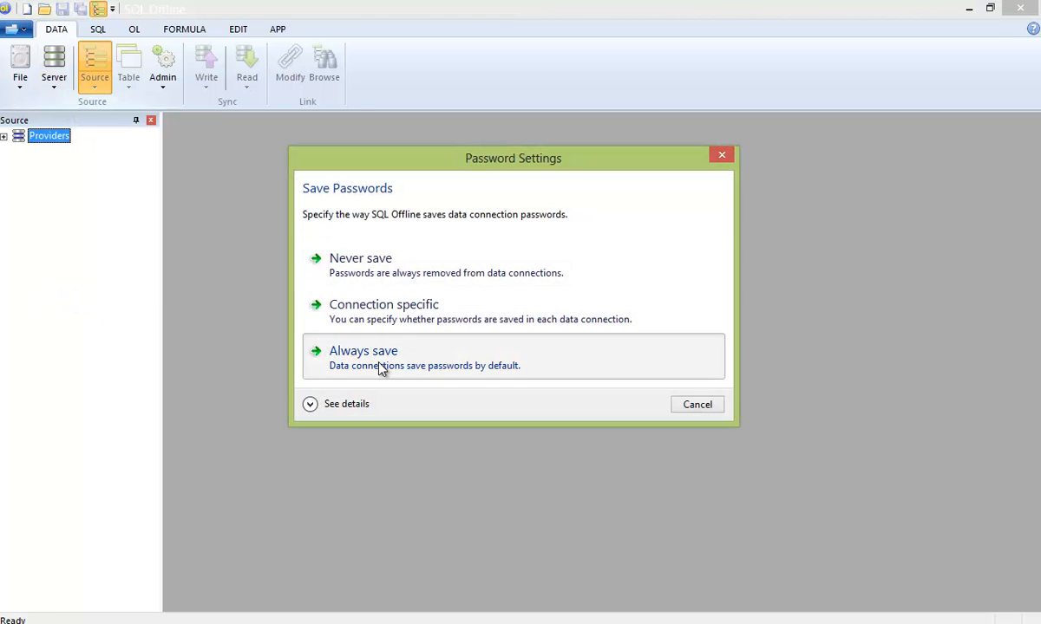
pyautogui.click(363, 350)
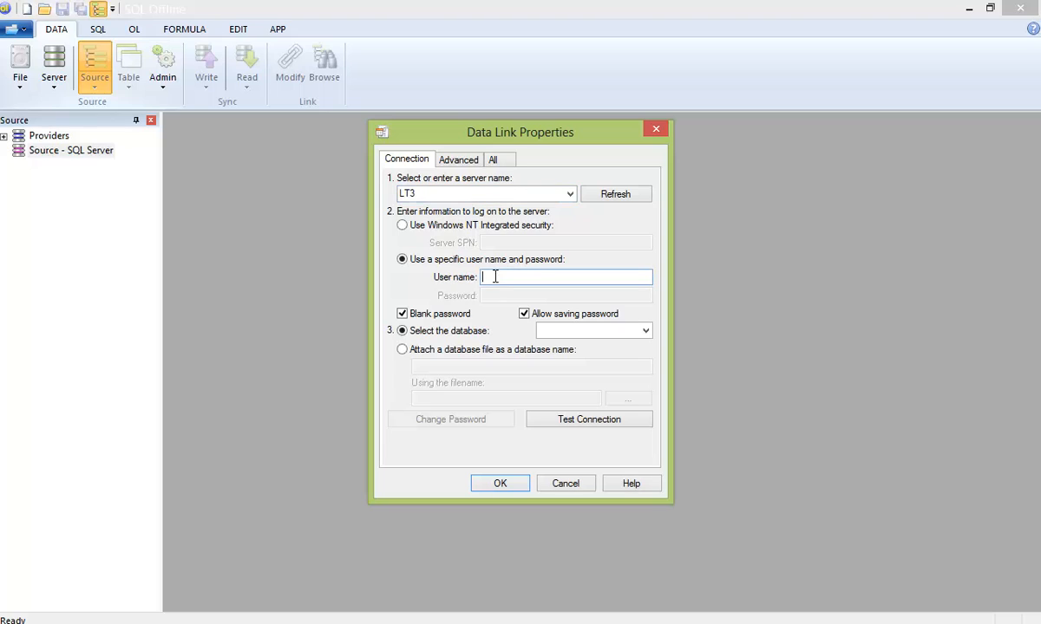
pyautogui.write('sa')
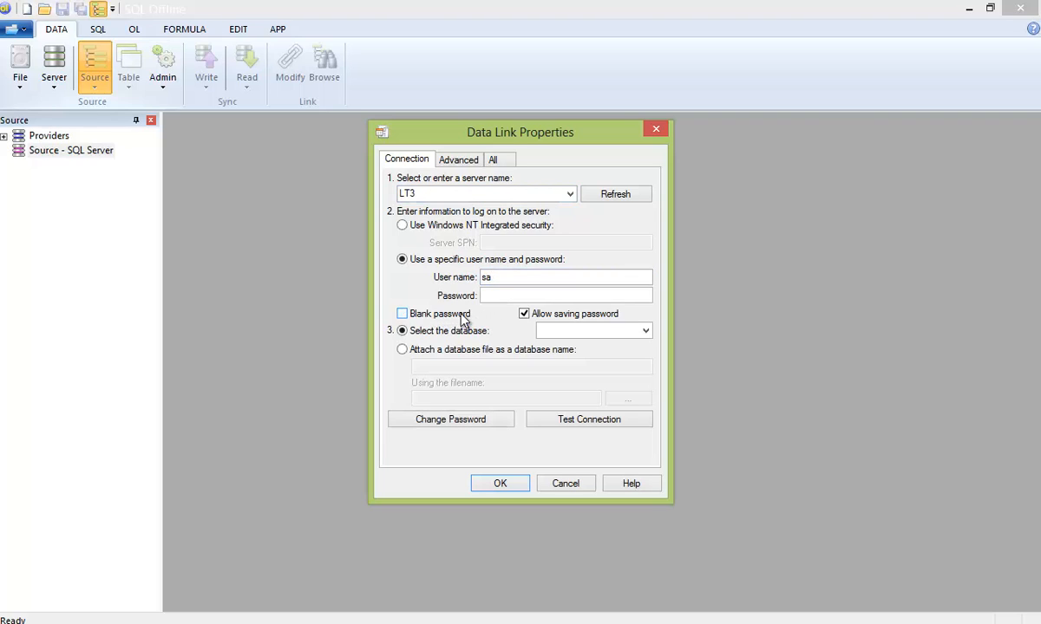
pyautogui.write('••••••••')
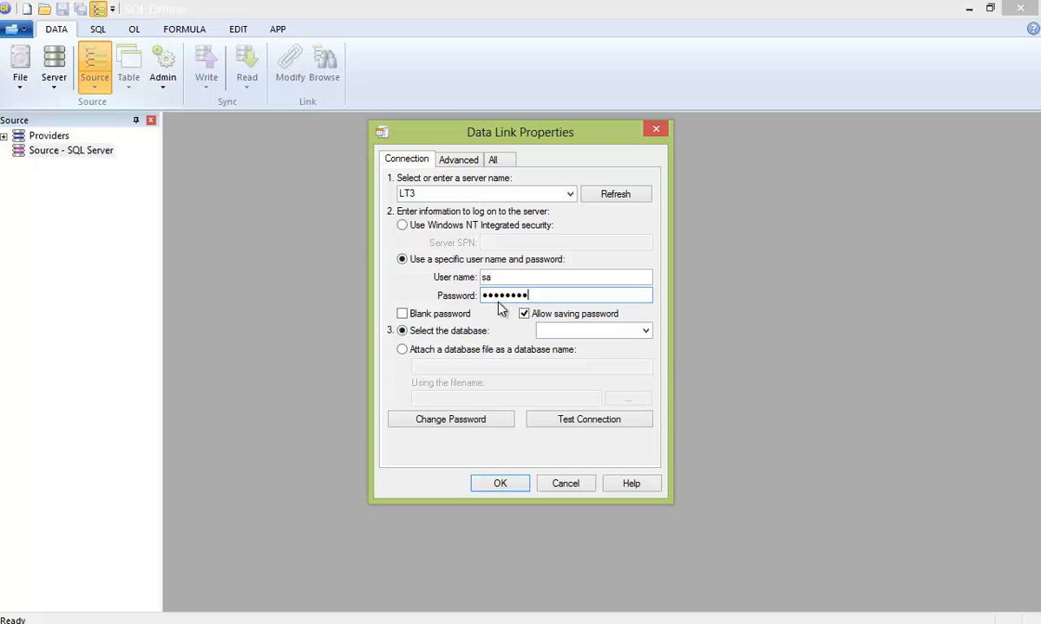
pyautogui.click(646, 330)
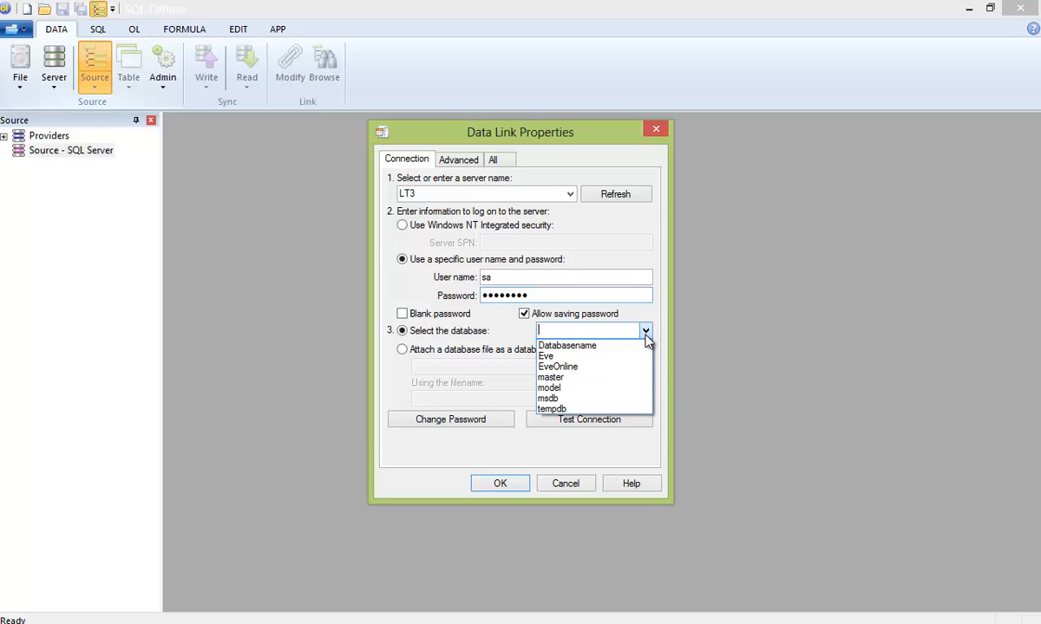
pyautogui.click(566, 345)
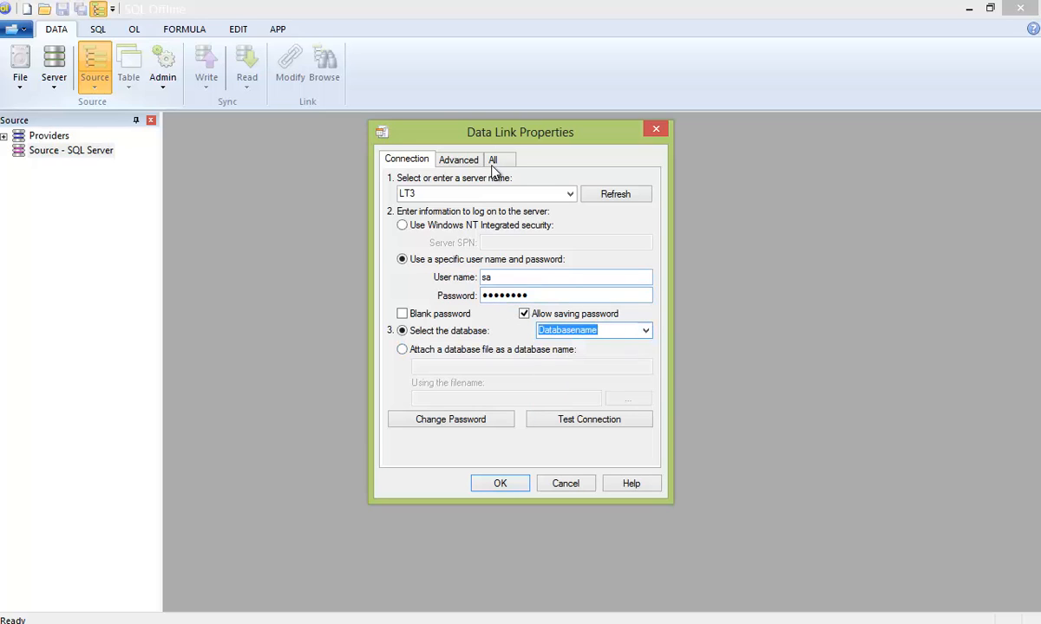
# Set Persist Security Info to True among all connection properties and finish the connection.
pyautogui.click(493, 160)
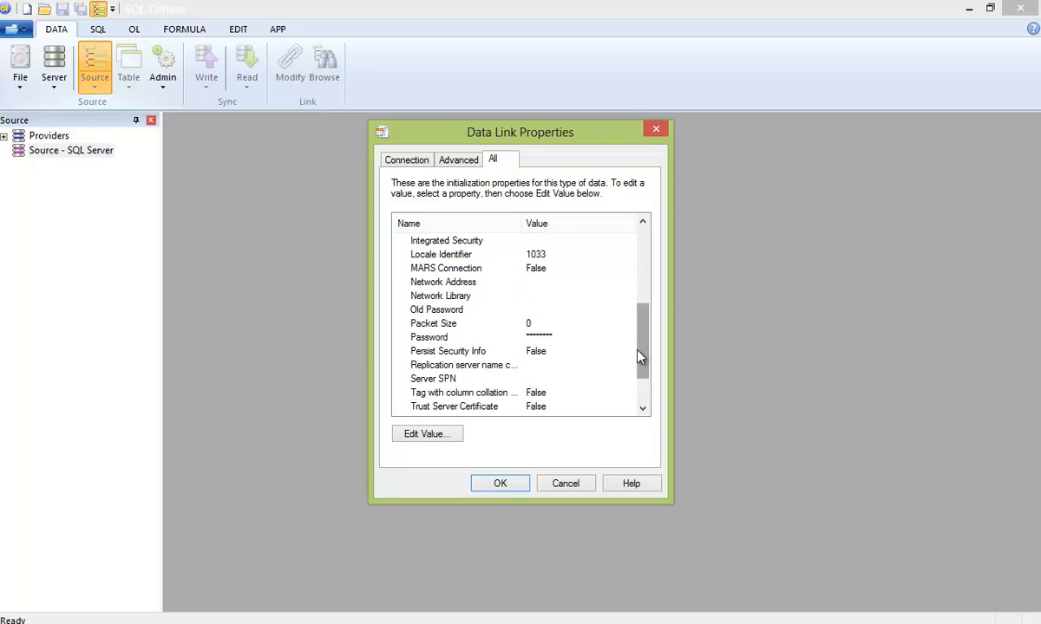
pyautogui.click(426, 434)
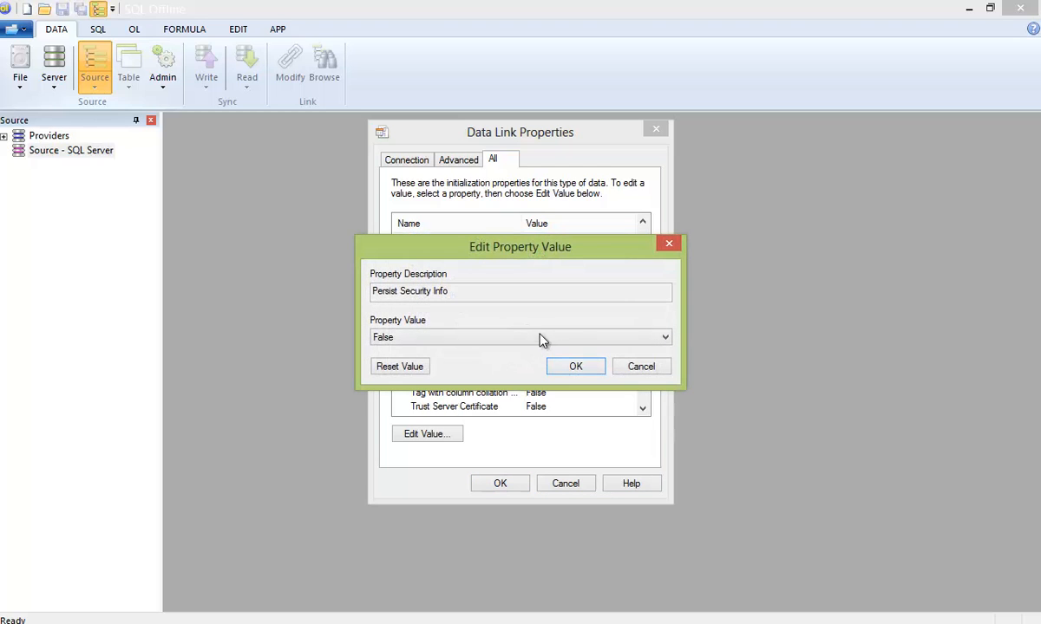
pyautogui.click(520, 337)
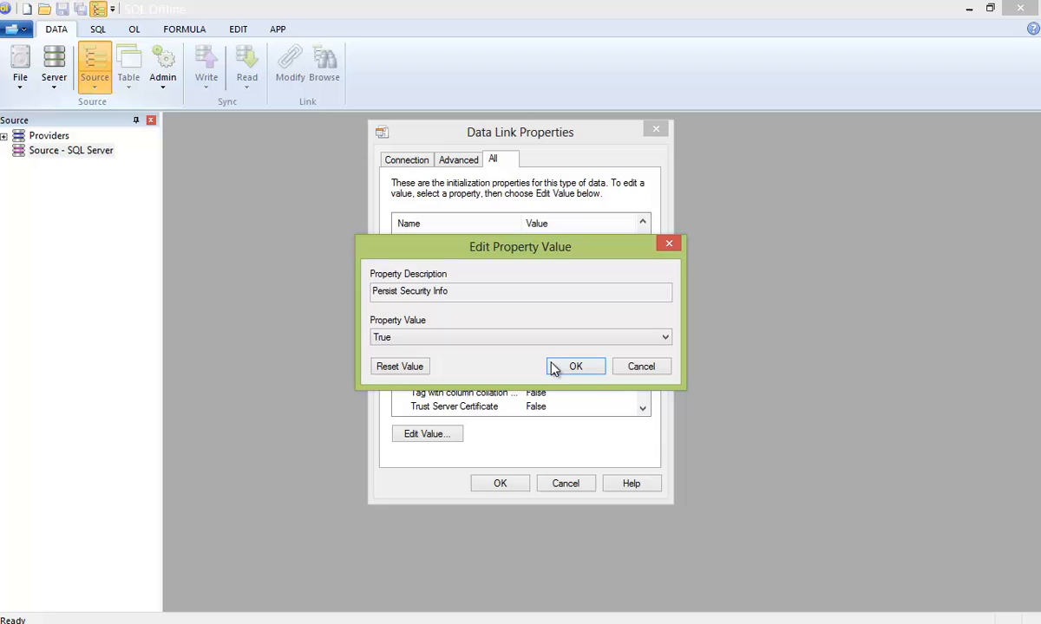
pyautogui.click(576, 366)
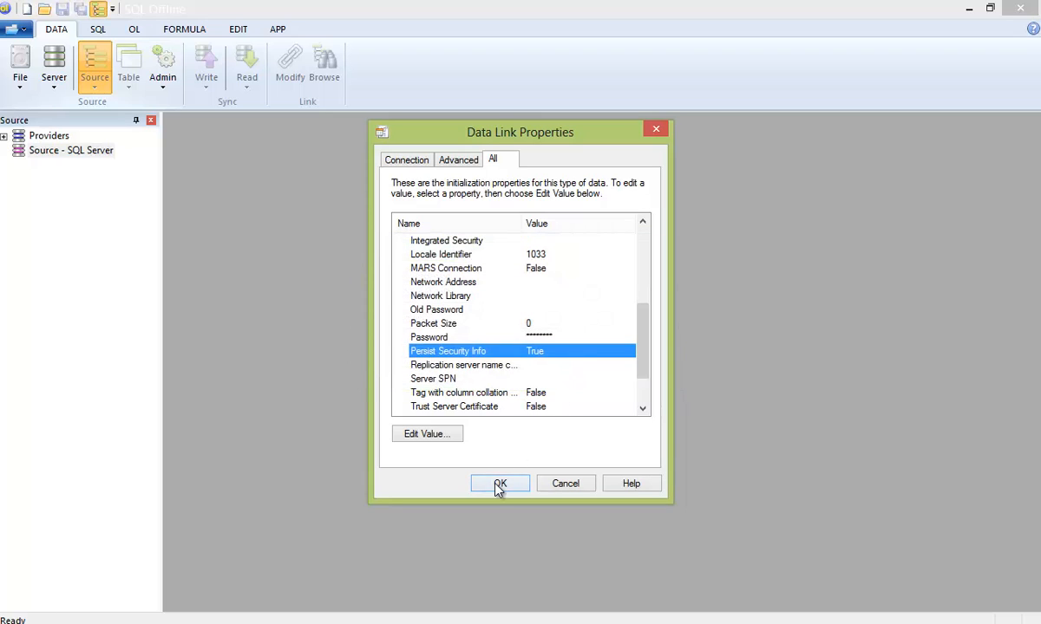
pyautogui.click(499, 482)
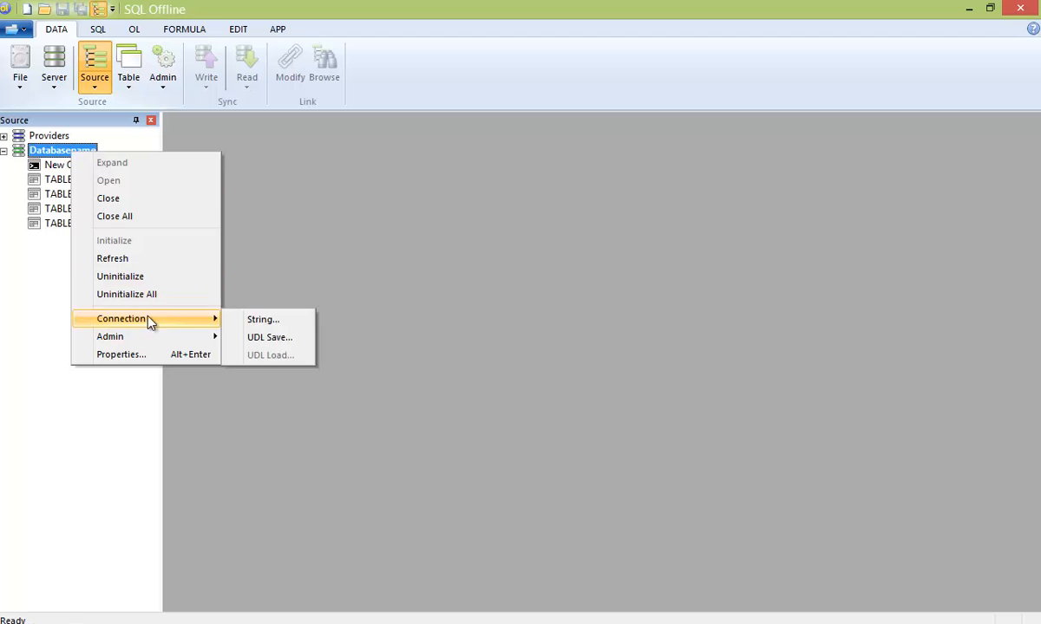
# Show the Databasename connection string, copy it and close the window.
pyautogui.click(263, 319)
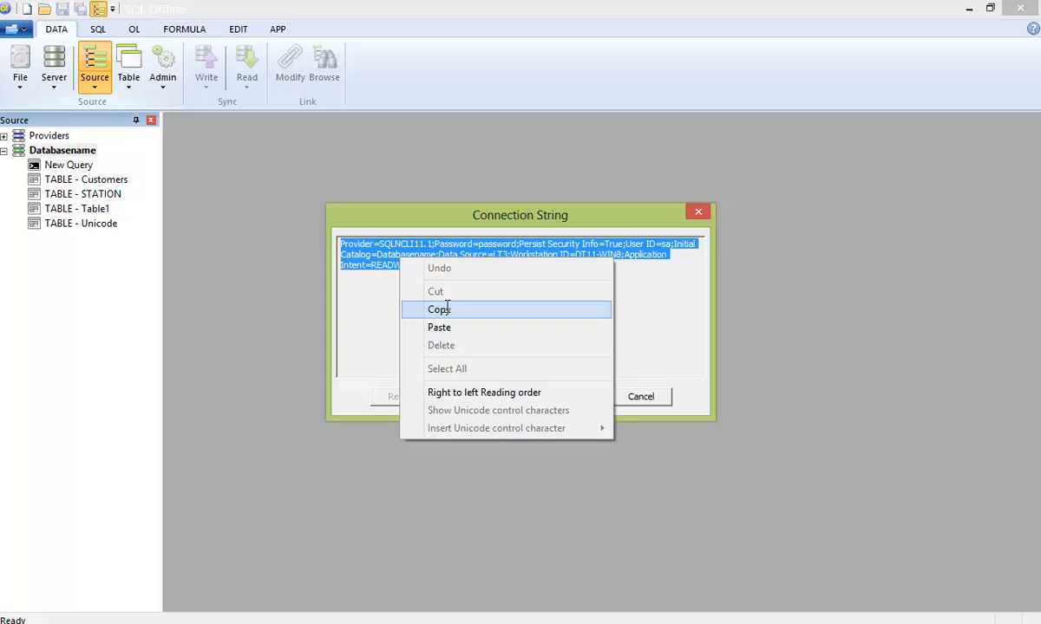
pyautogui.click(437, 309)
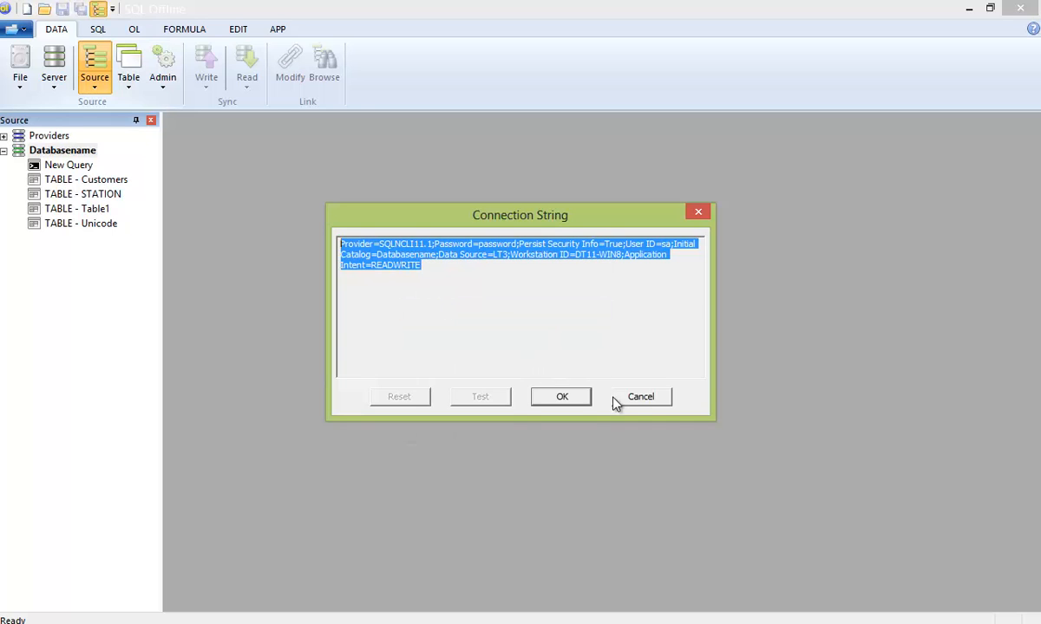
pyautogui.click(640, 395)
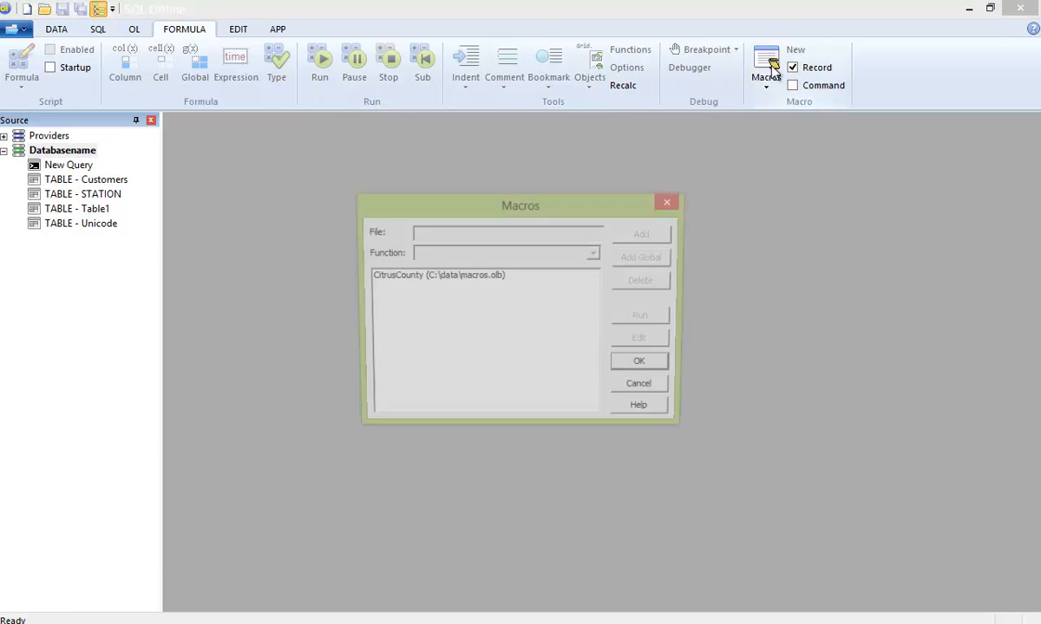
# Edit CitrusCounty to use the pasted connection string, run it and close the resulting documents.
pyautogui.click(437, 274)
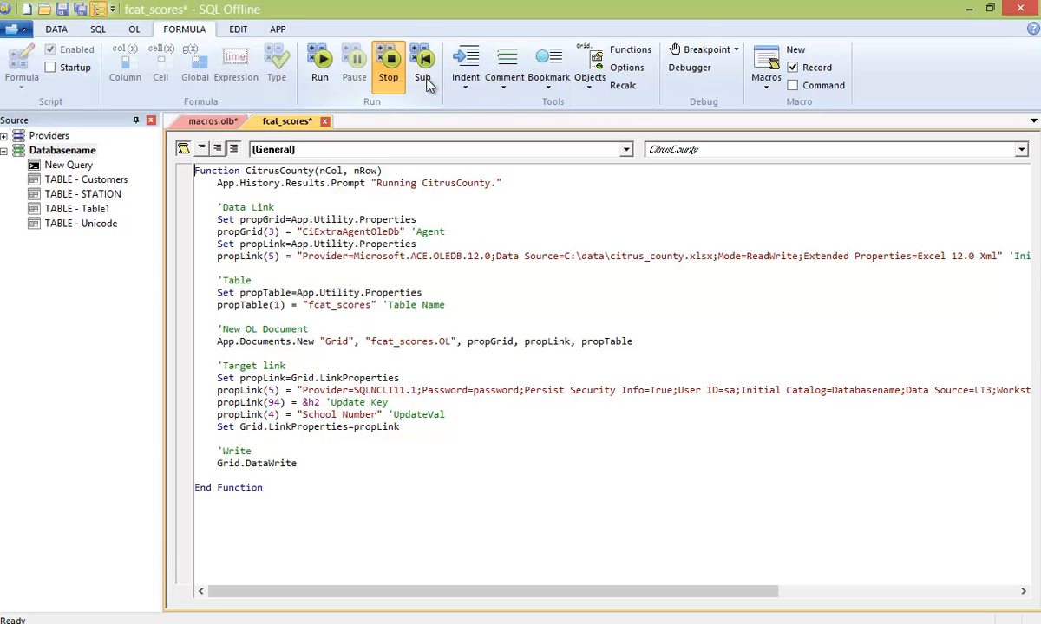
pyautogui.click(320, 56)
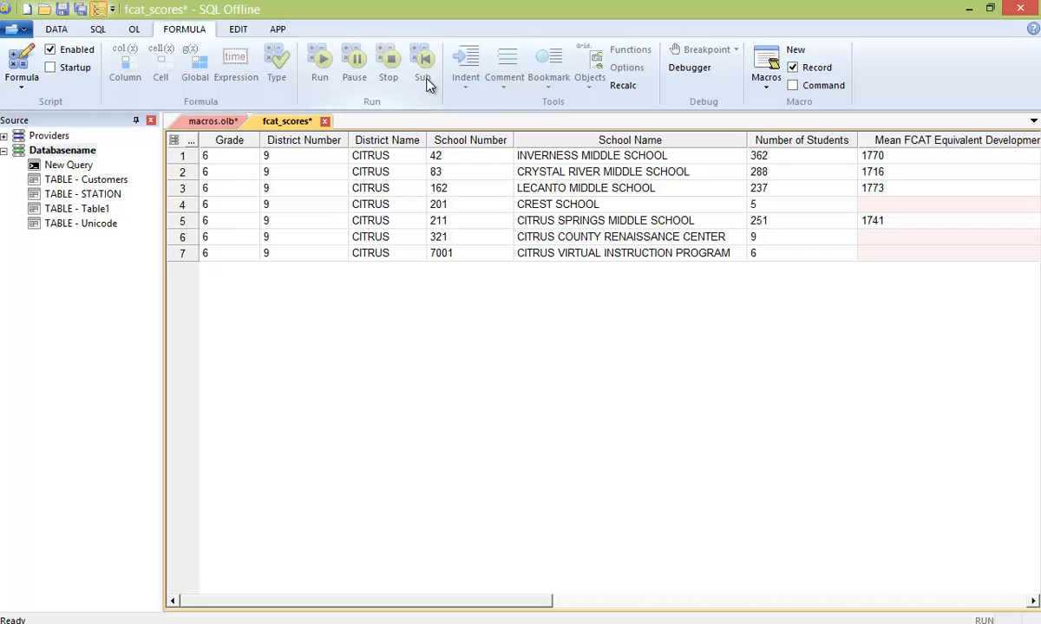
pyautogui.click(326, 121)
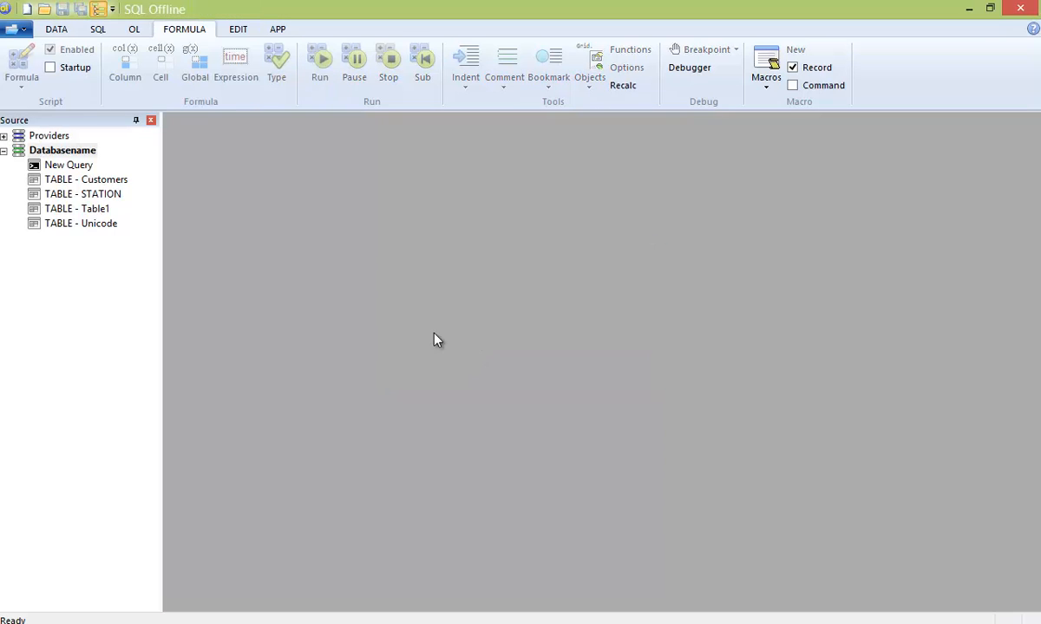
# Close all database connections from the Databasename connection's options.
pyautogui.rightClick(63, 149)
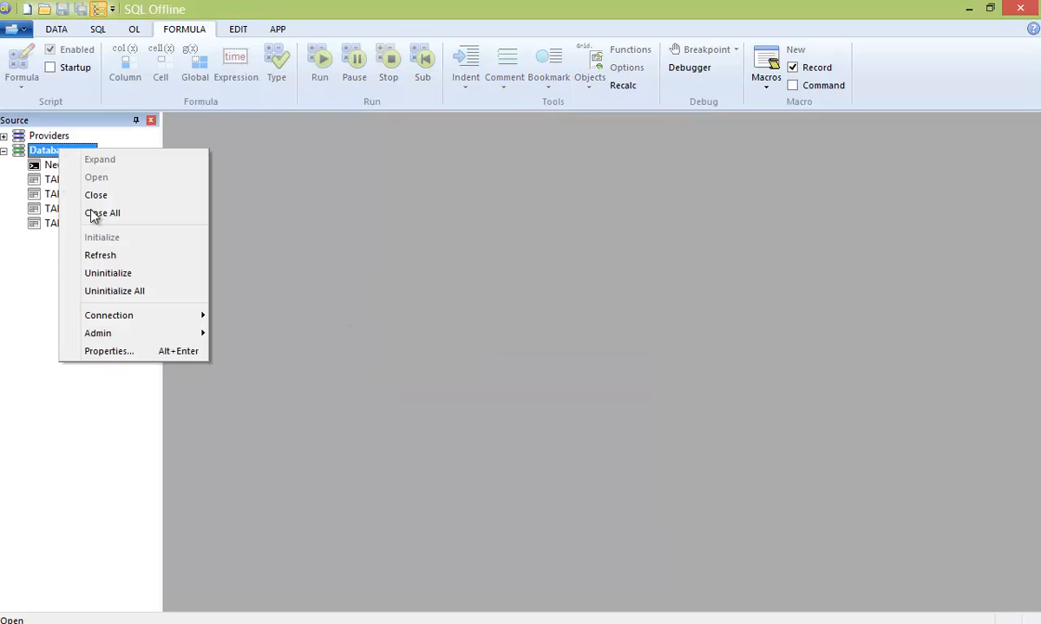
pyautogui.click(99, 159)
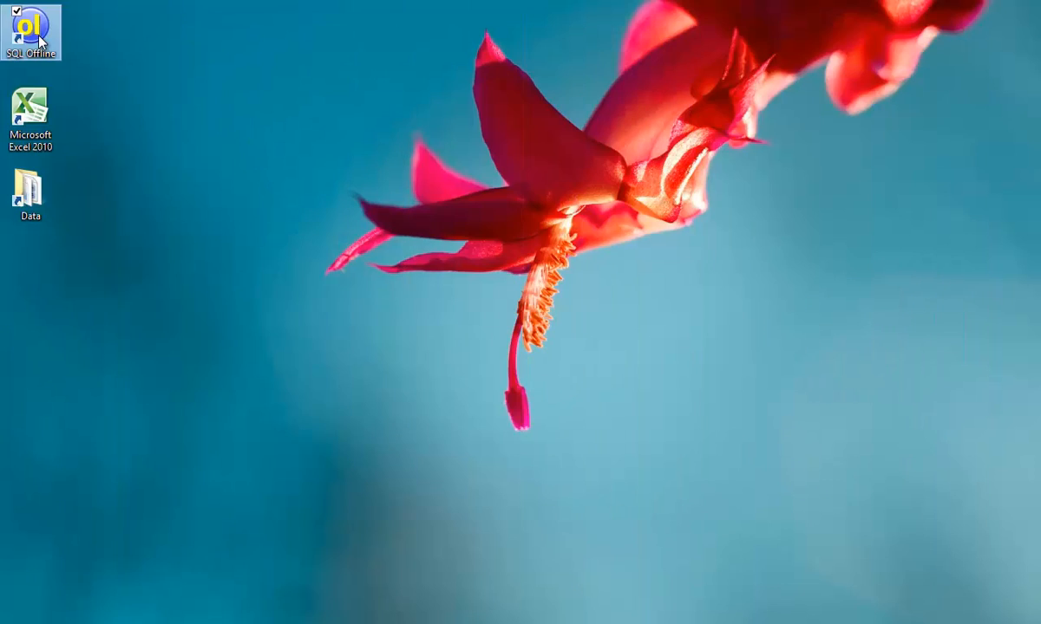
# Relaunch SQL Offline and run the ImportFolder macro to import the citrus, duval and monroe workbooks.
pyautogui.doubleClick(33, 40)
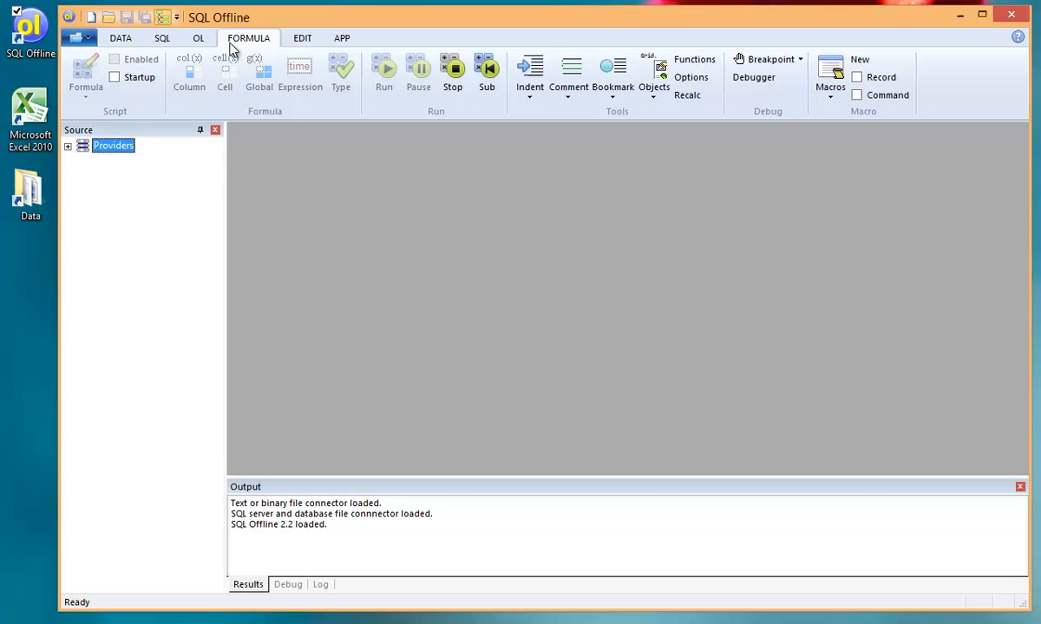
pyautogui.click(829, 73)
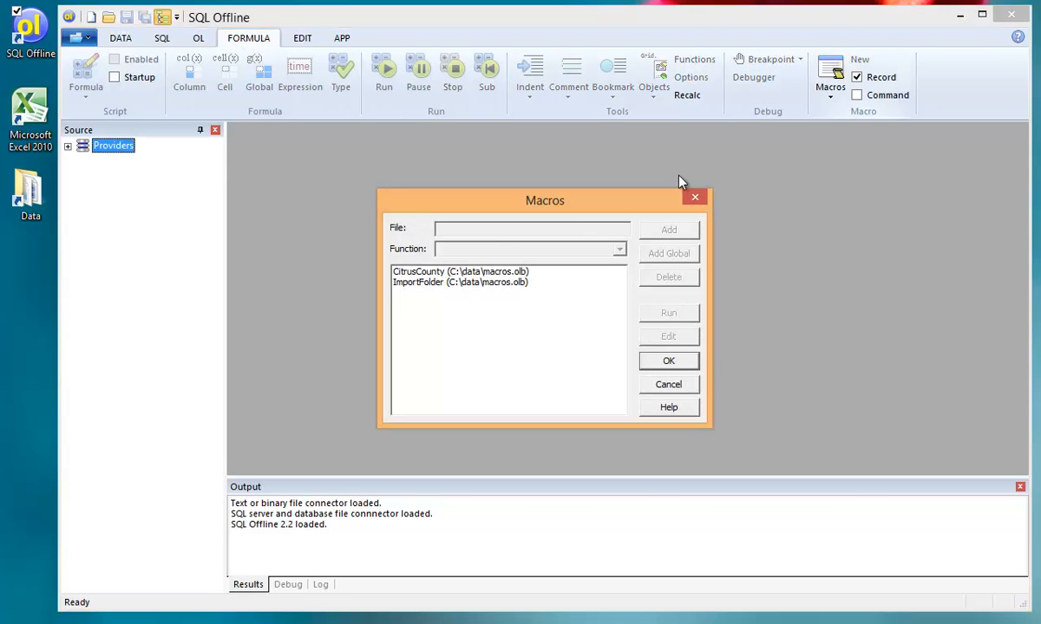
pyautogui.click(460, 281)
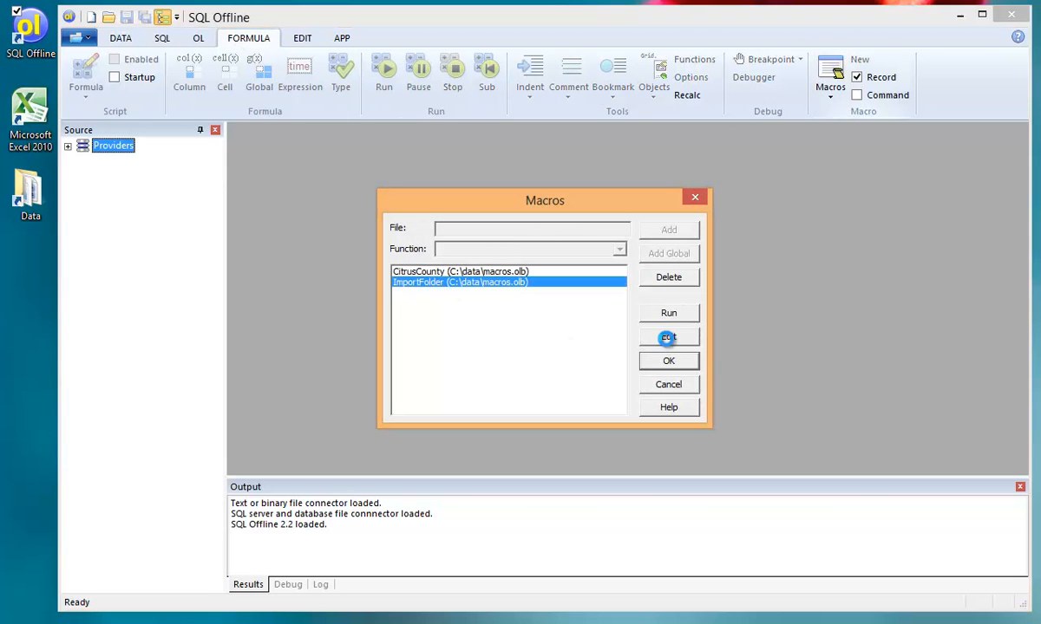
pyautogui.click(668, 336)
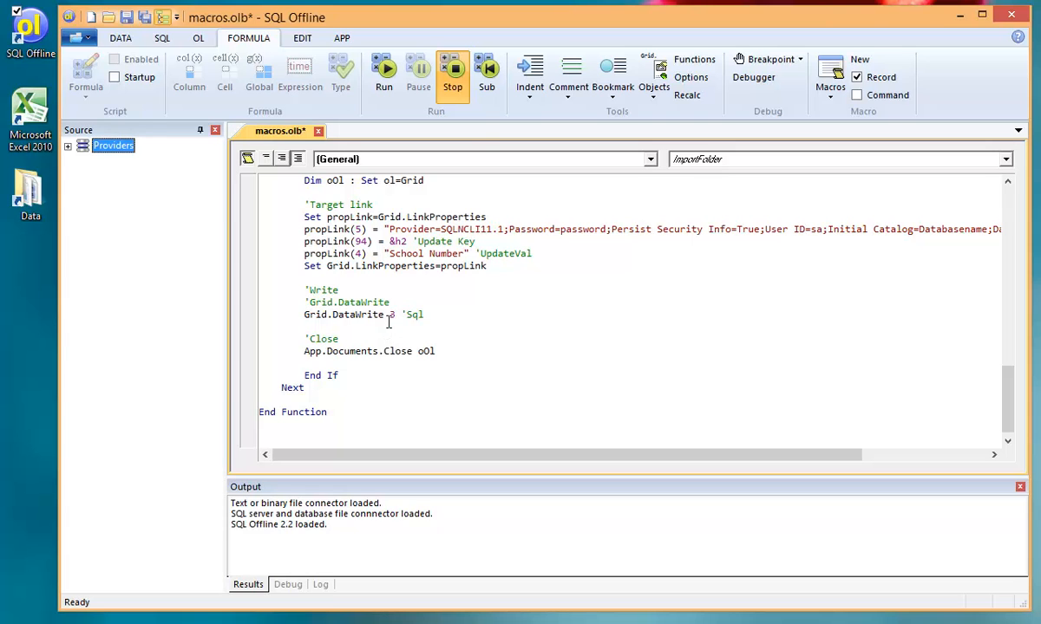
pyautogui.click(383, 73)
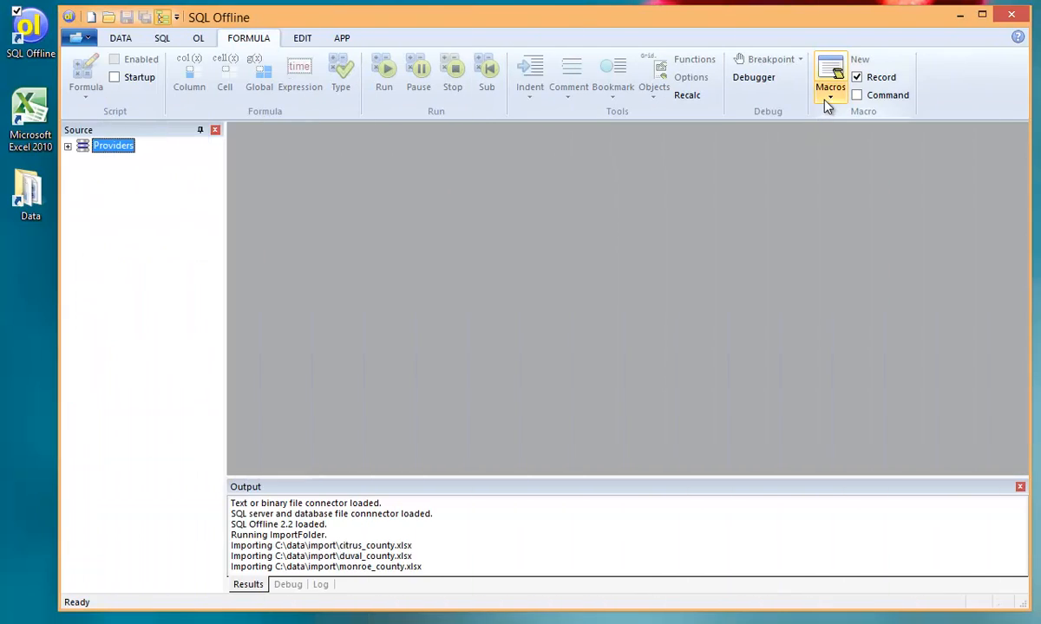
# Bring up ImportFolder, then open the Databasename fcat_scores table showing combined Citrus, Monroe and Duval rows.
pyautogui.click(829, 87)
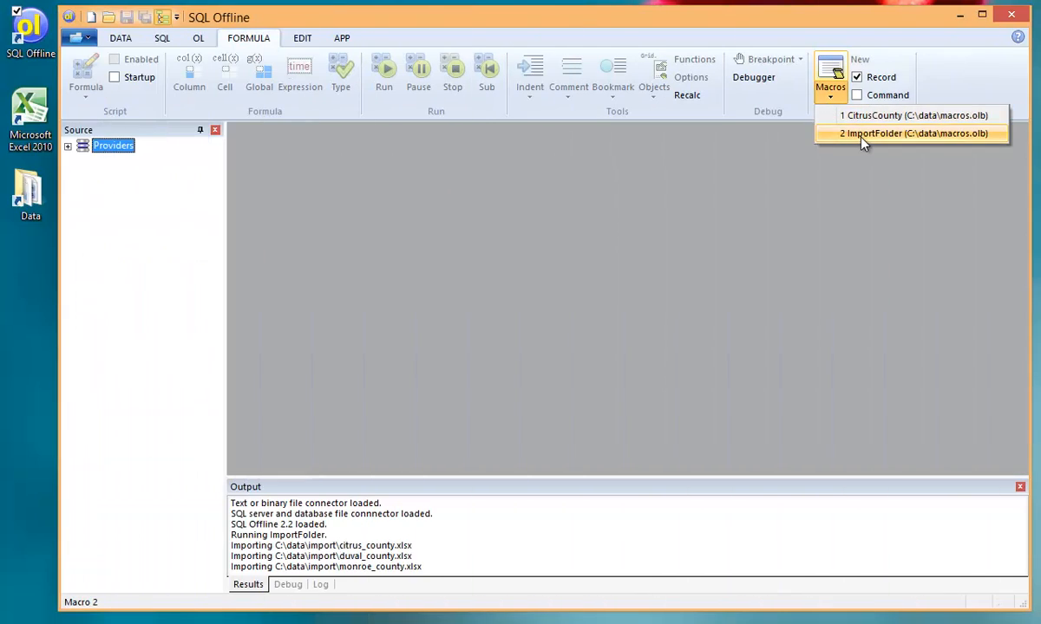
pyautogui.click(916, 132)
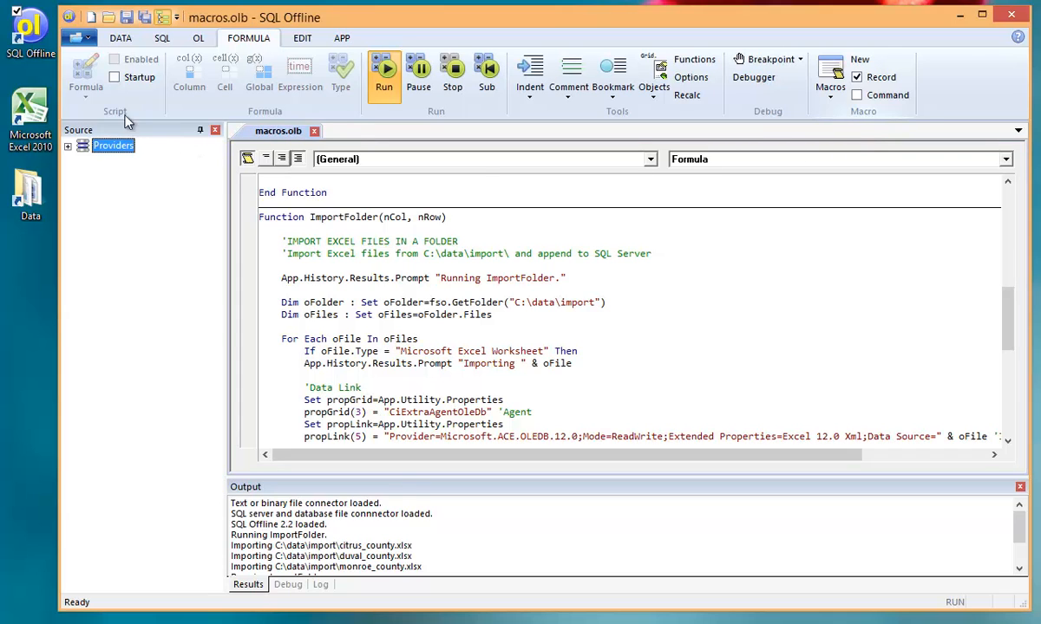
pyautogui.click(76, 38)
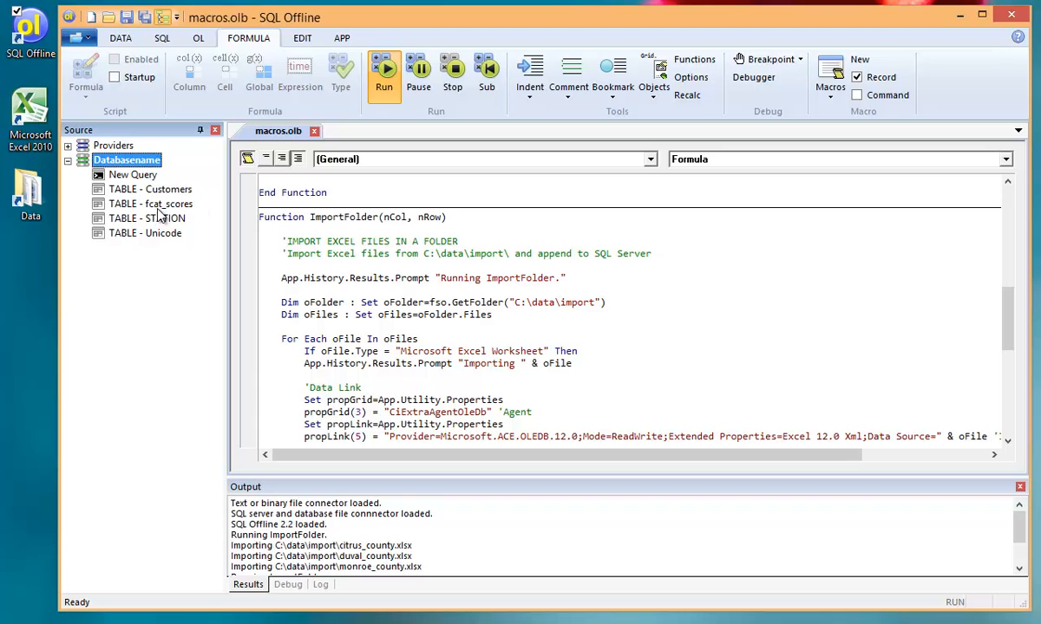
pyautogui.doubleClick(149, 203)
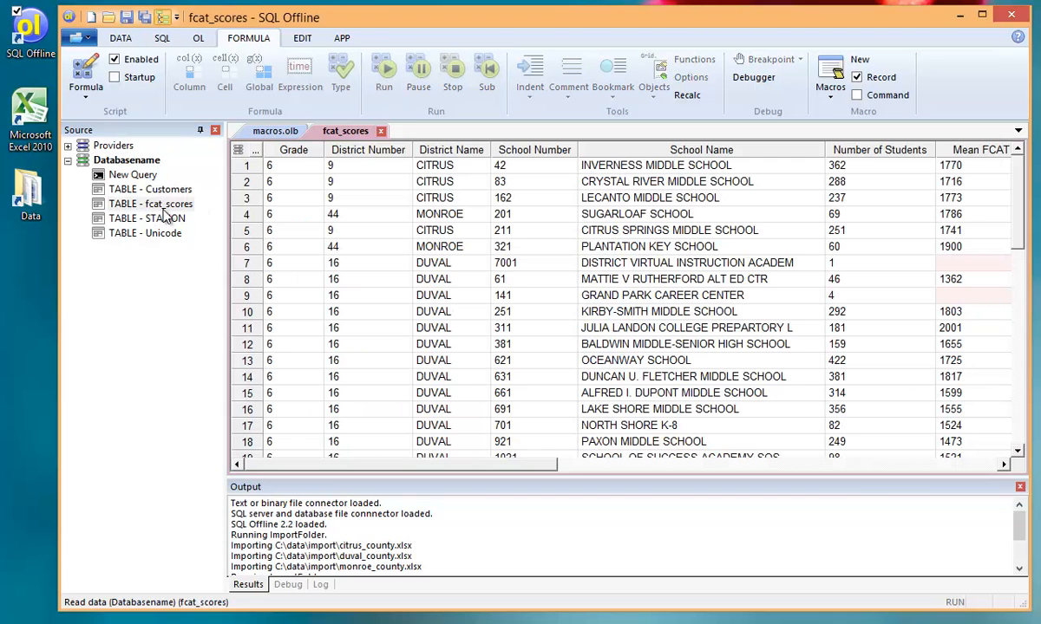